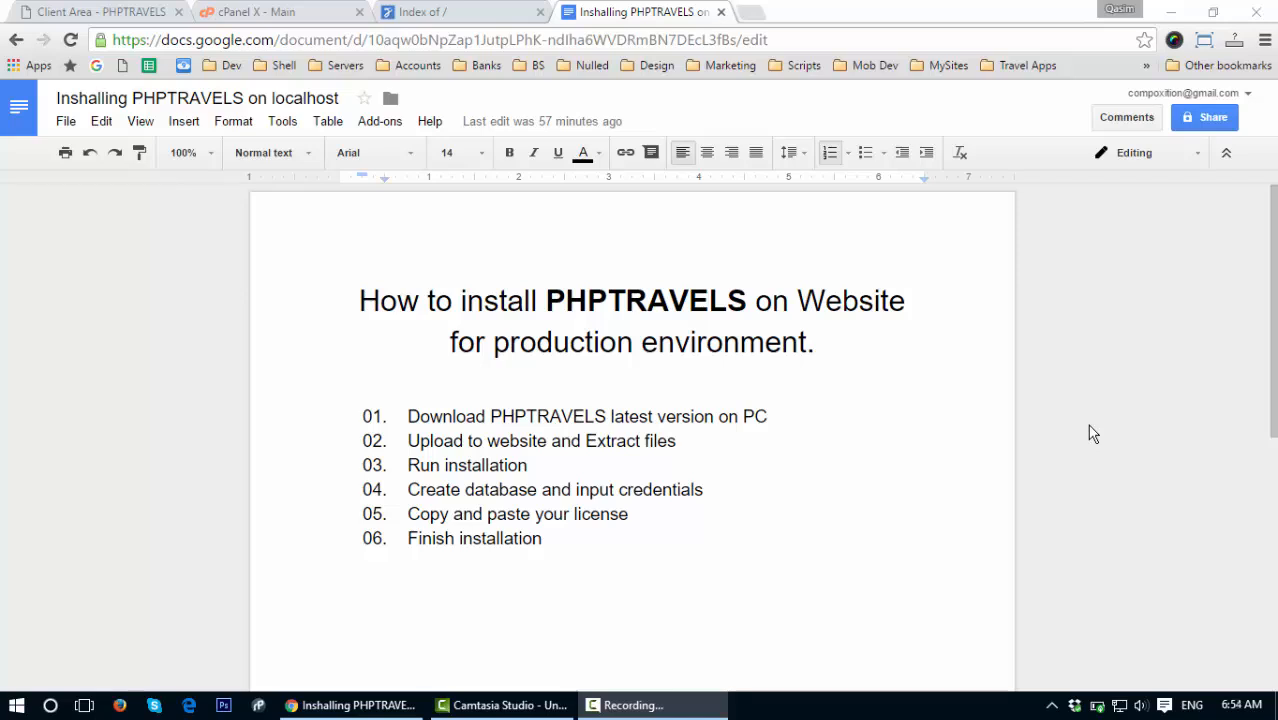
- Sign in to the PHPTRAVELS Client Area account
{"action": "double_click", "coordinate": [851, 300]}
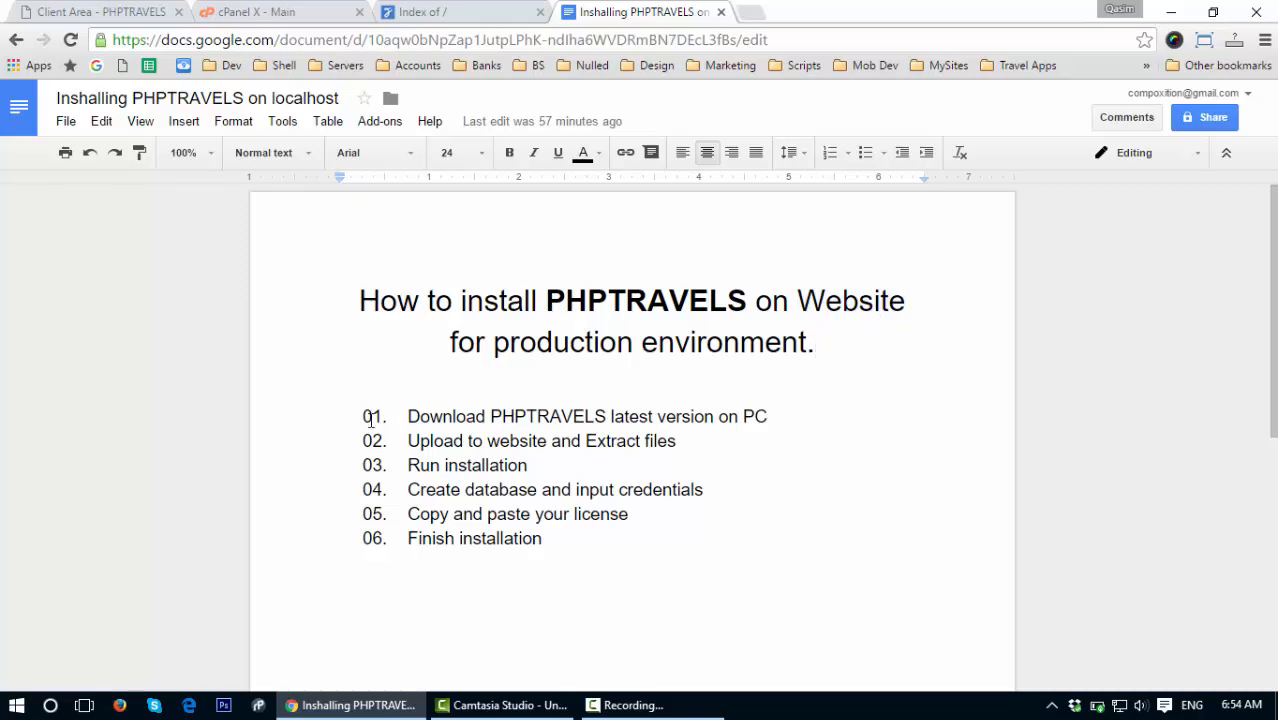
{"action": "mouse_move", "coordinate": [785, 441]}
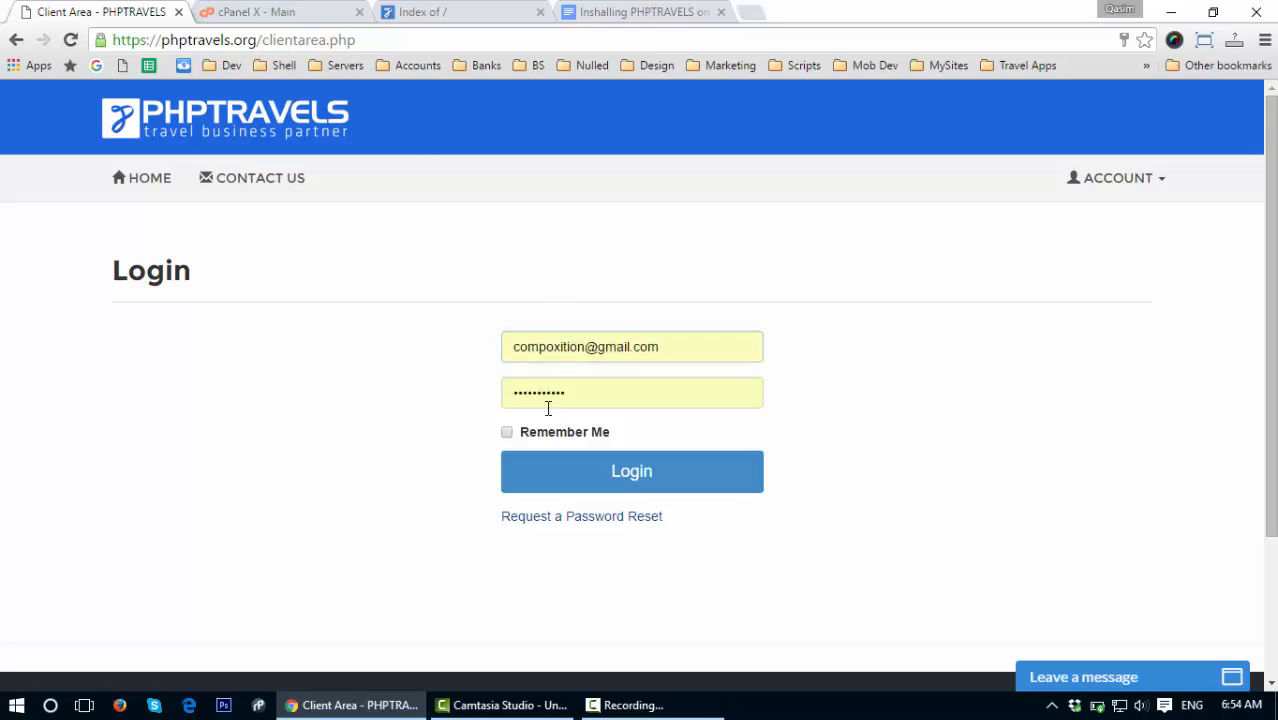
{"action": "left_click", "coordinate": [631, 471]}
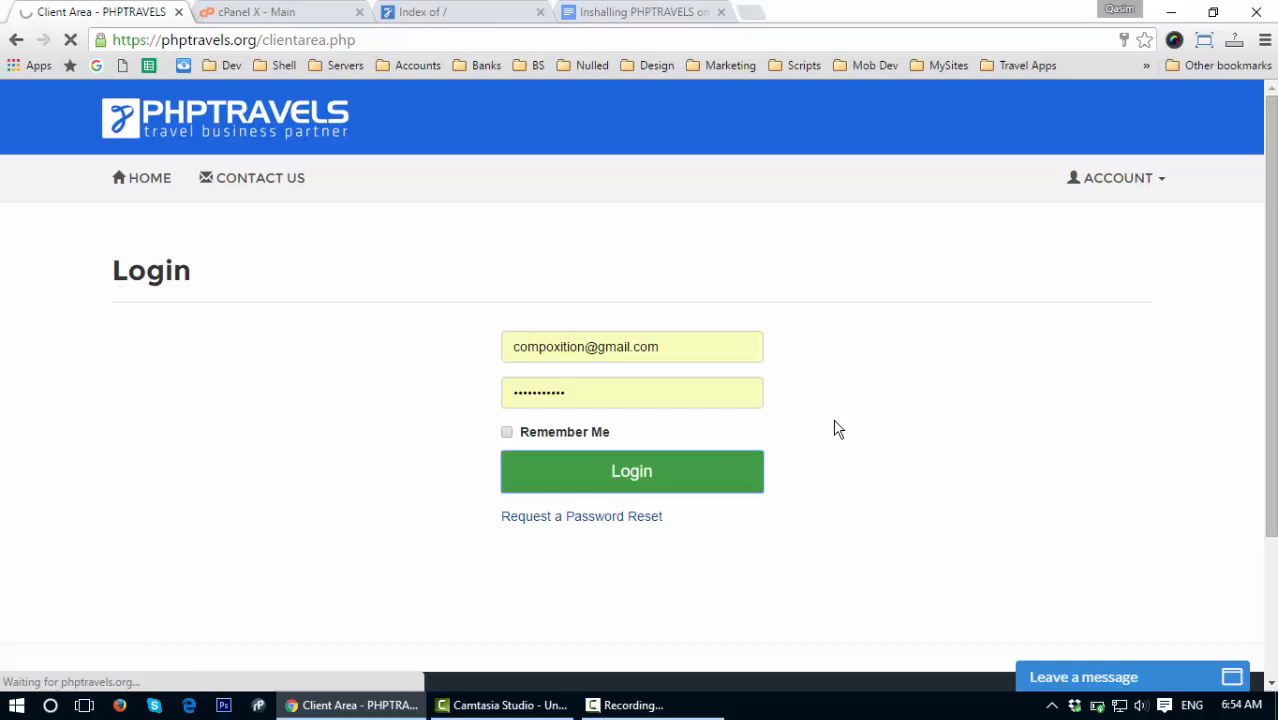
{"action": "left_click", "coordinate": [632, 471]}
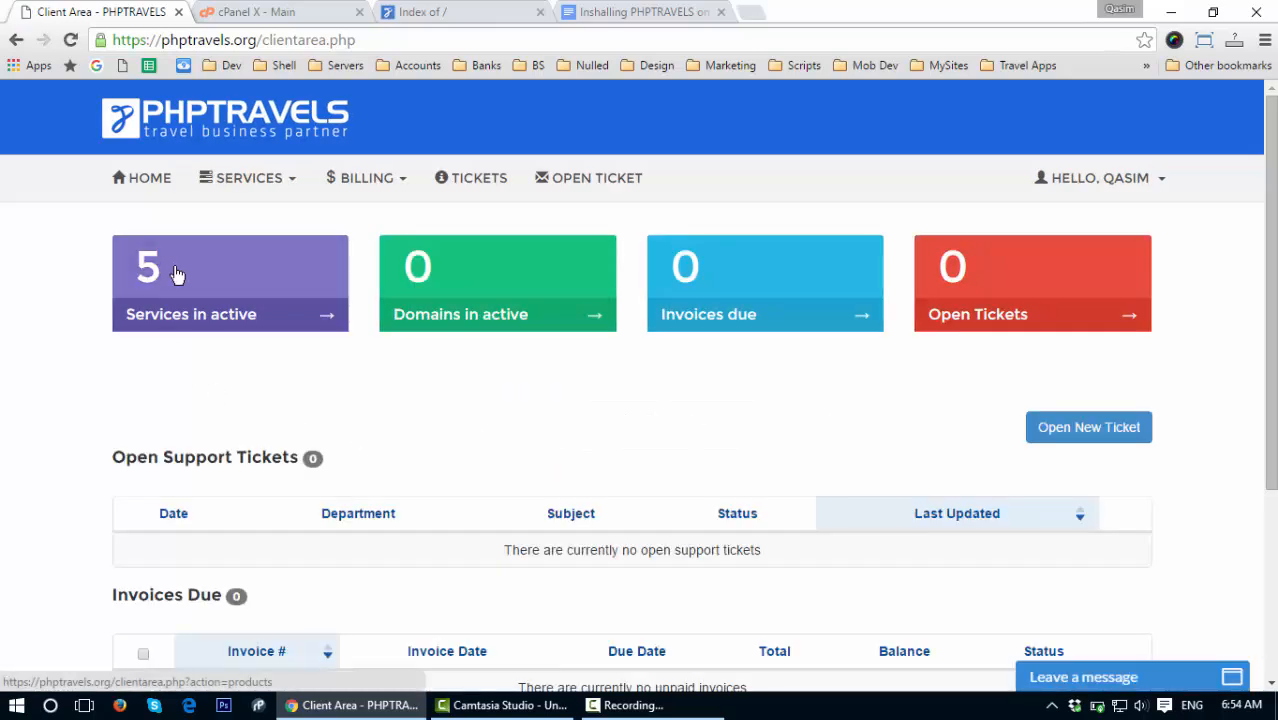
- Open My Products & Services to list the five active PHPTRAVELS orders
{"action": "left_click", "coordinate": [229, 283]}
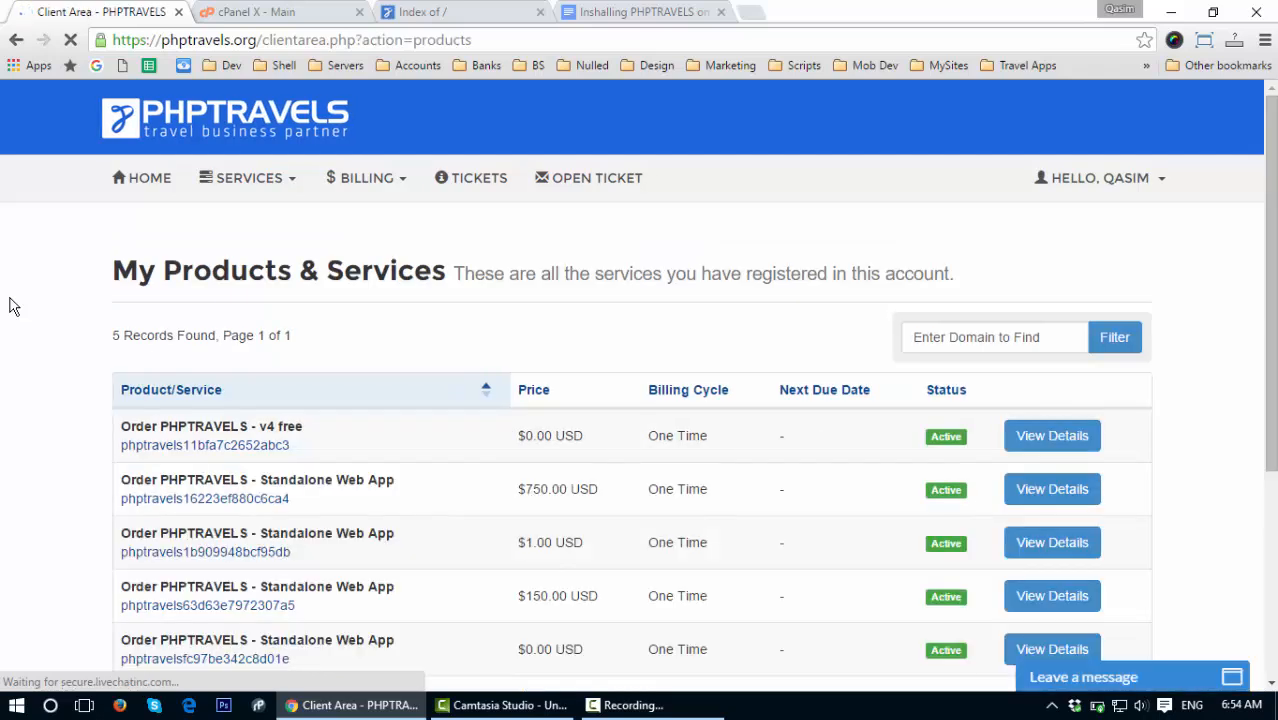
{"action": "scroll", "scroll_direction": "down", "scroll_amount": 3}
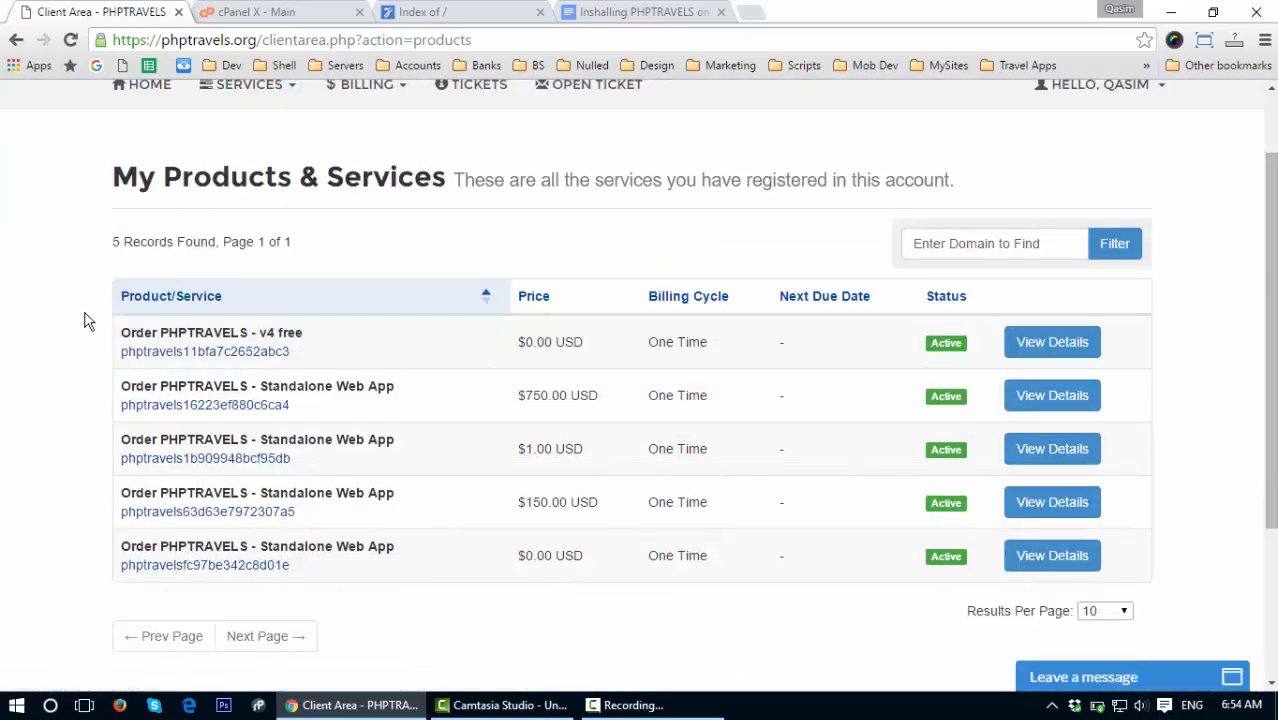
{"action": "mouse_move", "coordinate": [135, 487]}
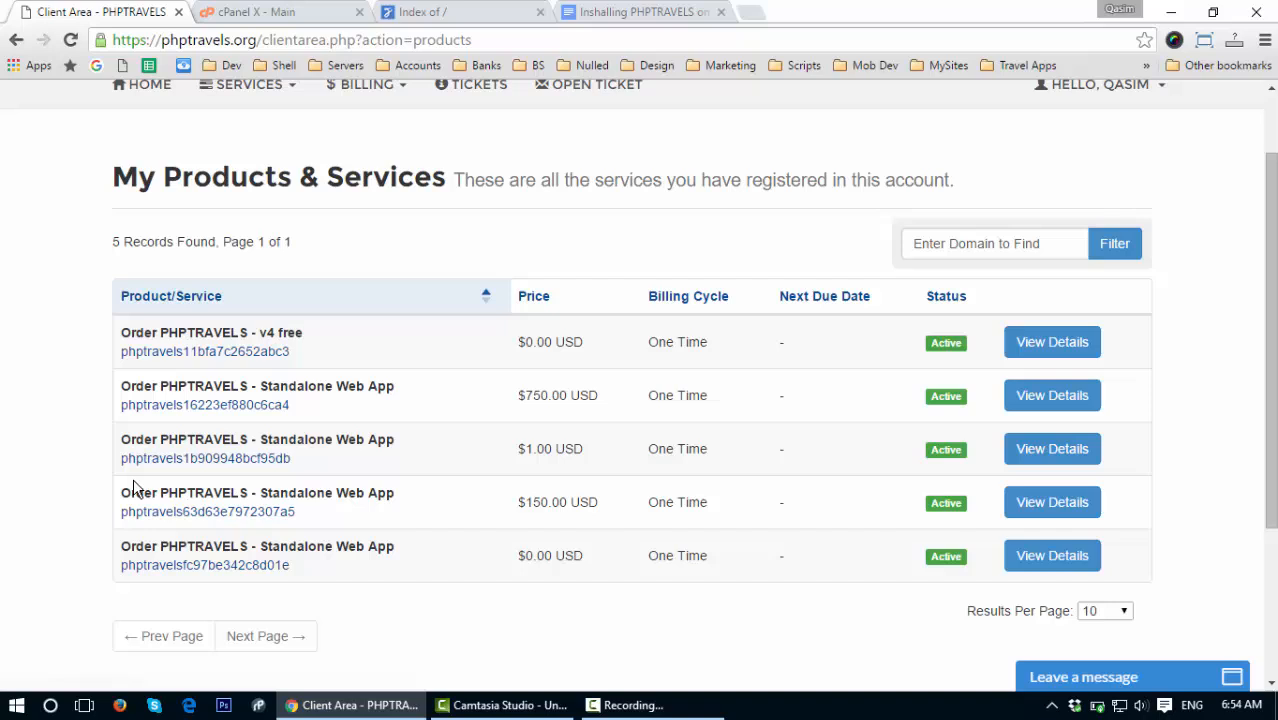
{"action": "double_click", "coordinate": [245, 493]}
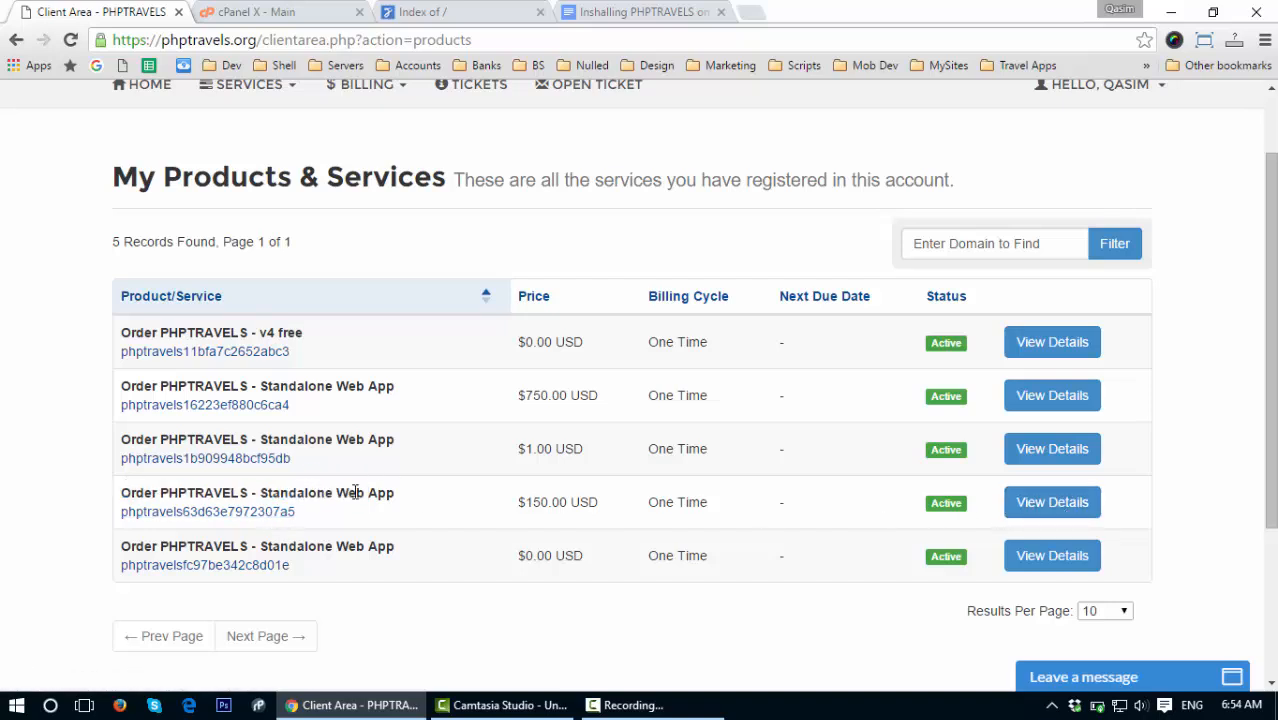
{"action": "left_click", "coordinate": [1052, 502]}
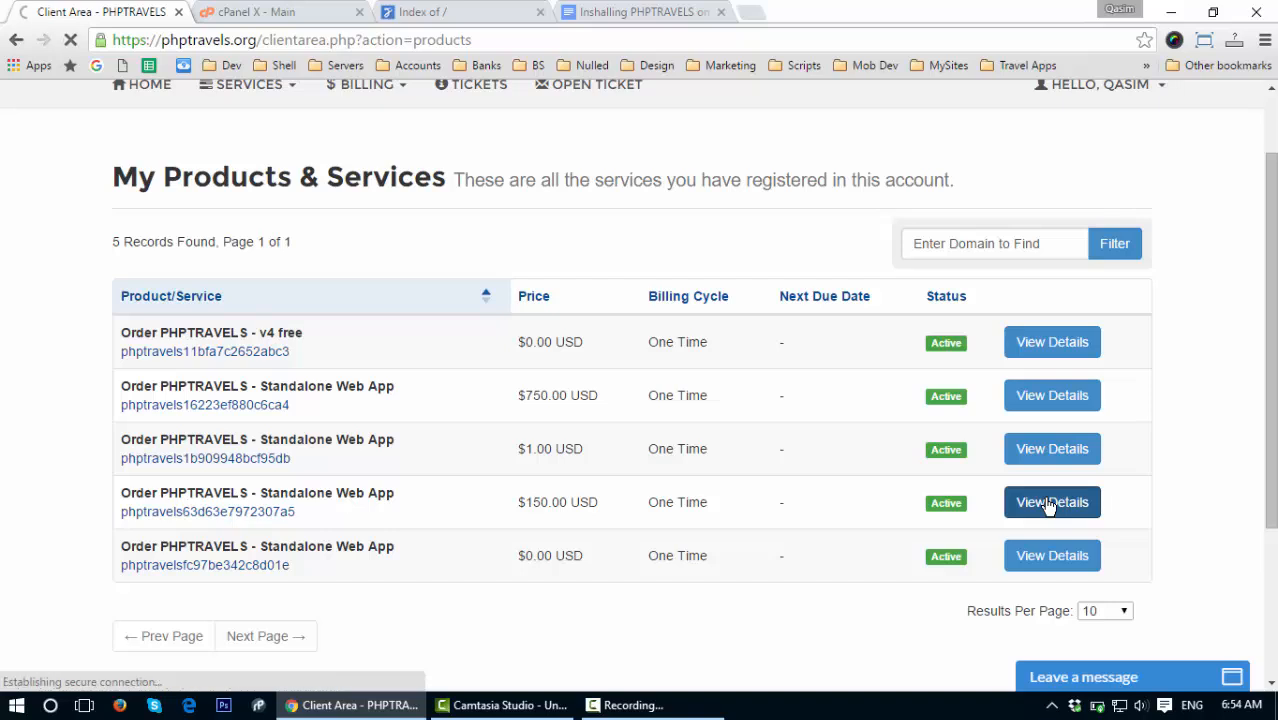
- Download the $150 Standalone Web App v5.0 for rezarvation.com as v5.0.zip
{"action": "left_click", "coordinate": [1051, 502]}
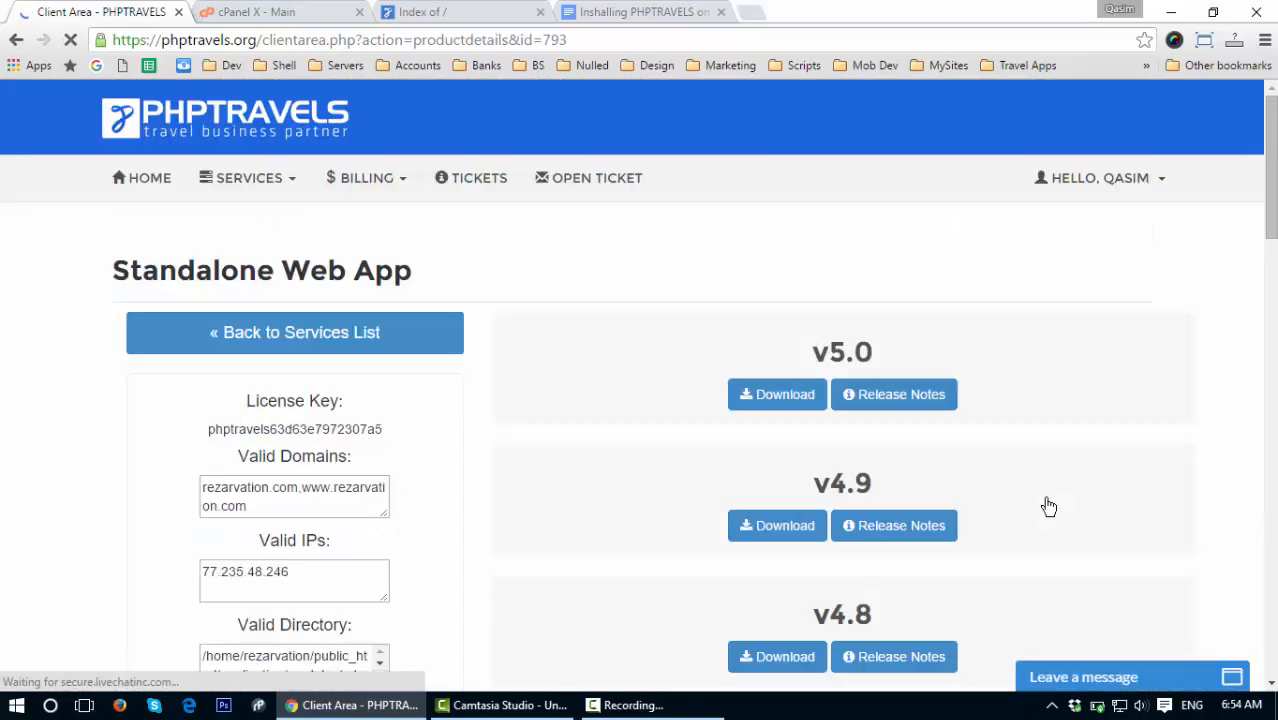
{"action": "scroll", "scroll_direction": "down", "scroll_amount": 3}
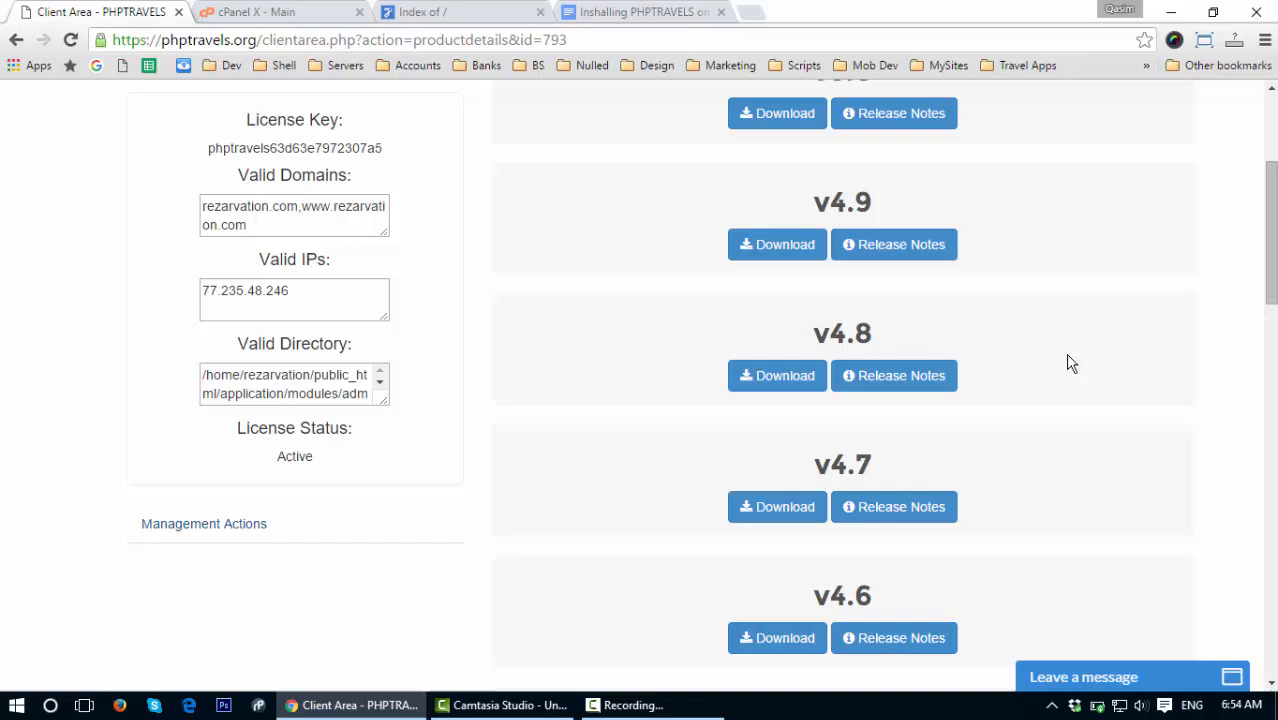
{"action": "scroll", "scroll_direction": "down", "scroll_amount": 3}
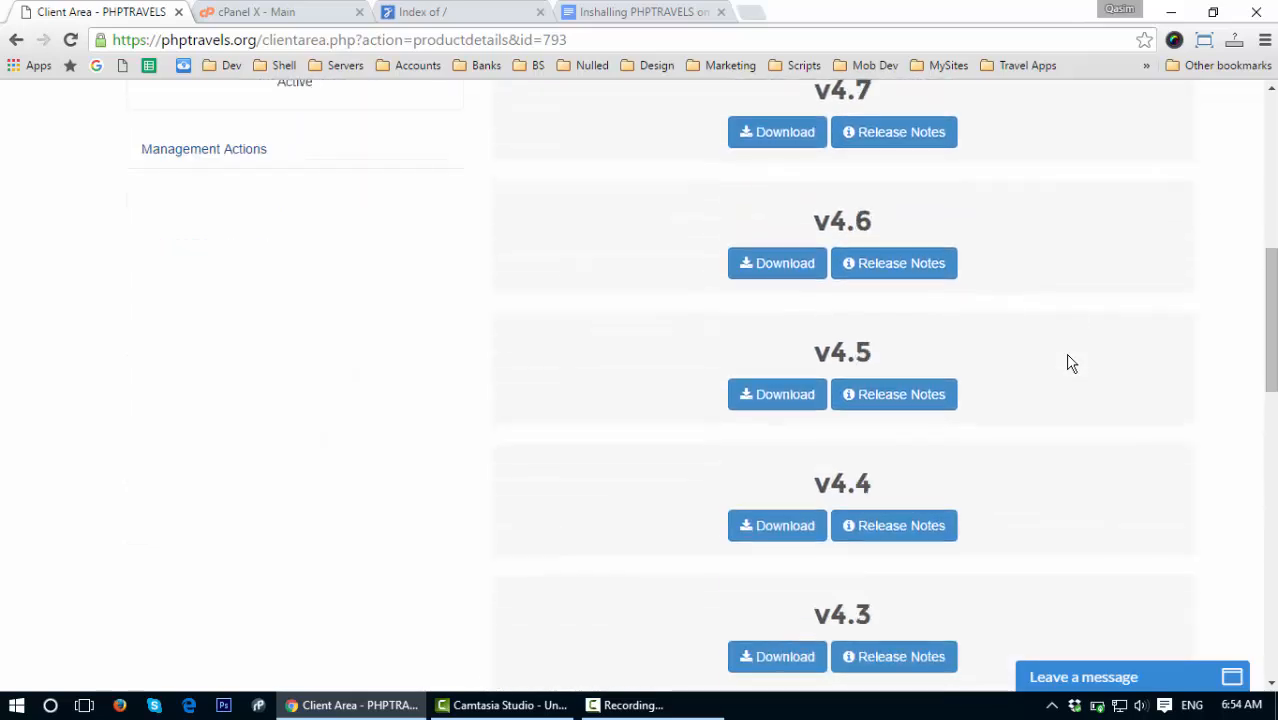
{"action": "scroll", "scroll_direction": "up", "scroll_amount": 3}
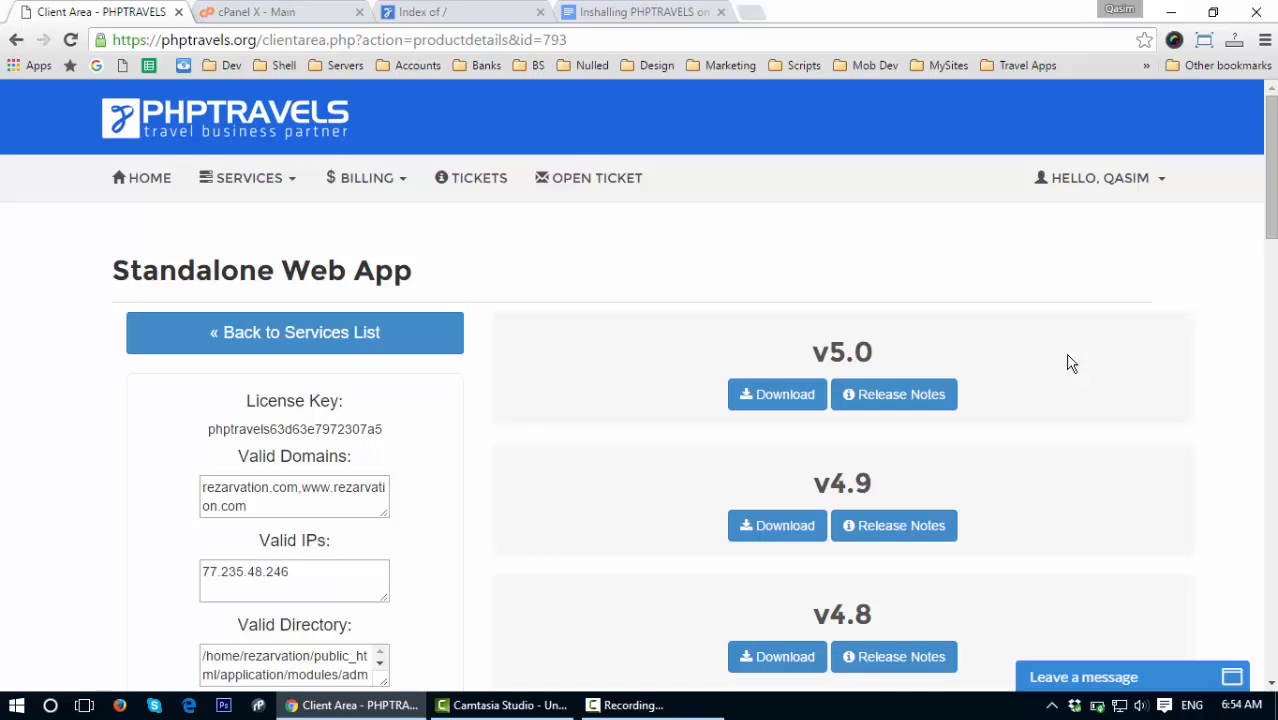
{"action": "mouse_move", "coordinate": [698, 349]}
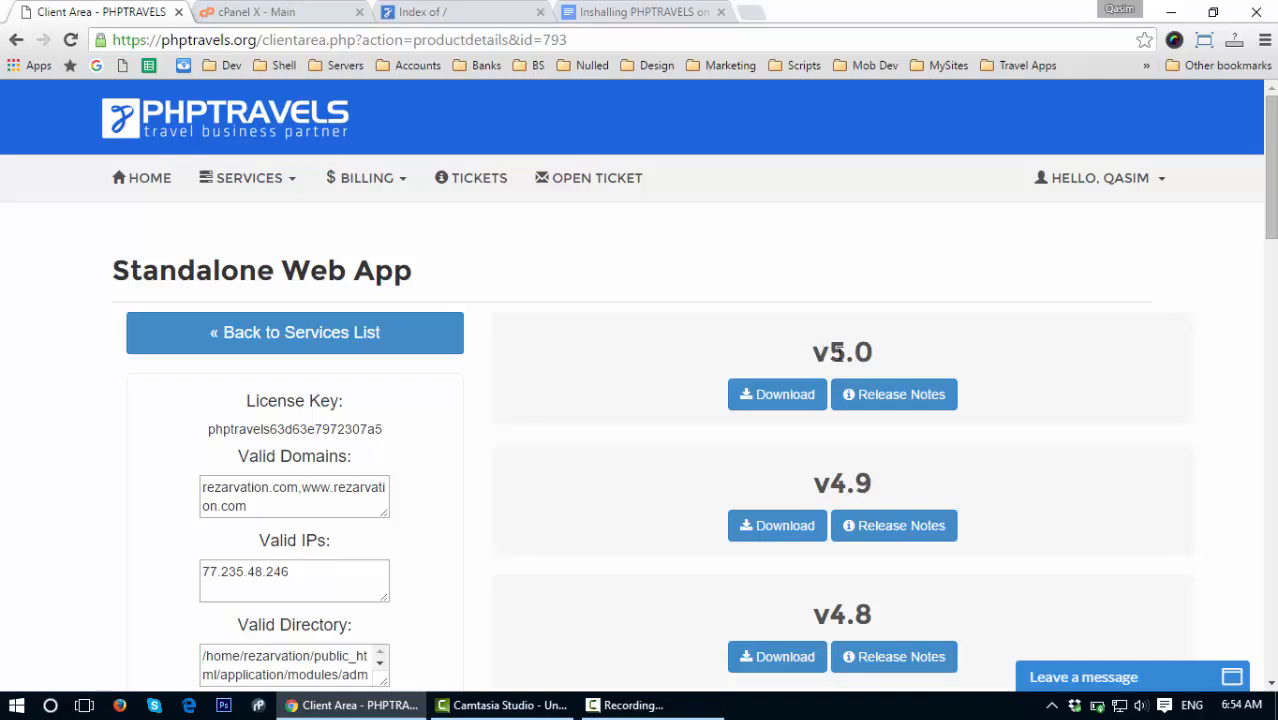
{"action": "mouse_move", "coordinate": [885, 364]}
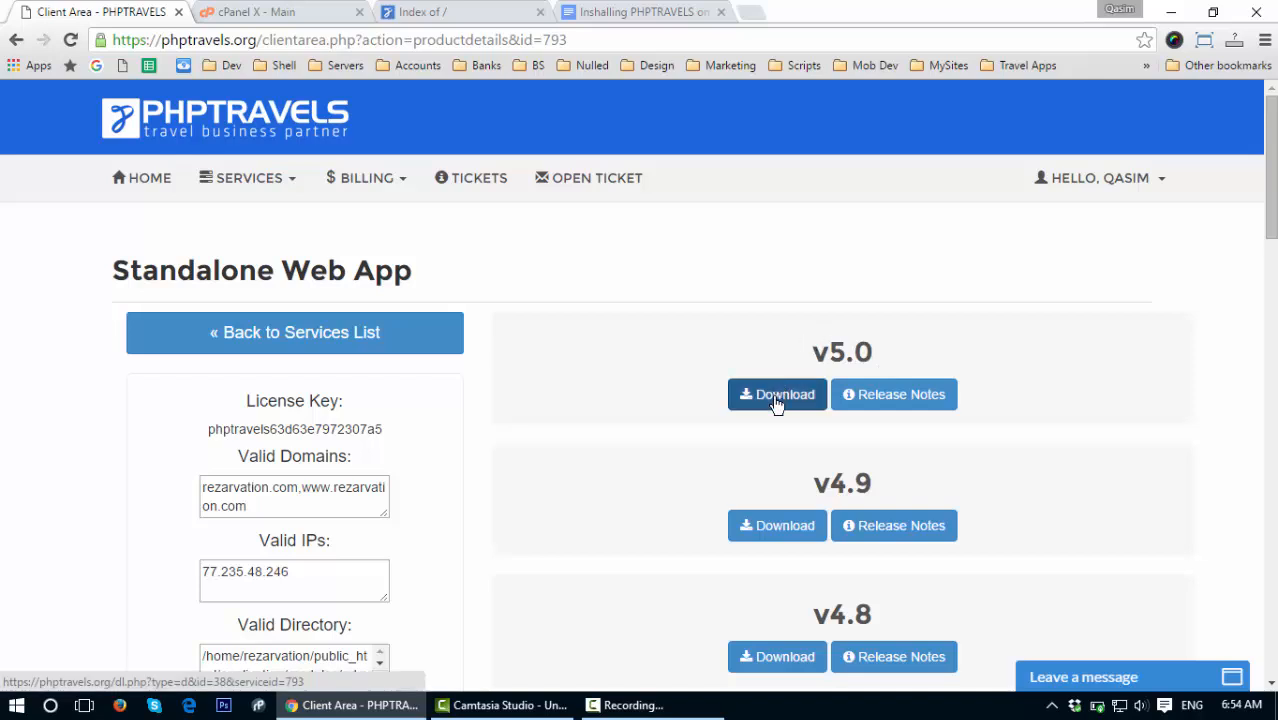
{"action": "left_click", "coordinate": [776, 394]}
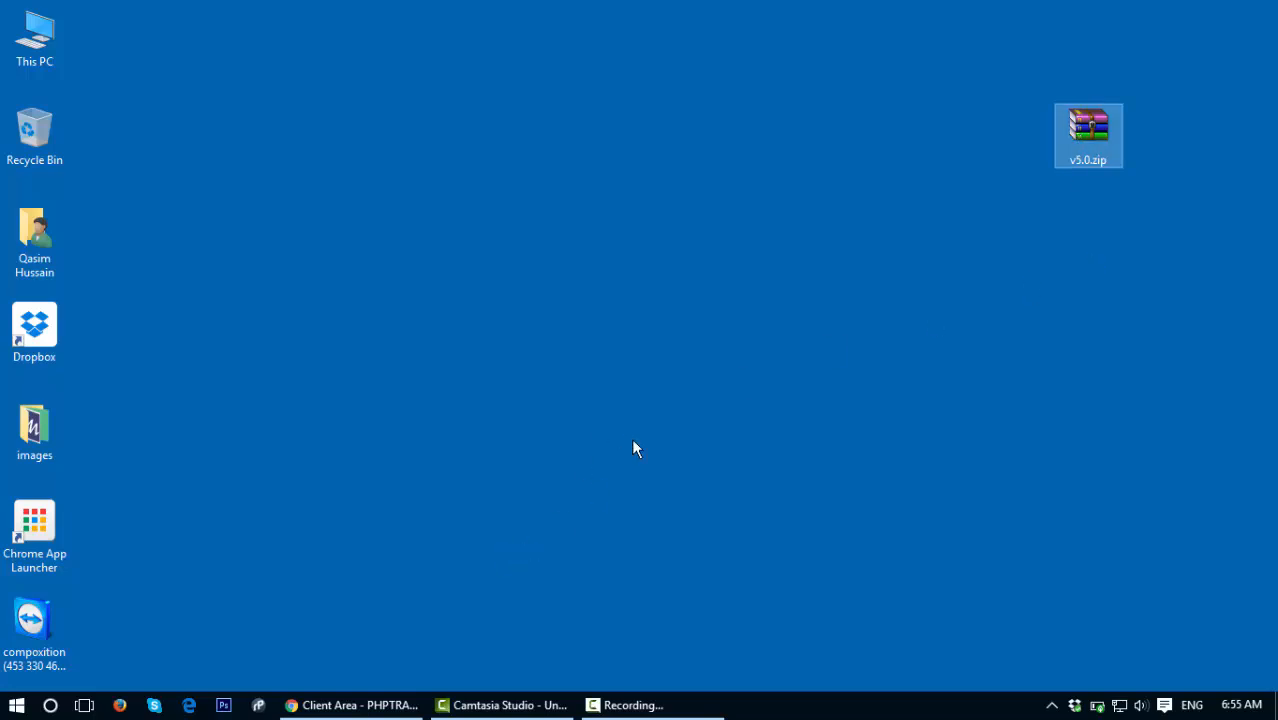
{"action": "mouse_move", "coordinate": [1098, 142]}
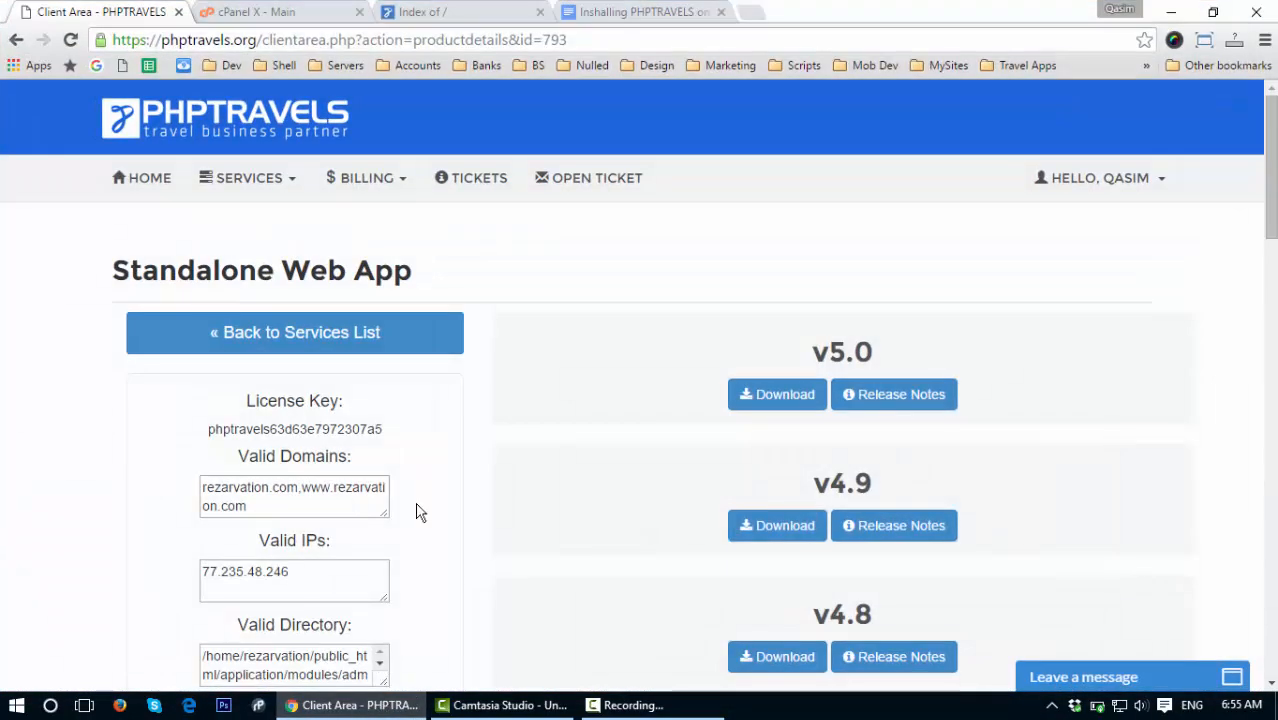
{"action": "left_click", "coordinate": [255, 11]}
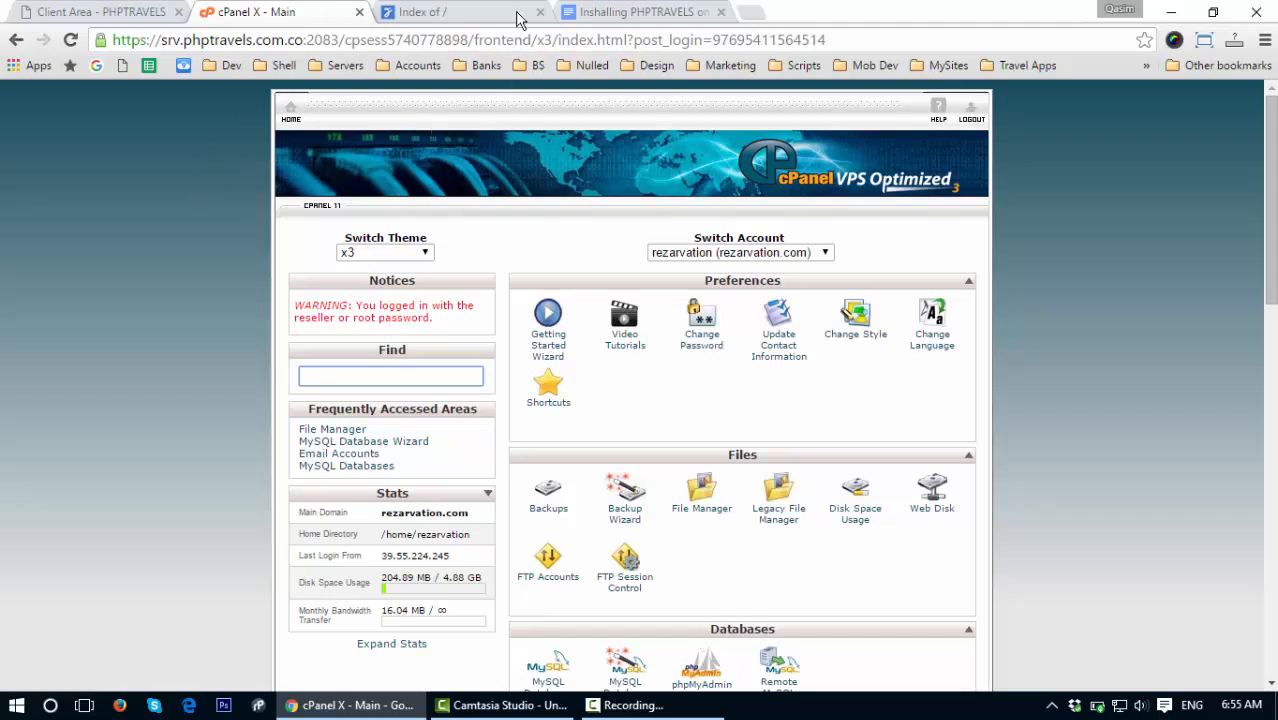
{"action": "left_click", "coordinate": [450, 12]}
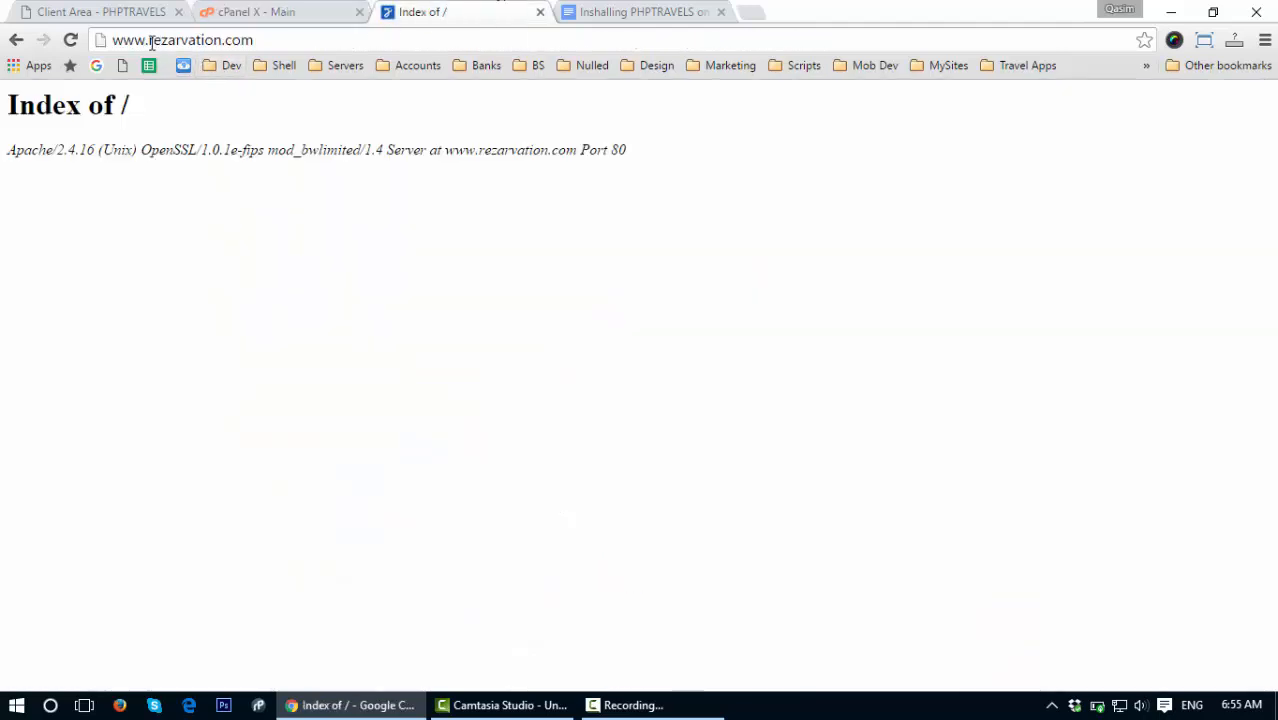
{"action": "left_click", "coordinate": [155, 40]}
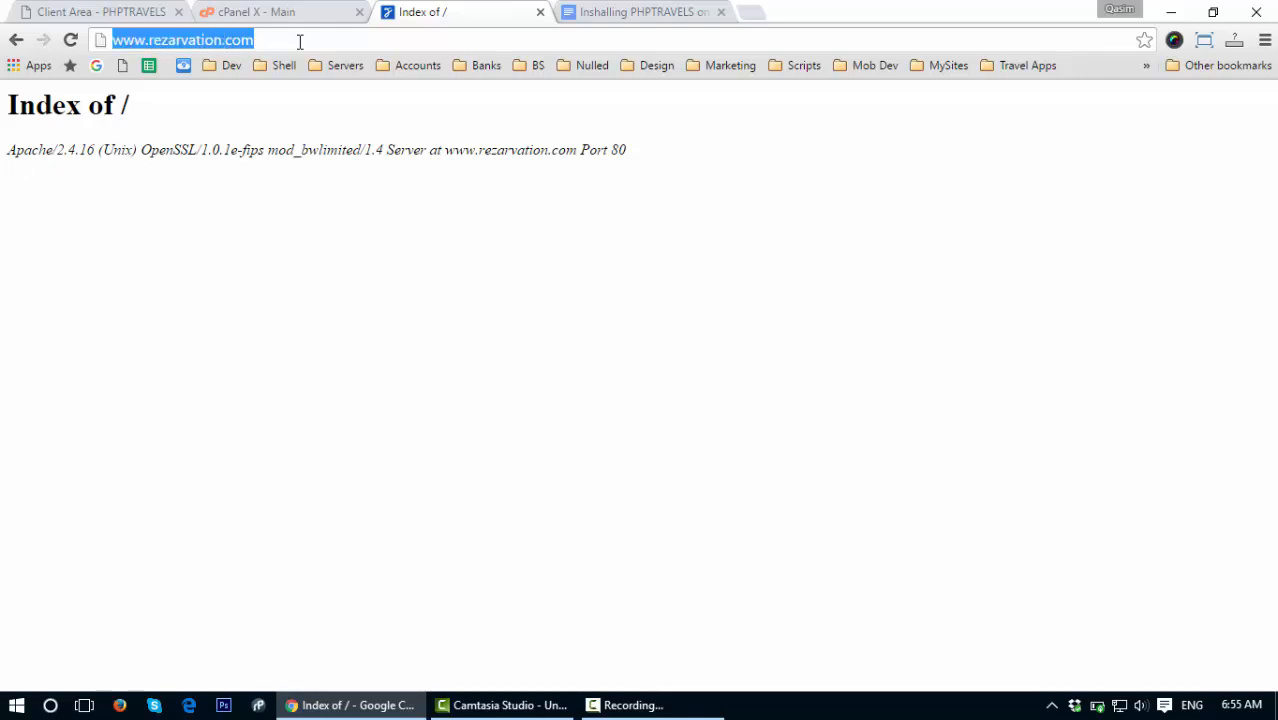
{"action": "left_click", "coordinate": [300, 41]}
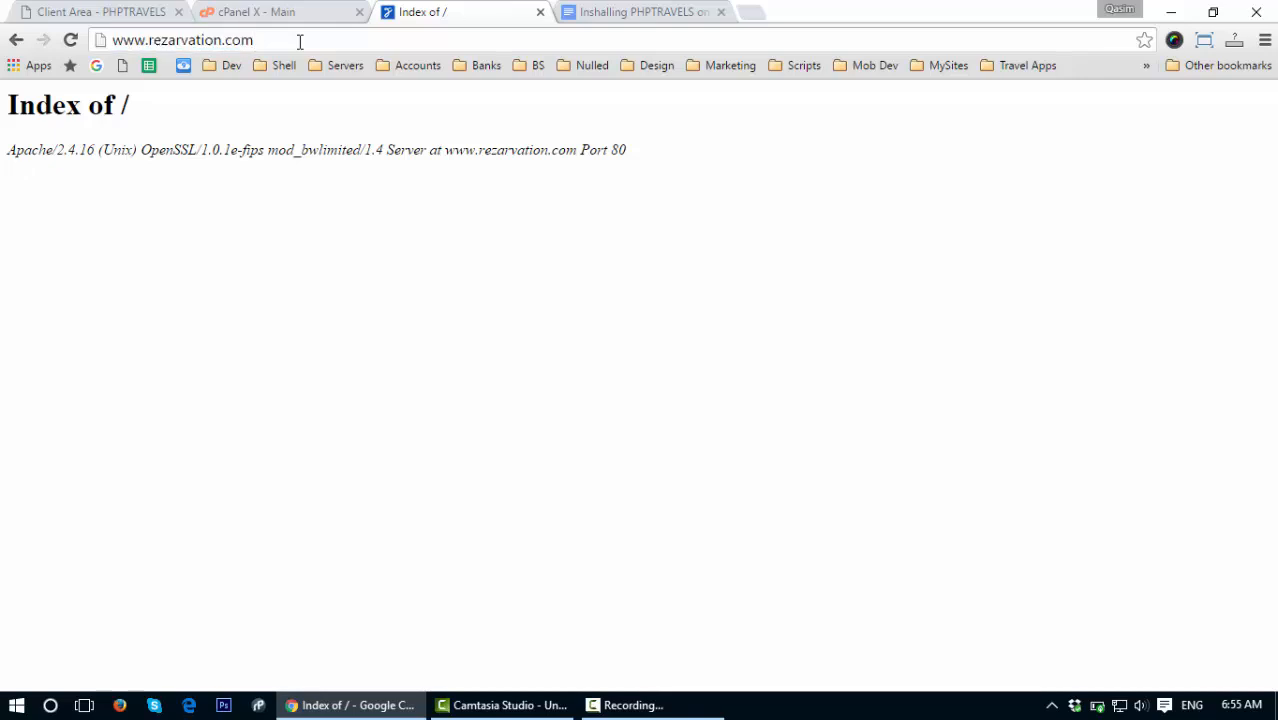
{"action": "left_click", "coordinate": [270, 11]}
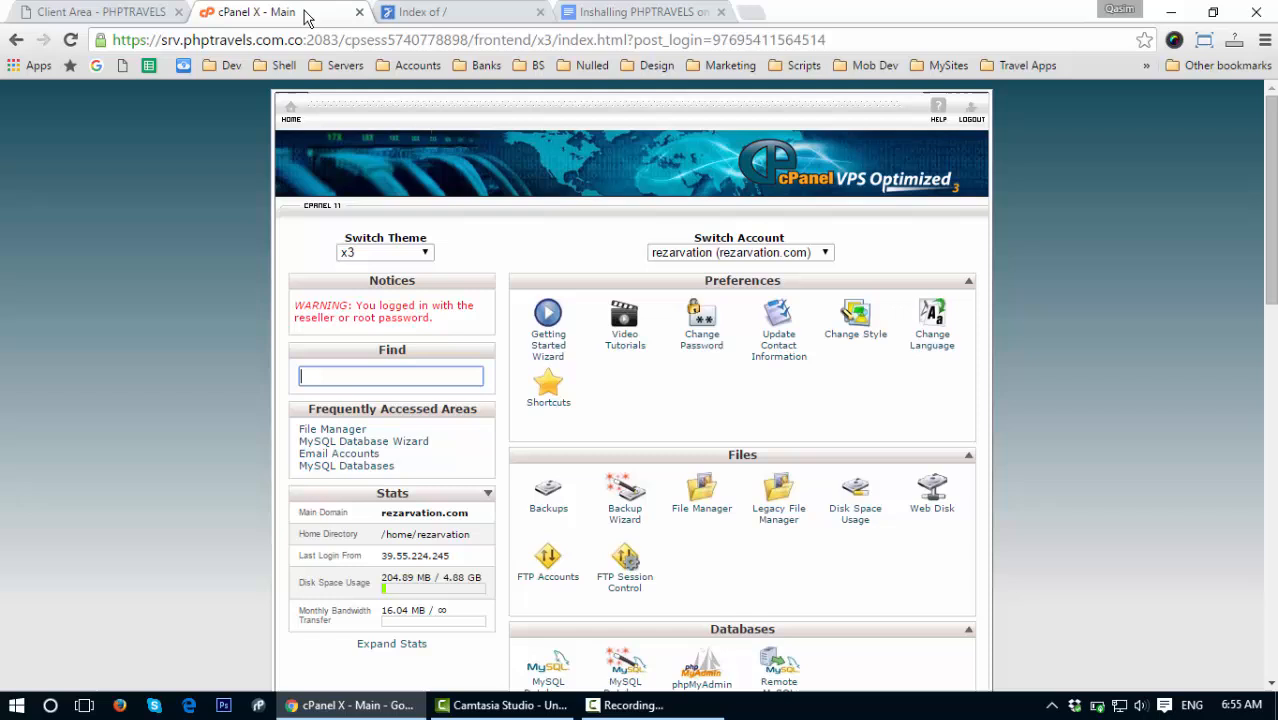
{"action": "mouse_move", "coordinate": [235, 68]}
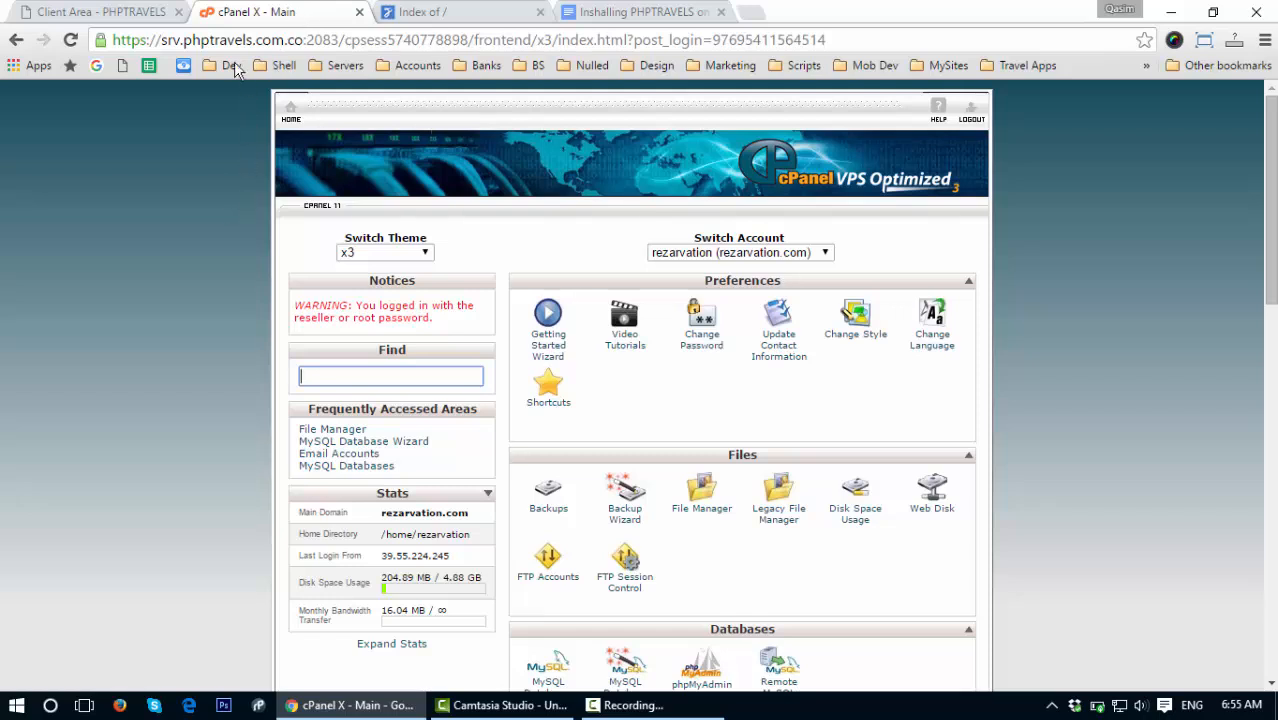
{"action": "mouse_move", "coordinate": [175, 264]}
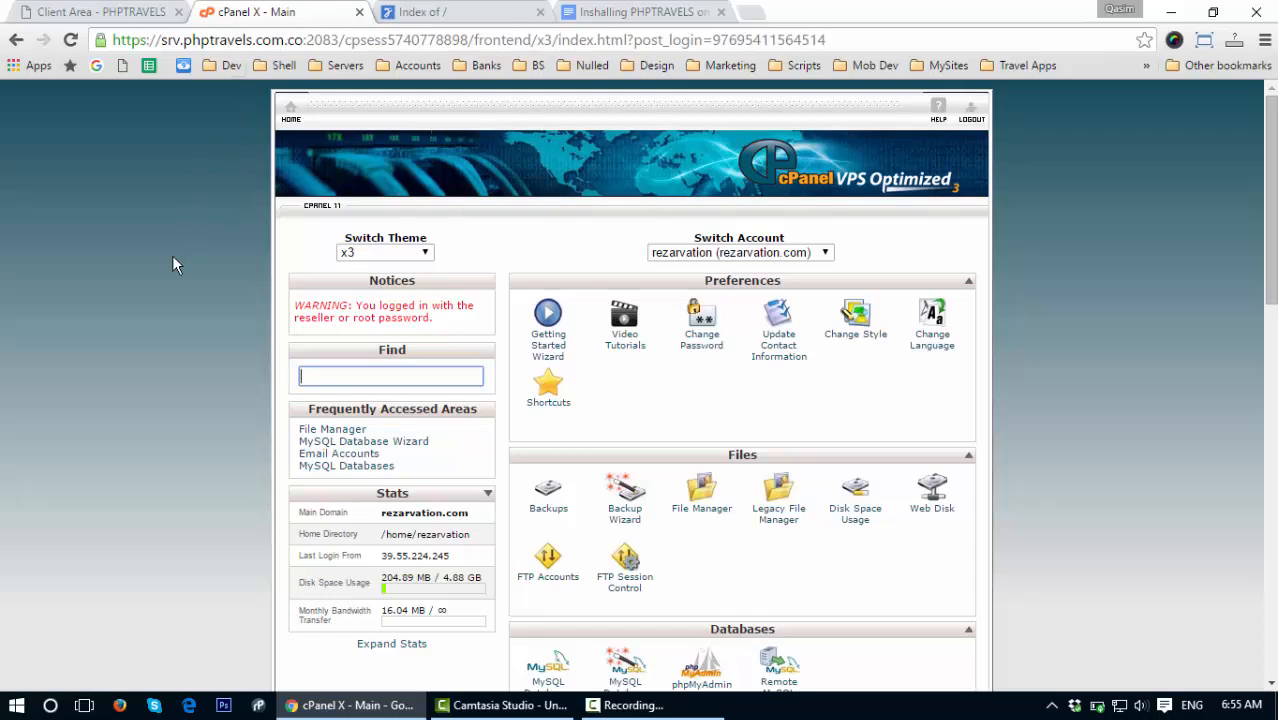
{"action": "scroll", "scroll_direction": "down", "scroll_amount": 3}
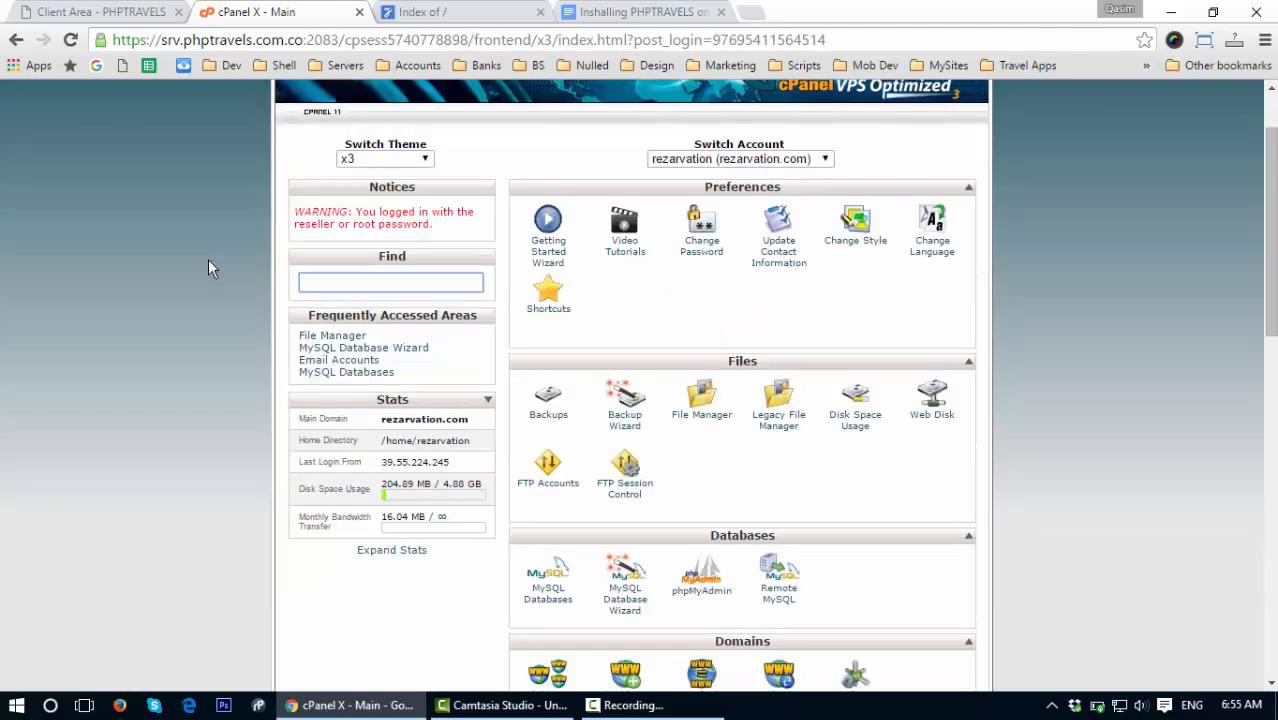
{"action": "mouse_move", "coordinate": [1020, 323]}
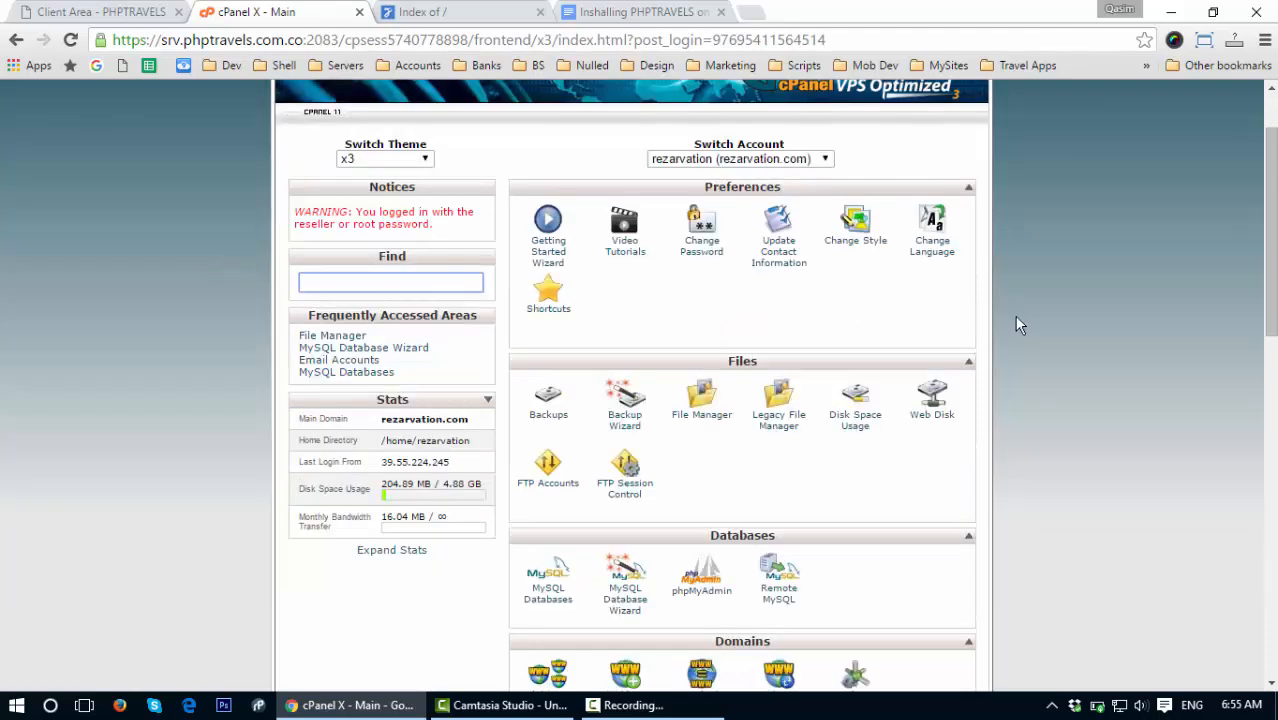
{"action": "scroll", "scroll_direction": "down", "scroll_amount": 3}
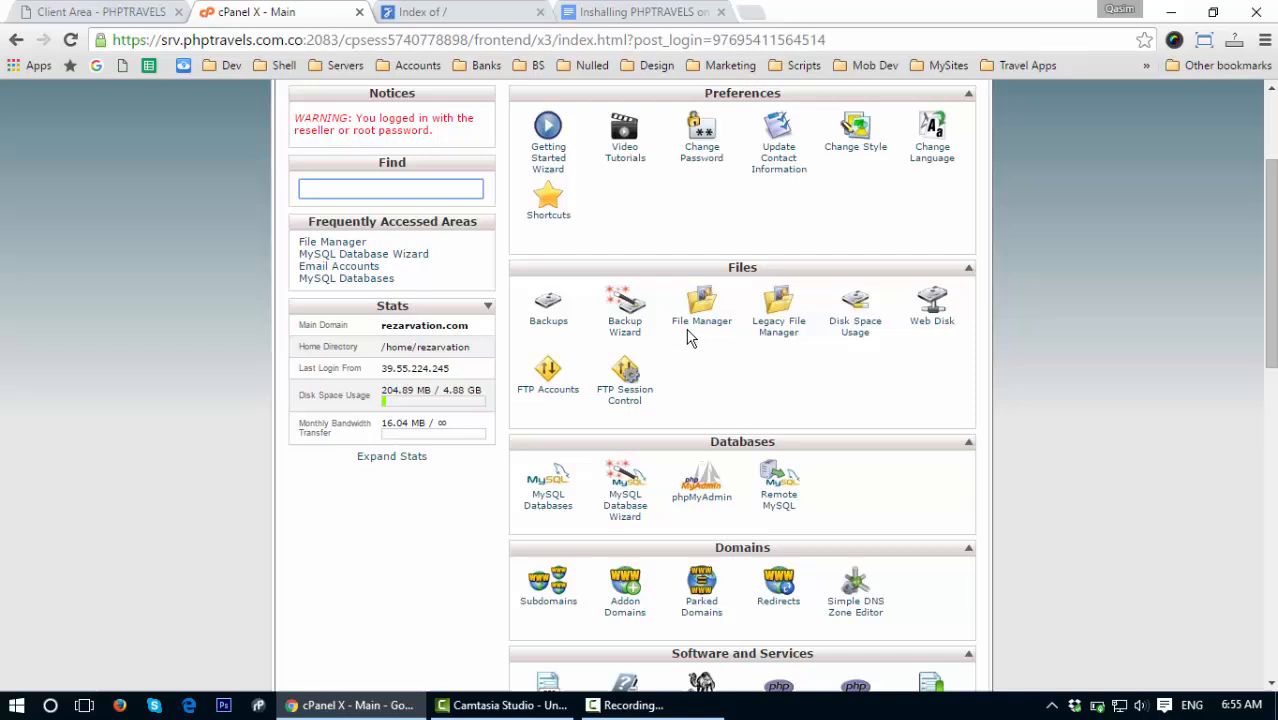
- Open cPanel File Manager on the empty web root folder public_html
{"action": "left_click", "coordinate": [701, 303]}
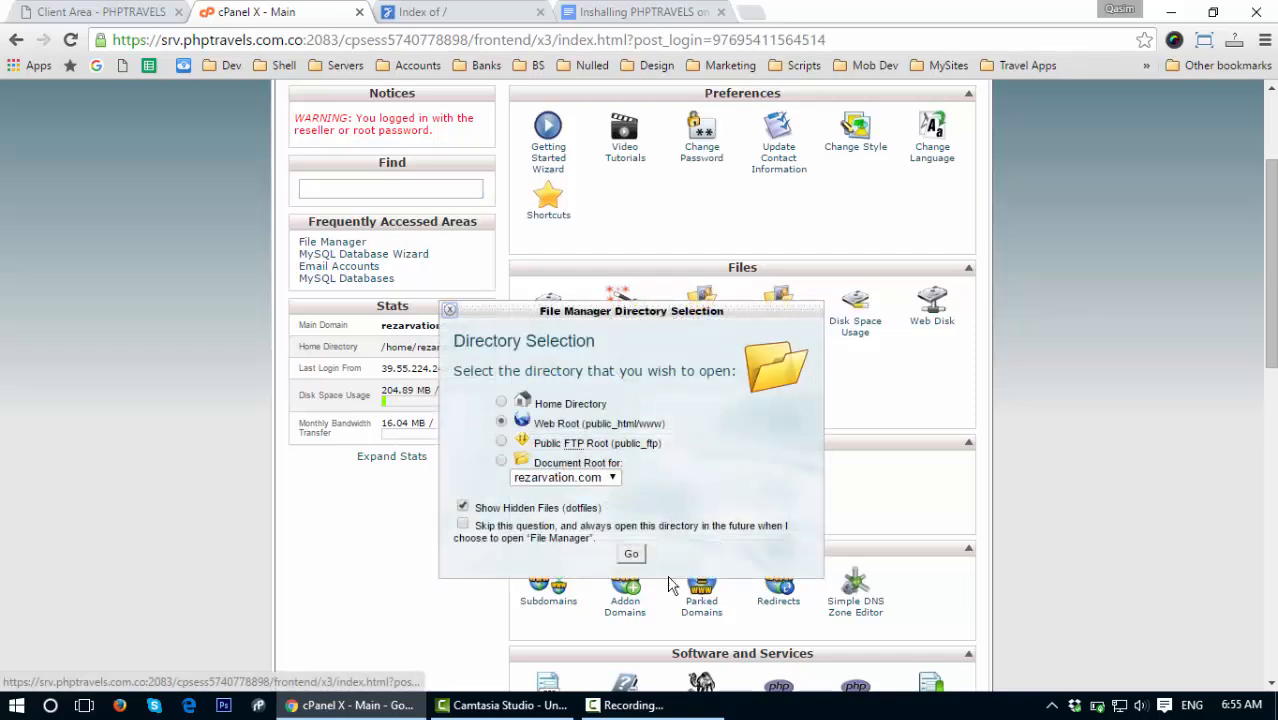
{"action": "left_click", "coordinate": [630, 553]}
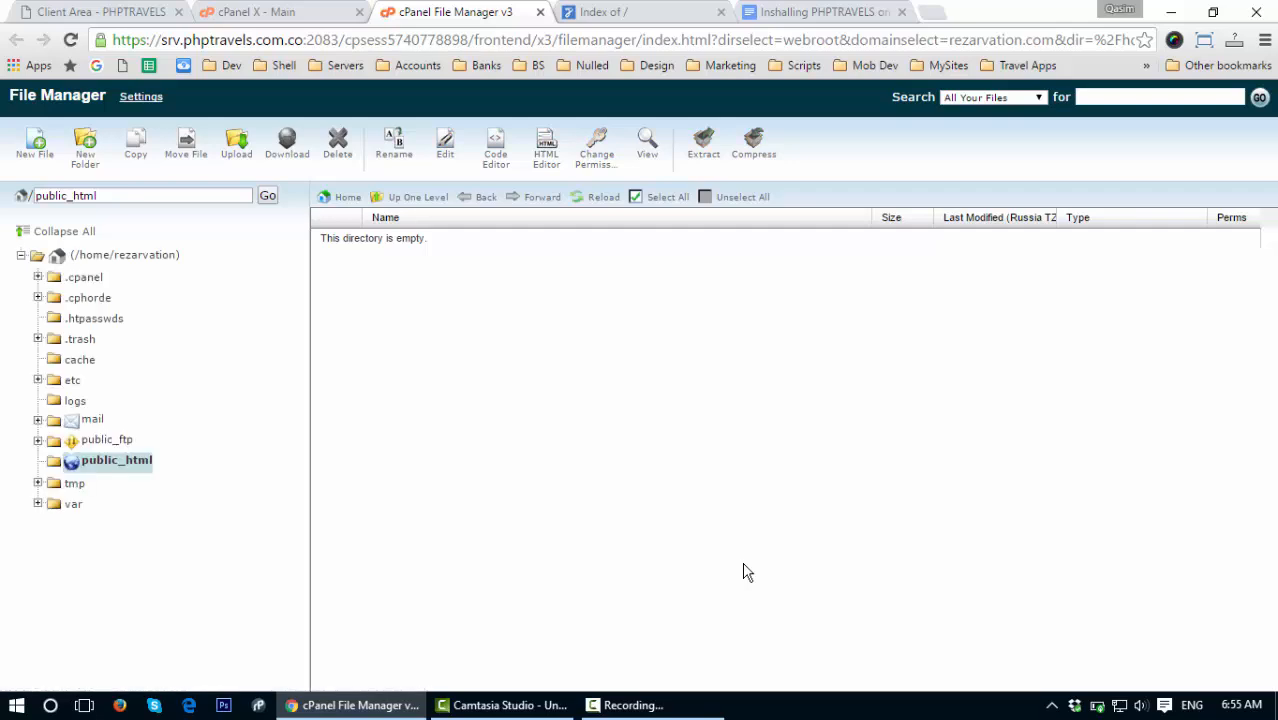
{"action": "mouse_move", "coordinate": [246, 173]}
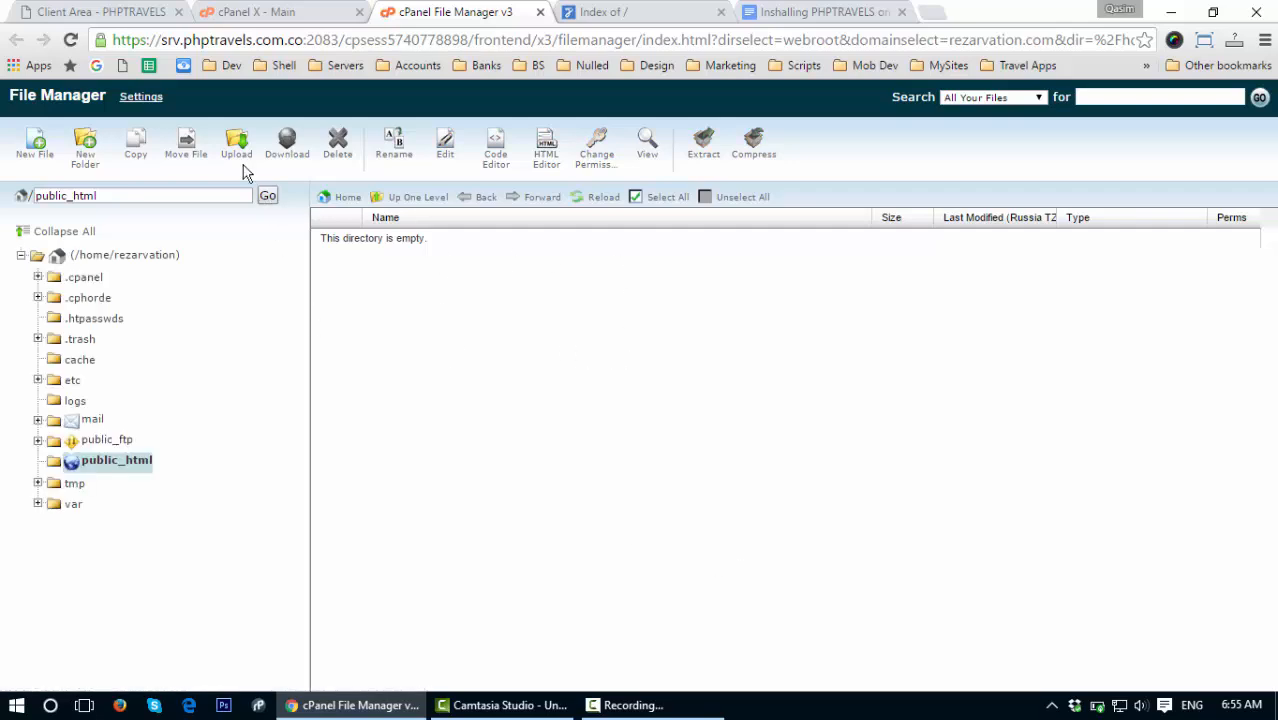
- Upload v5.0.zip from the Desktop into public_html
{"action": "left_click", "coordinate": [236, 140]}
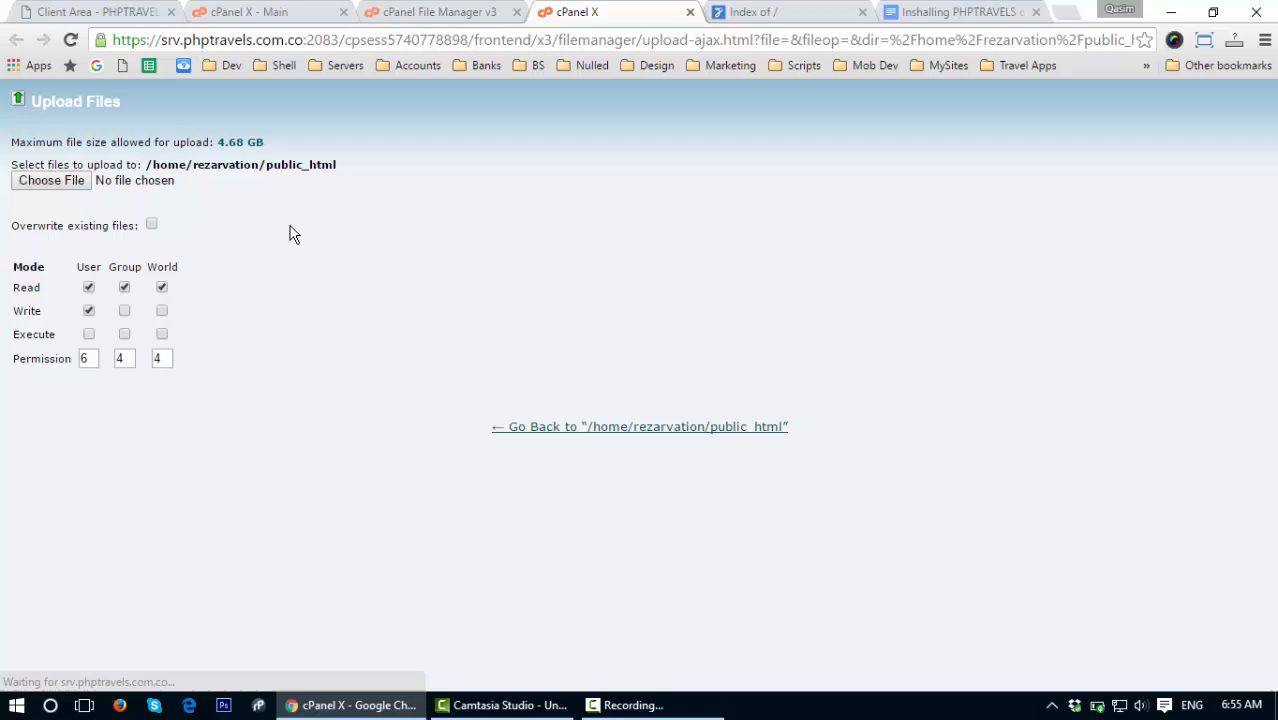
{"action": "left_click", "coordinate": [50, 181]}
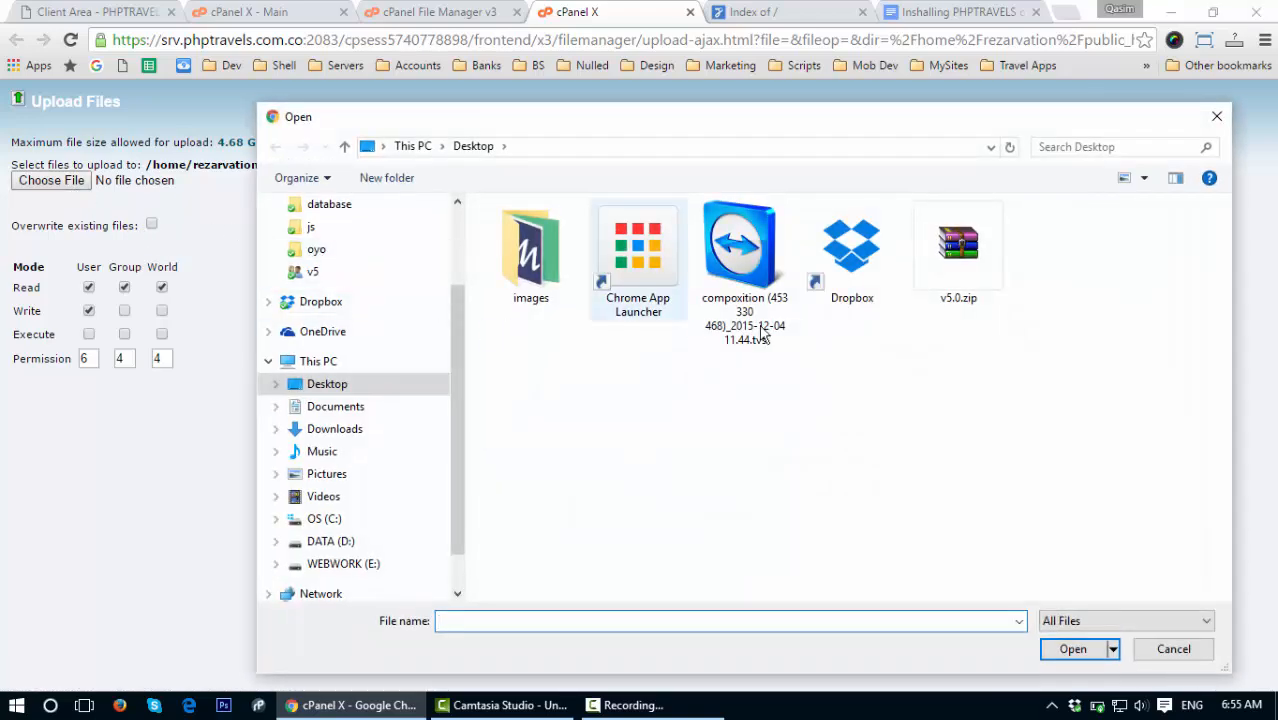
{"action": "left_click", "coordinate": [957, 245]}
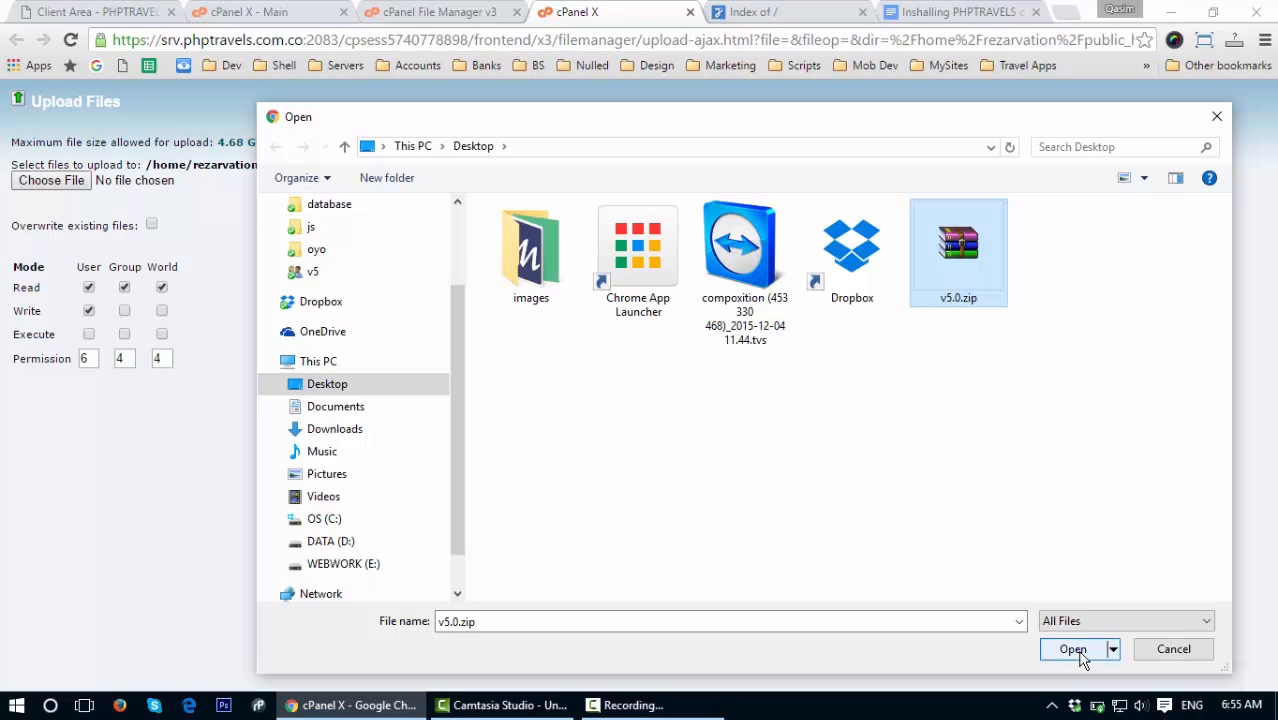
{"action": "left_click", "coordinate": [1071, 649]}
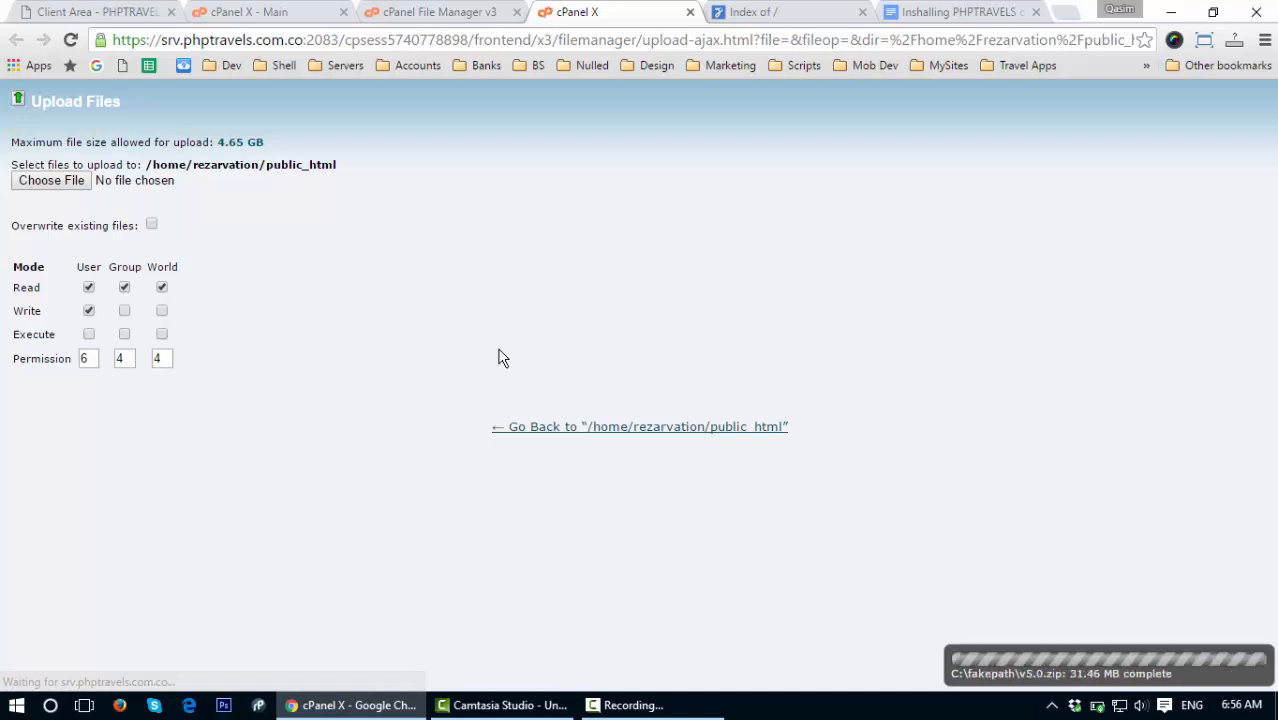
{"action": "mouse_move", "coordinate": [1123, 592]}
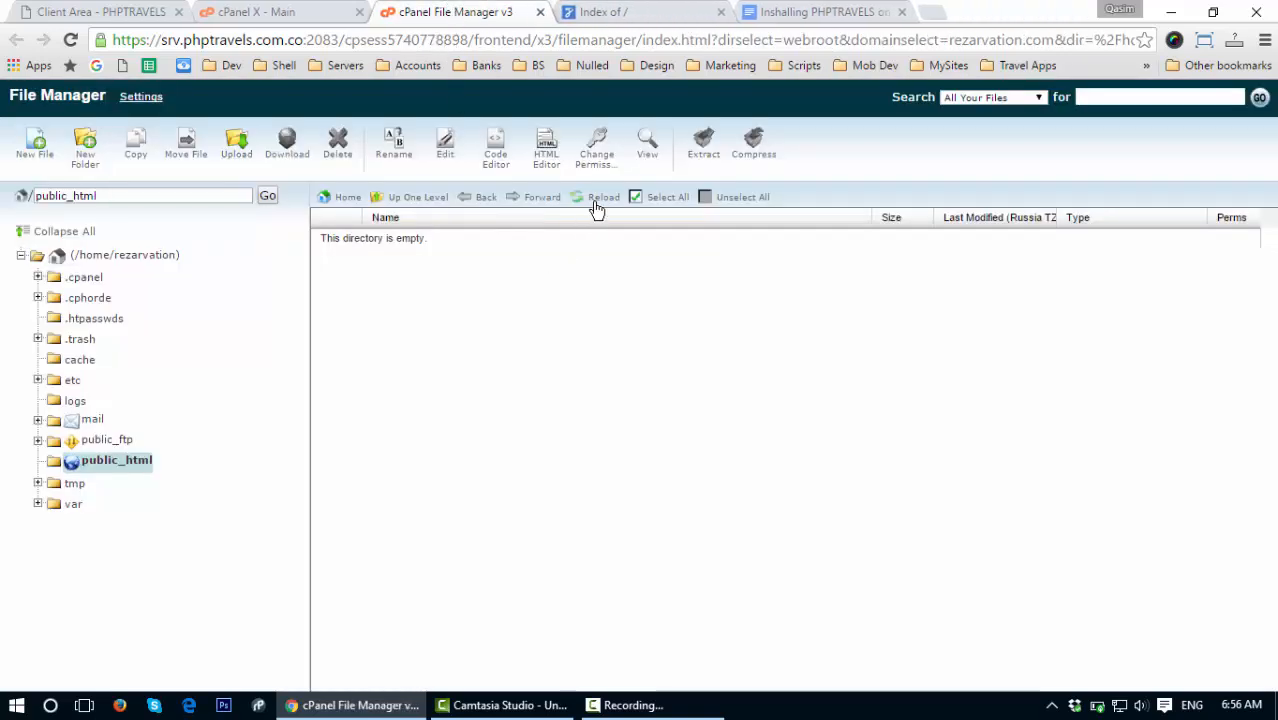
- Extract v5.0.zip in public_html and dismiss the extraction results
{"action": "left_click", "coordinate": [597, 197]}
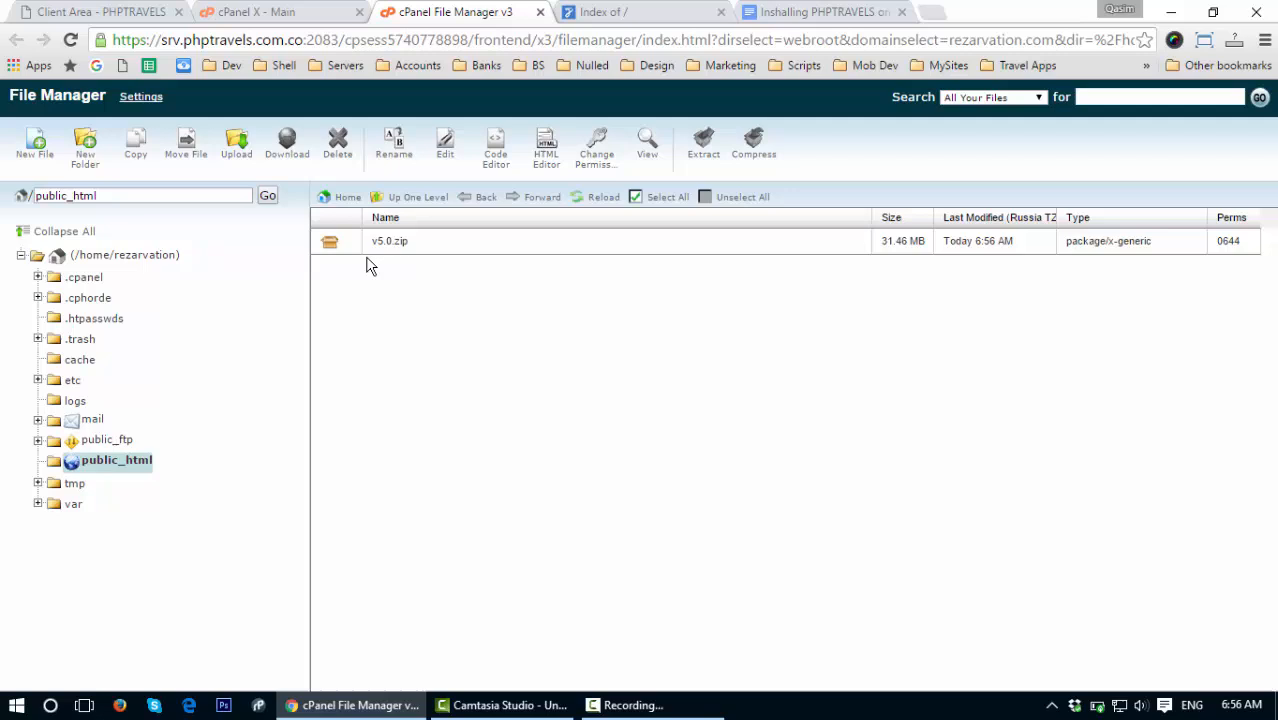
{"action": "left_click", "coordinate": [389, 240]}
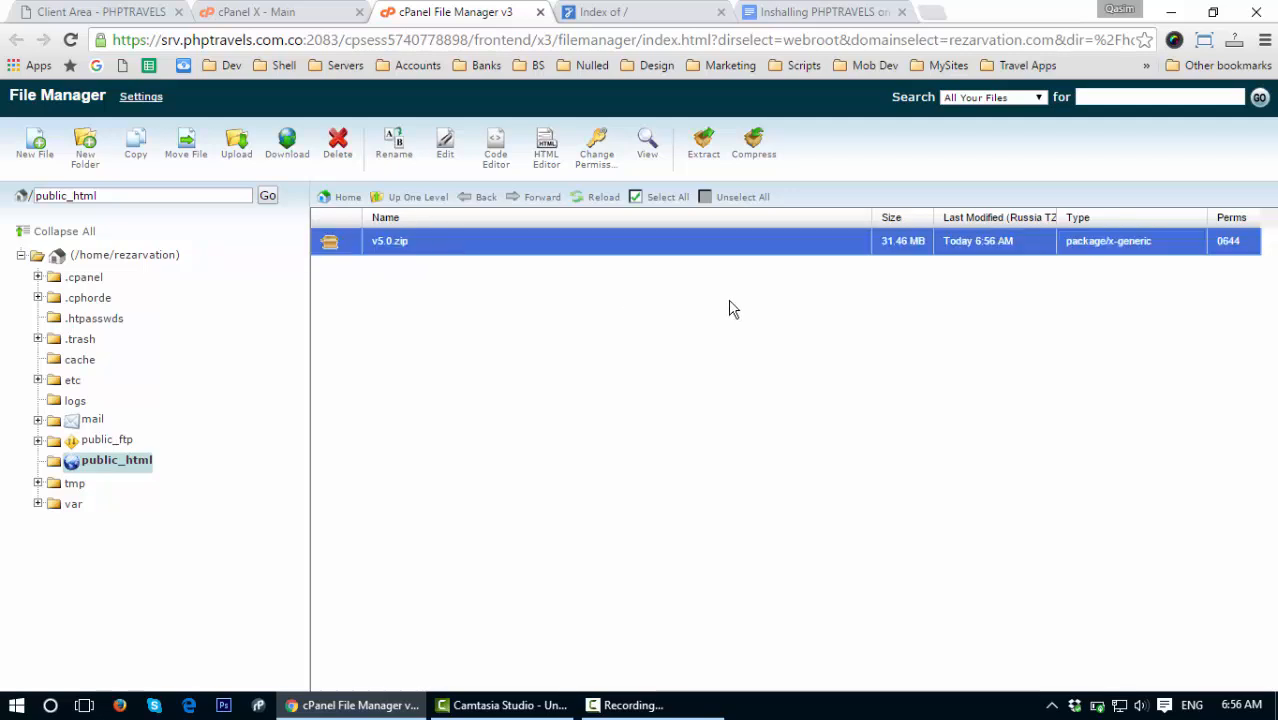
{"action": "mouse_move", "coordinate": [888, 253]}
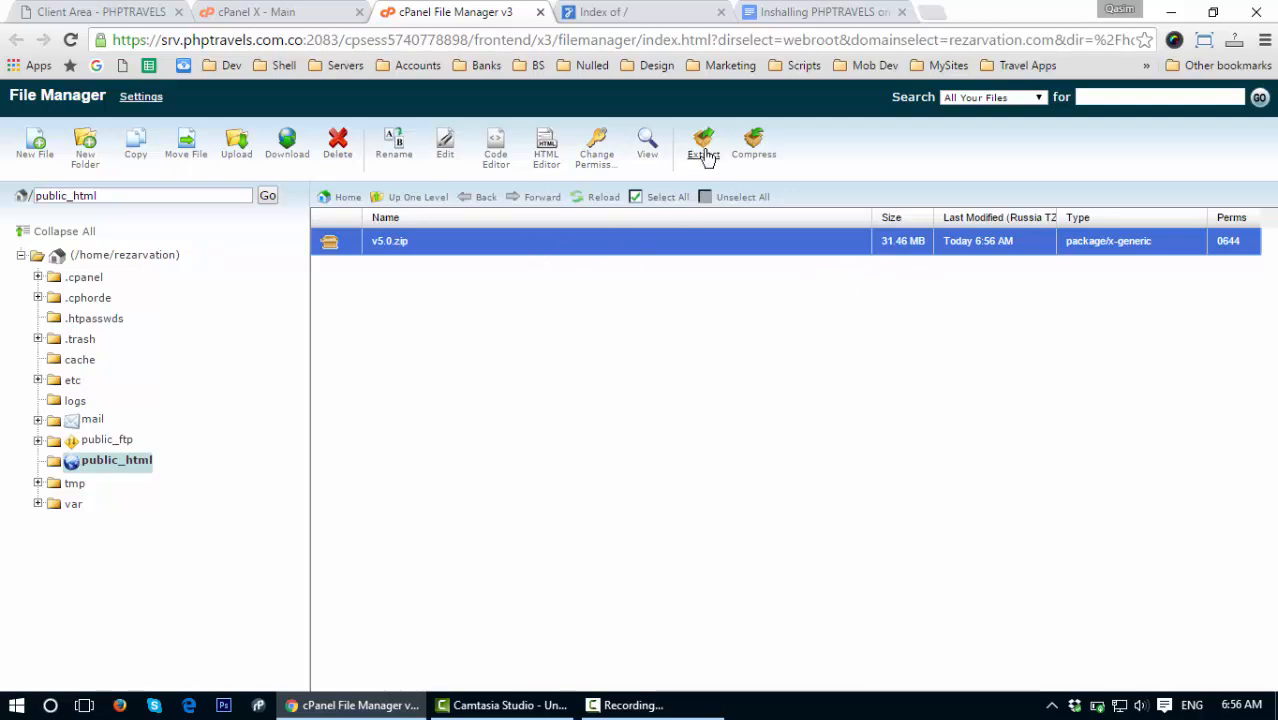
{"action": "left_click", "coordinate": [702, 143]}
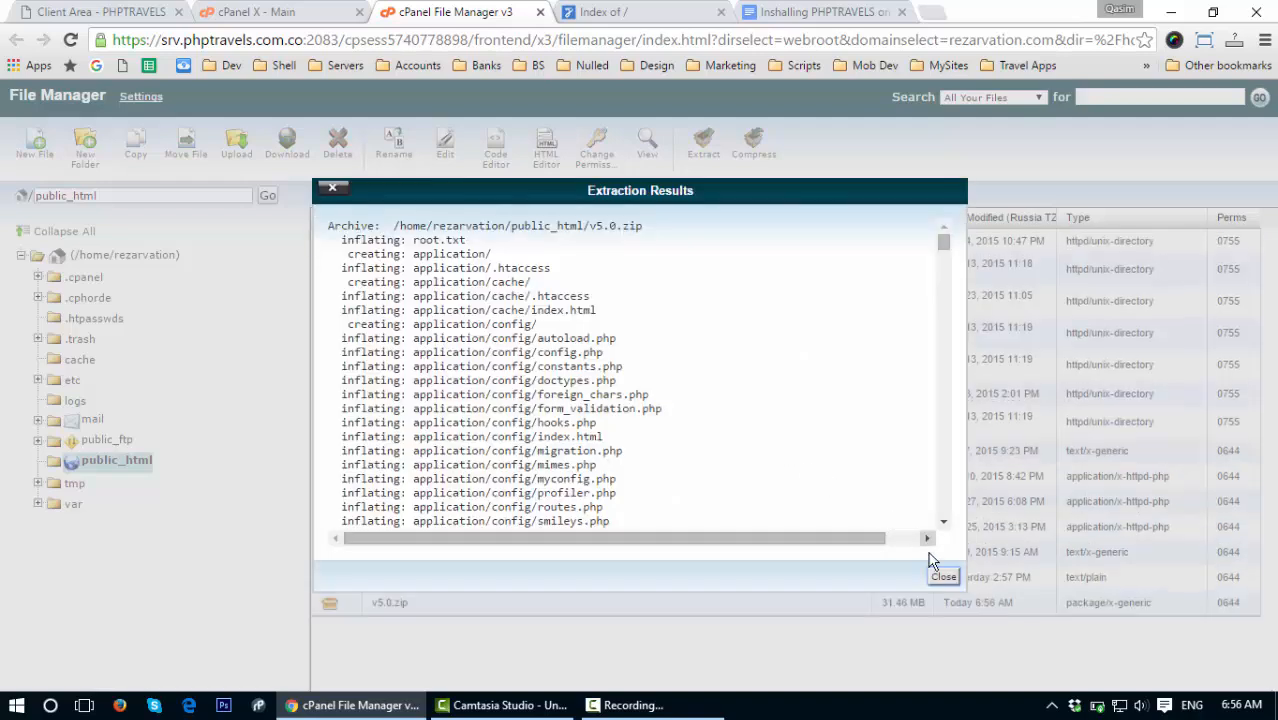
{"action": "left_click", "coordinate": [943, 575]}
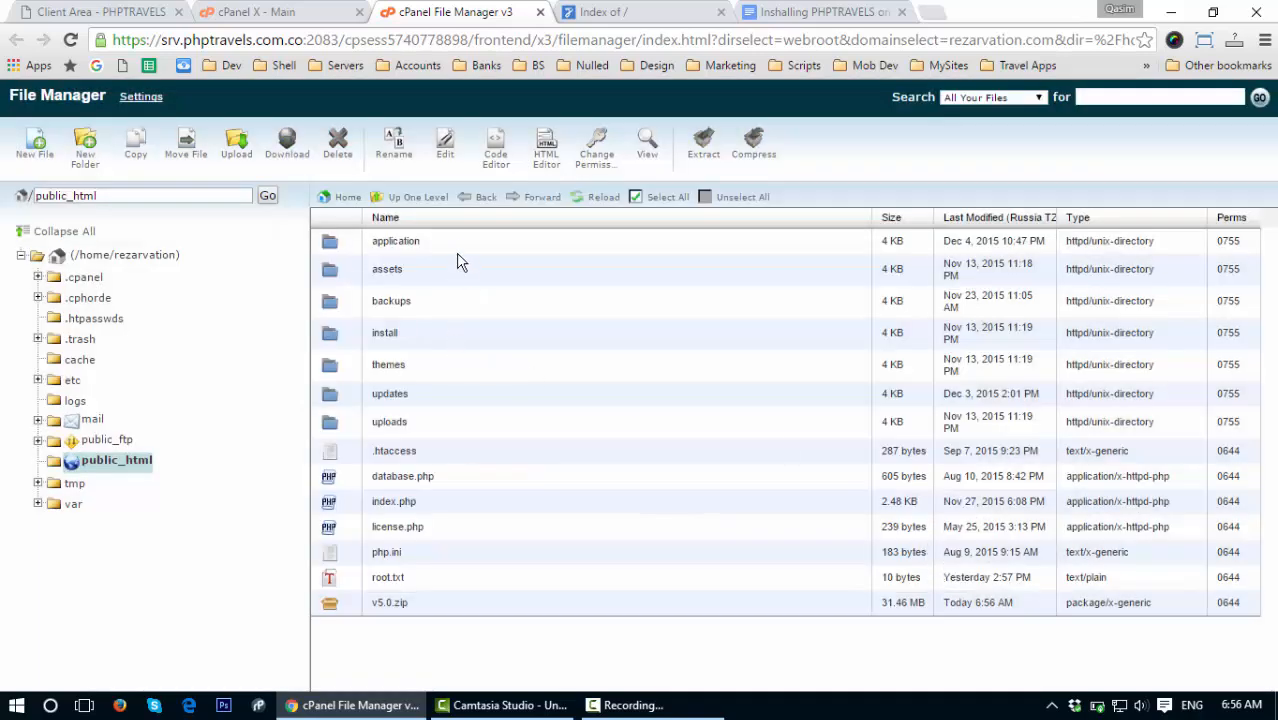
{"action": "mouse_move", "coordinate": [508, 581]}
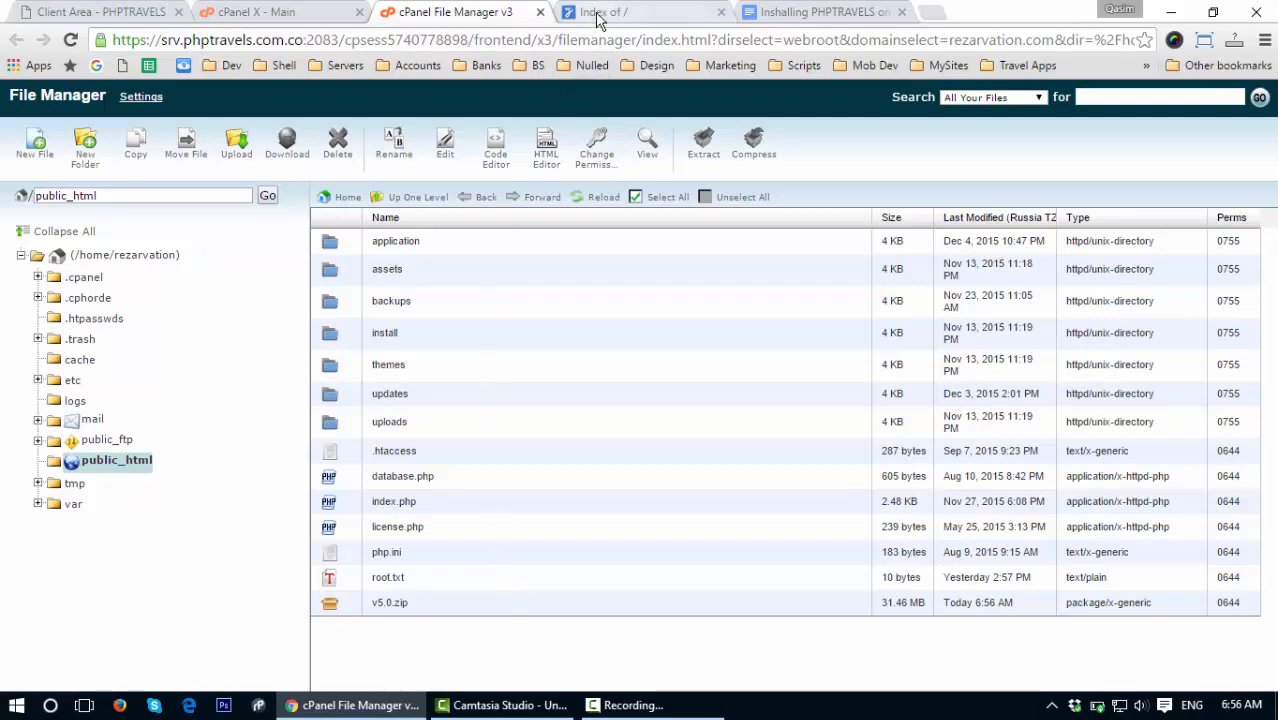
{"action": "left_click", "coordinate": [610, 12]}
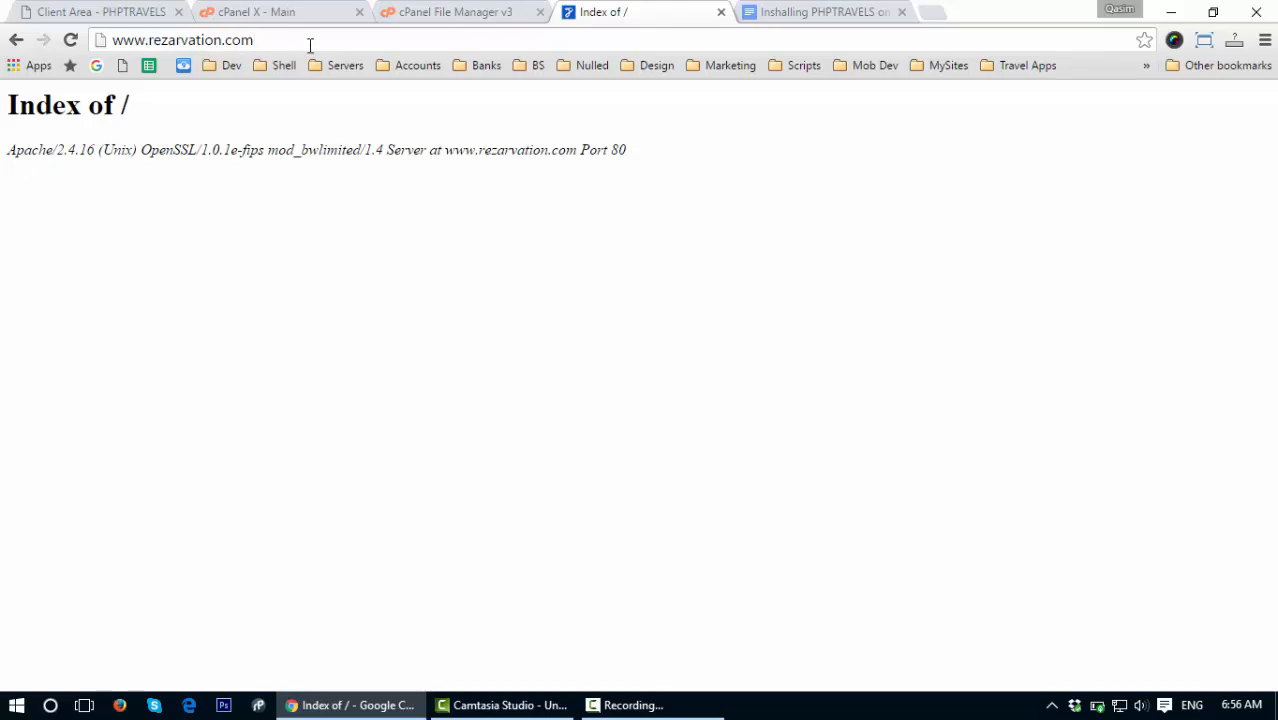
{"action": "type", "text": "/install/"}
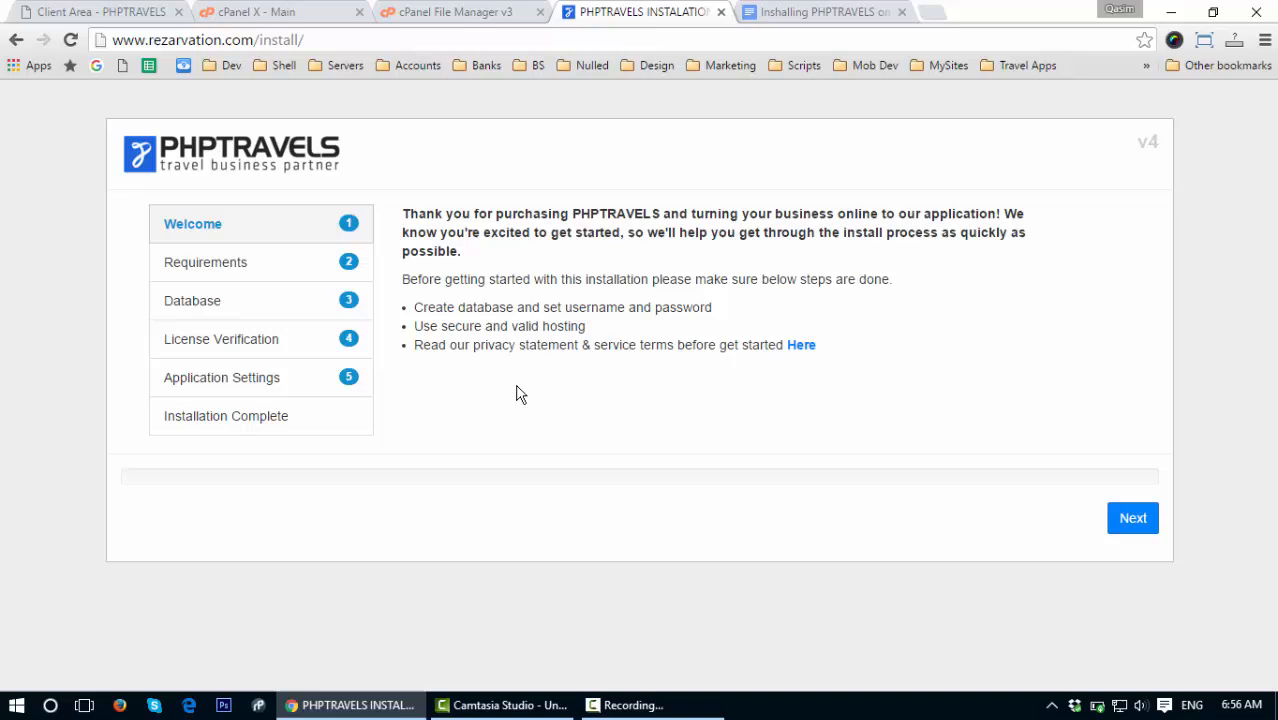
{"action": "mouse_move", "coordinate": [587, 425]}
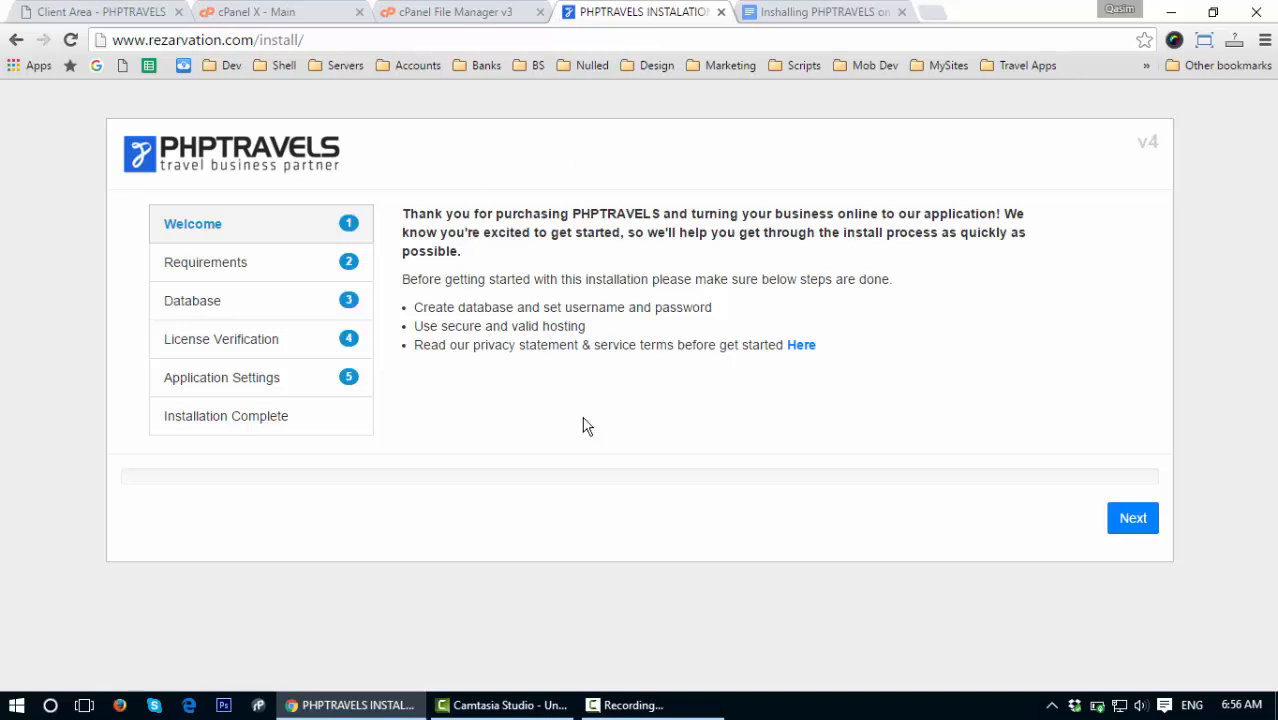
- Advance to the Requirements step and review the all-passing checks
{"action": "left_click", "coordinate": [1132, 518]}
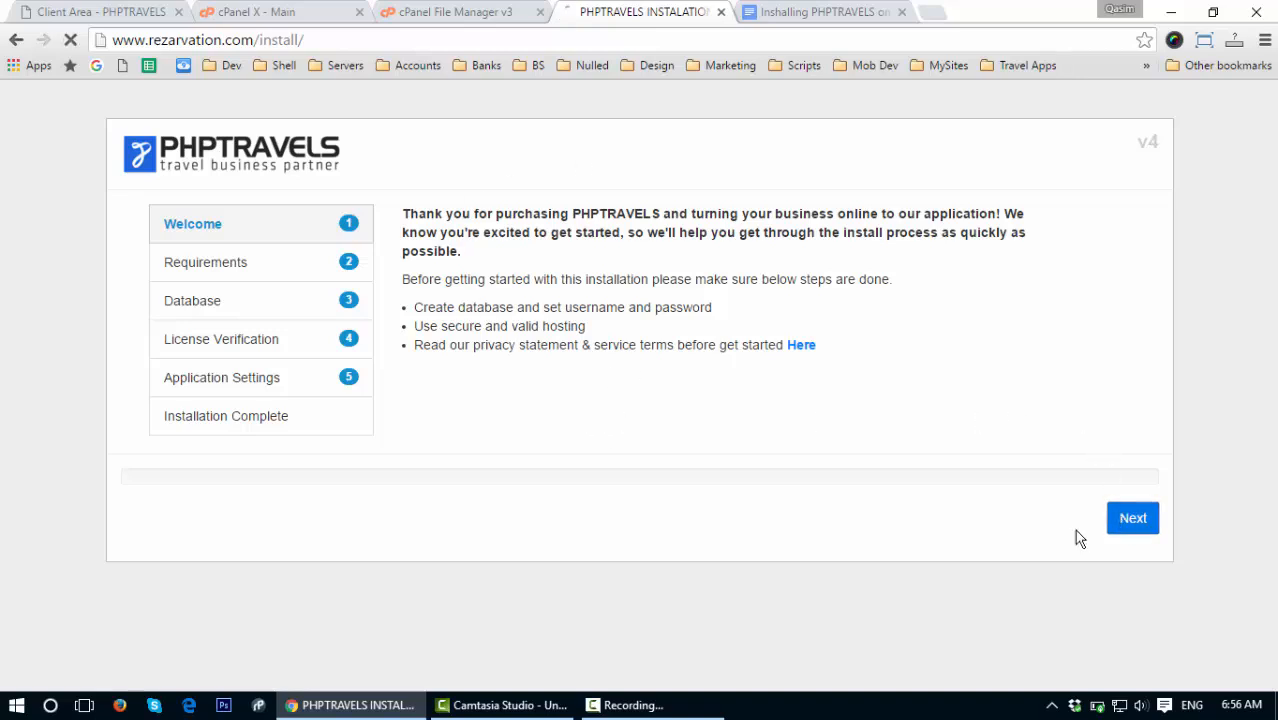
{"action": "left_click", "coordinate": [1132, 517]}
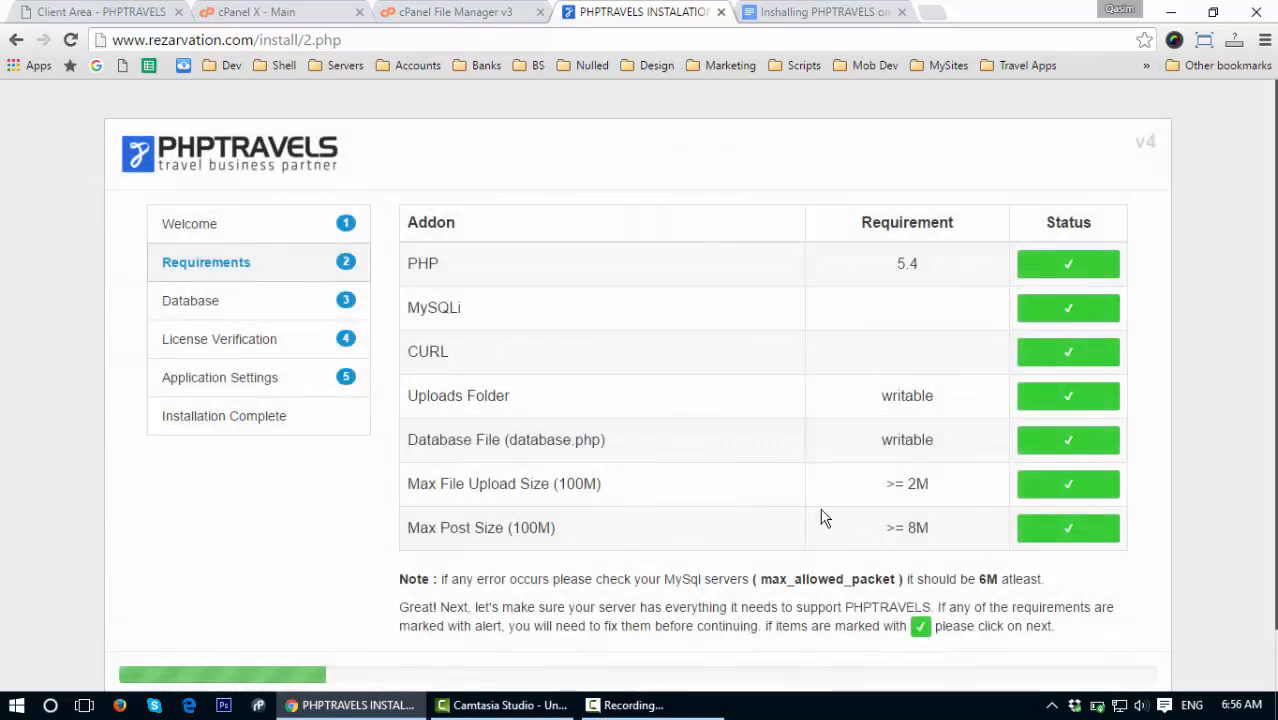
{"action": "mouse_move", "coordinate": [1084, 492]}
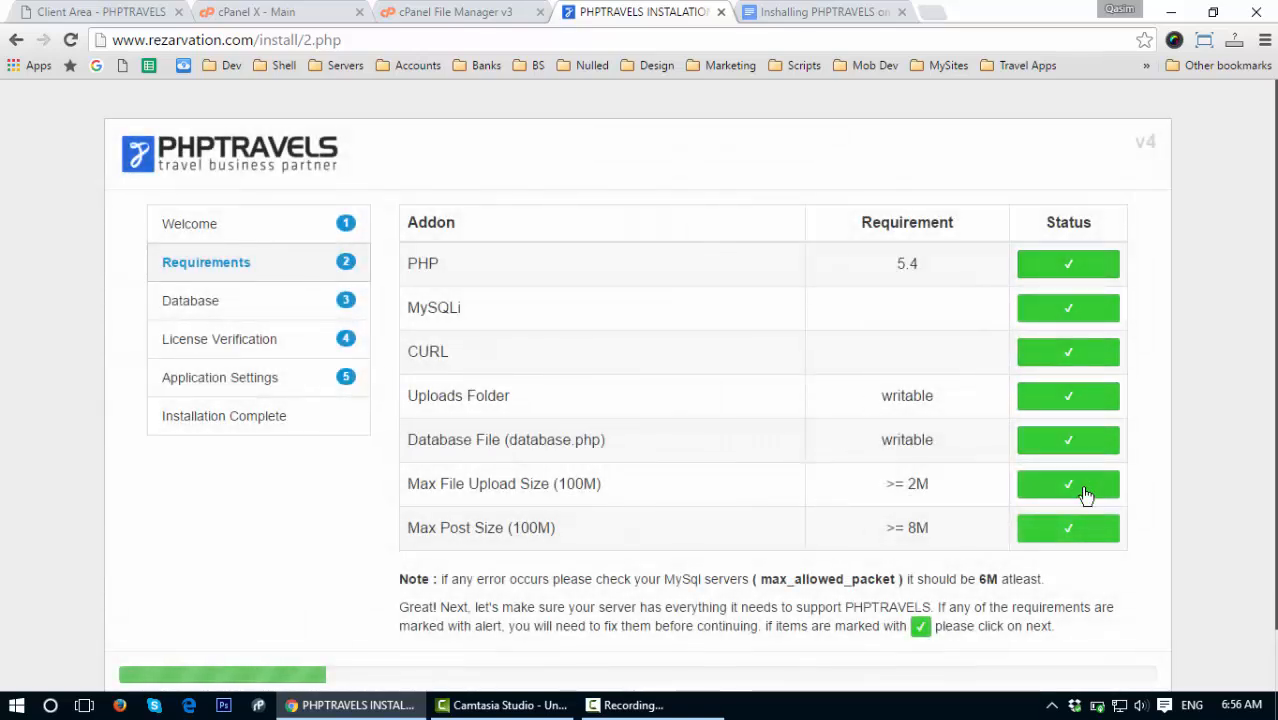
{"action": "scroll", "scroll_direction": "down", "scroll_amount": 3}
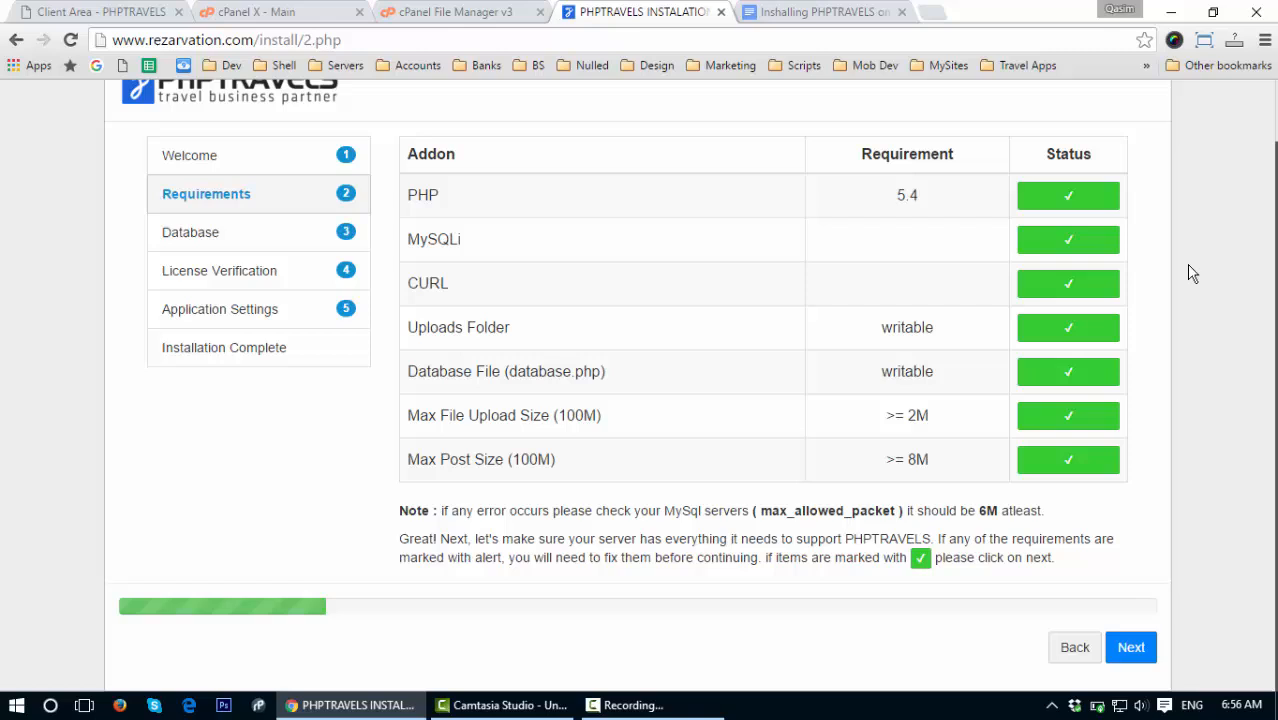
{"action": "mouse_move", "coordinate": [1154, 402]}
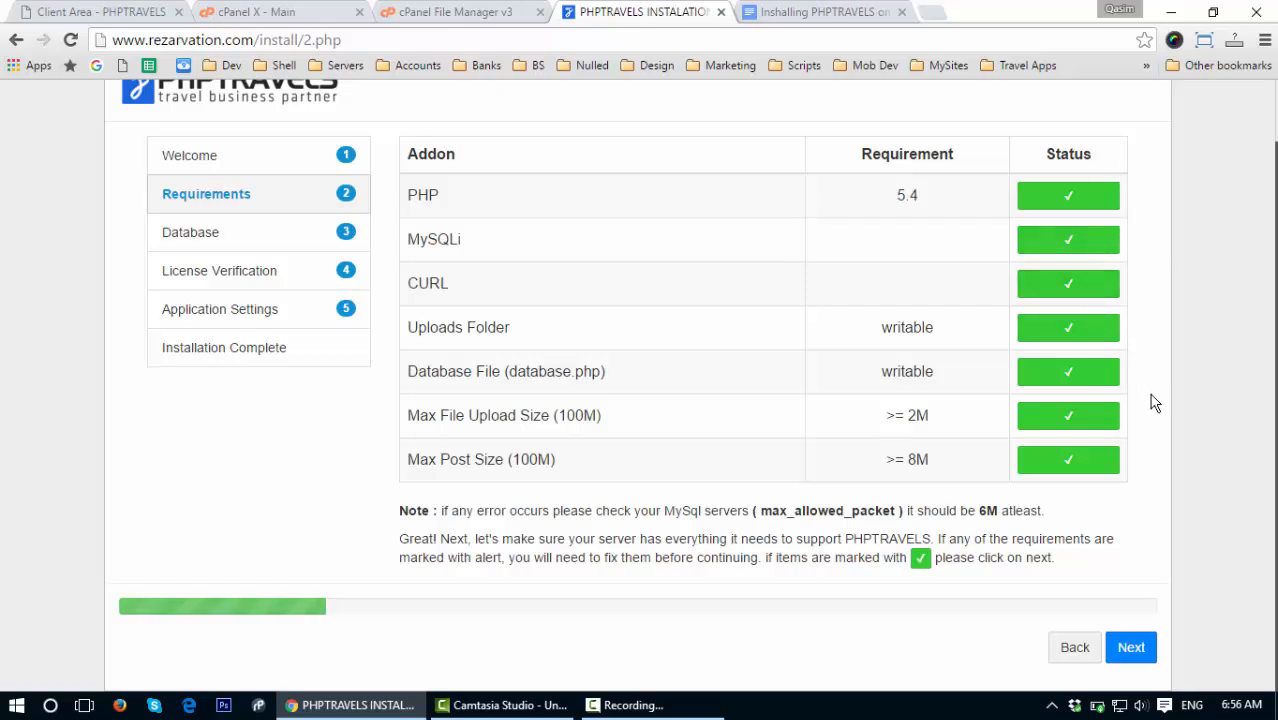
{"action": "mouse_move", "coordinate": [1193, 427]}
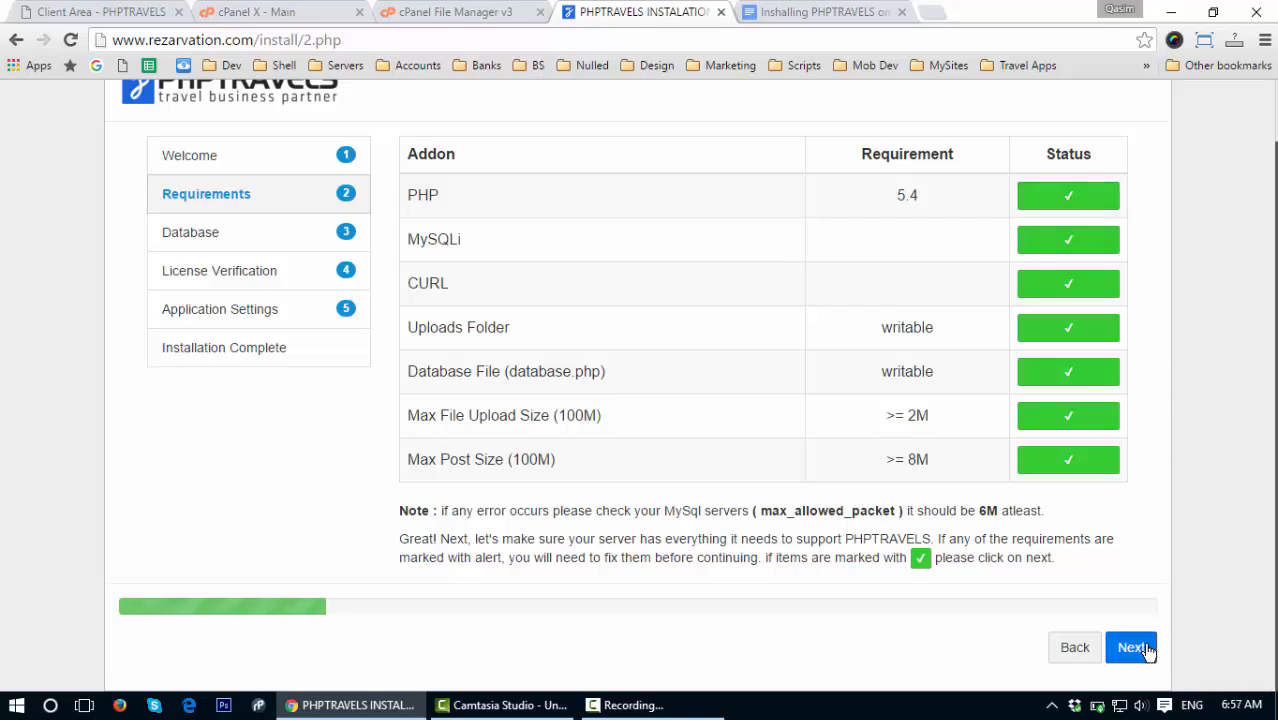
{"action": "mouse_move", "coordinate": [1245, 529]}
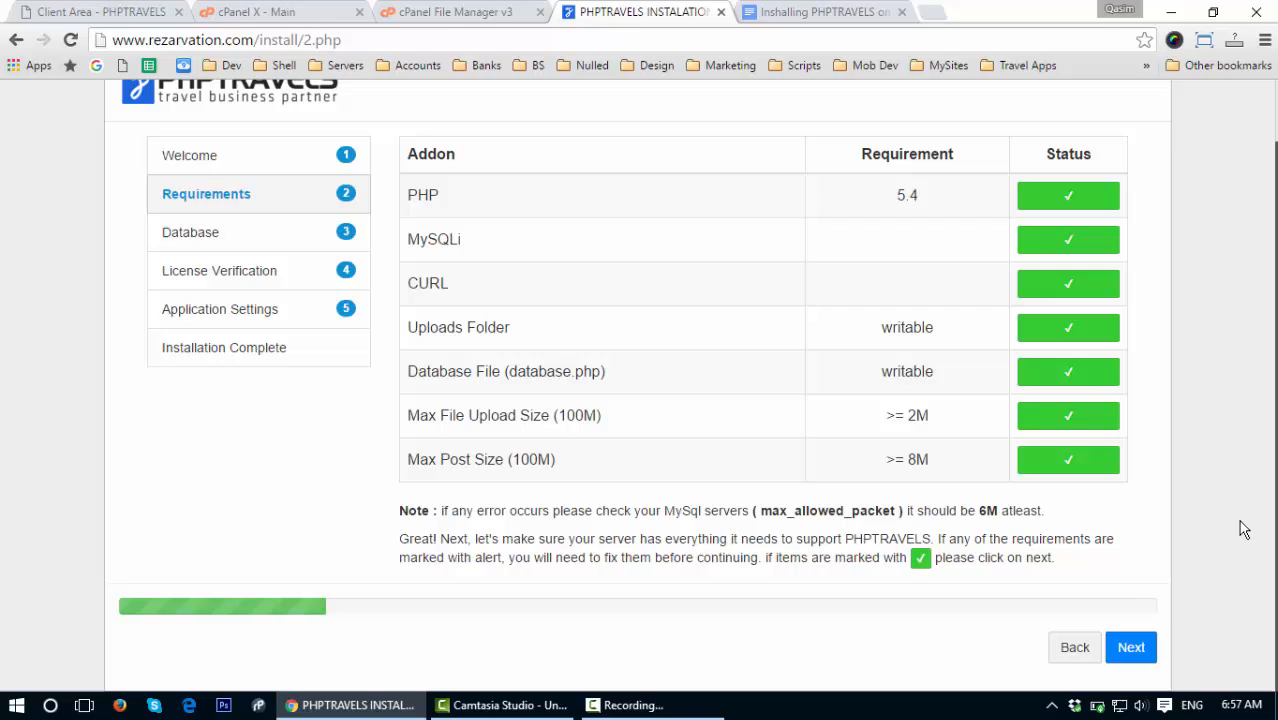
{"action": "mouse_move", "coordinate": [1176, 469]}
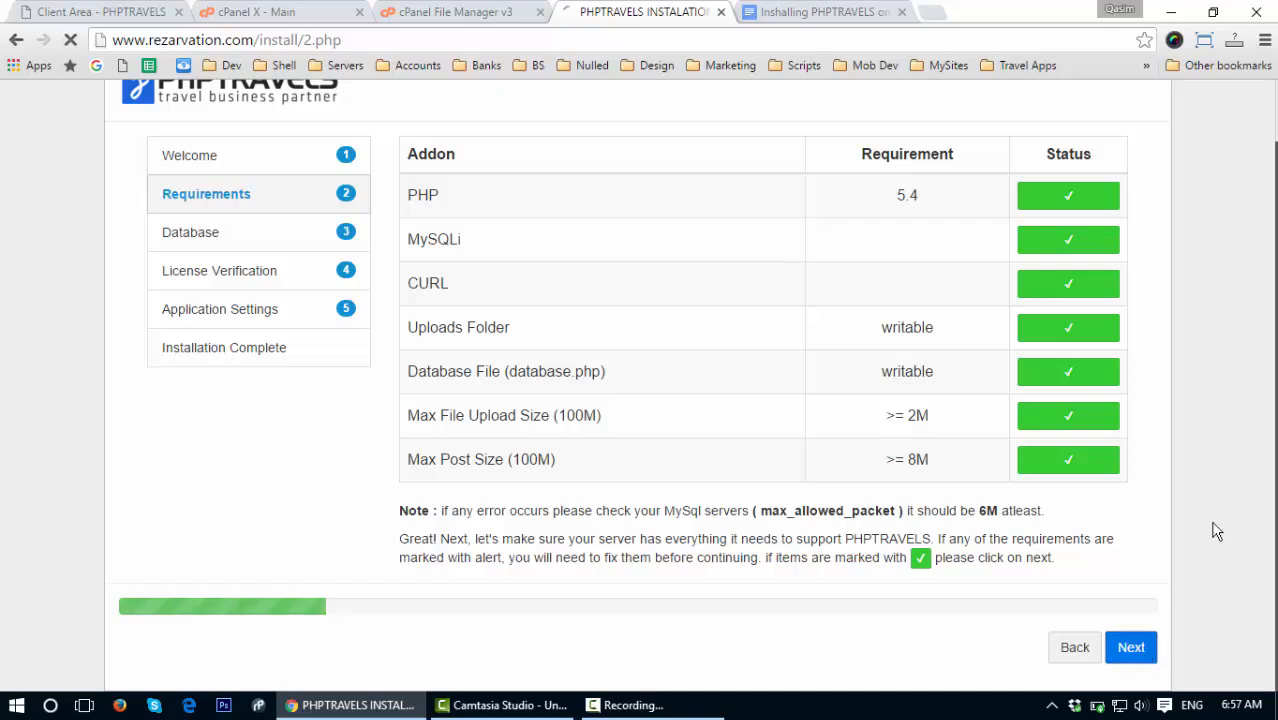
- Reach the installer's Database step, then return to the cPanel home tab
{"action": "left_click", "coordinate": [1131, 647]}
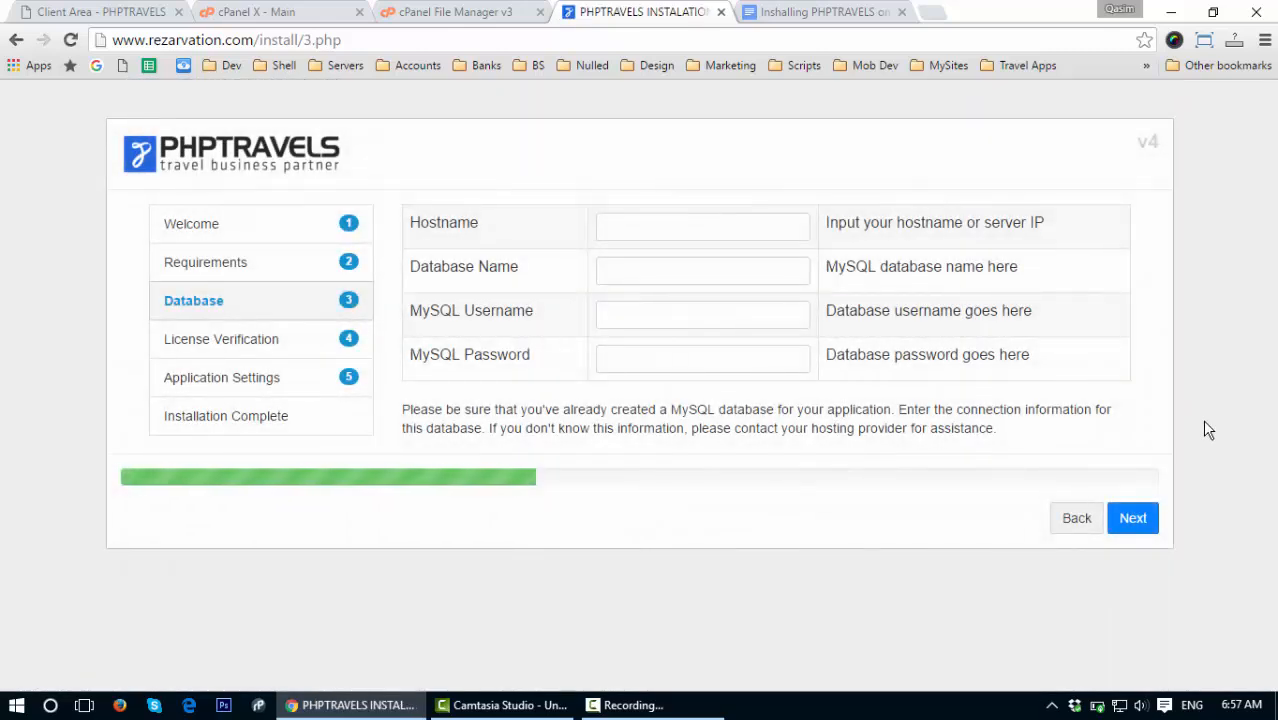
{"action": "mouse_move", "coordinate": [562, 289]}
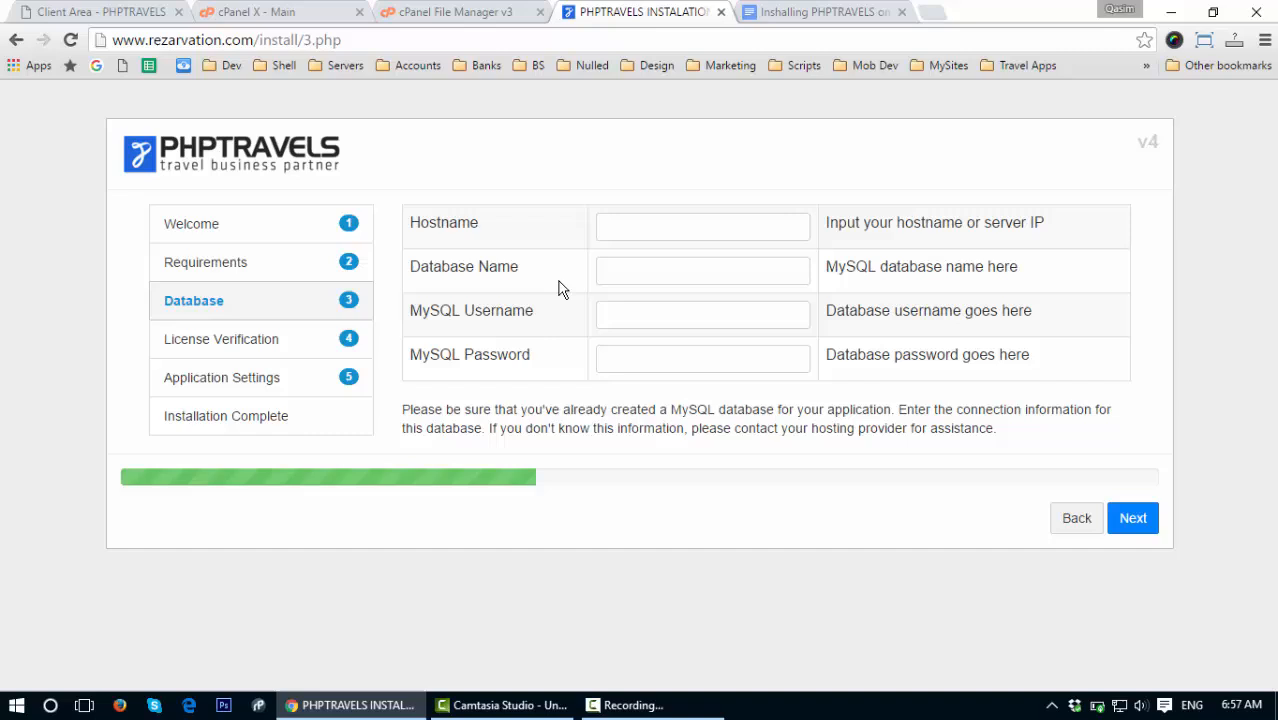
{"action": "mouse_move", "coordinate": [685, 391]}
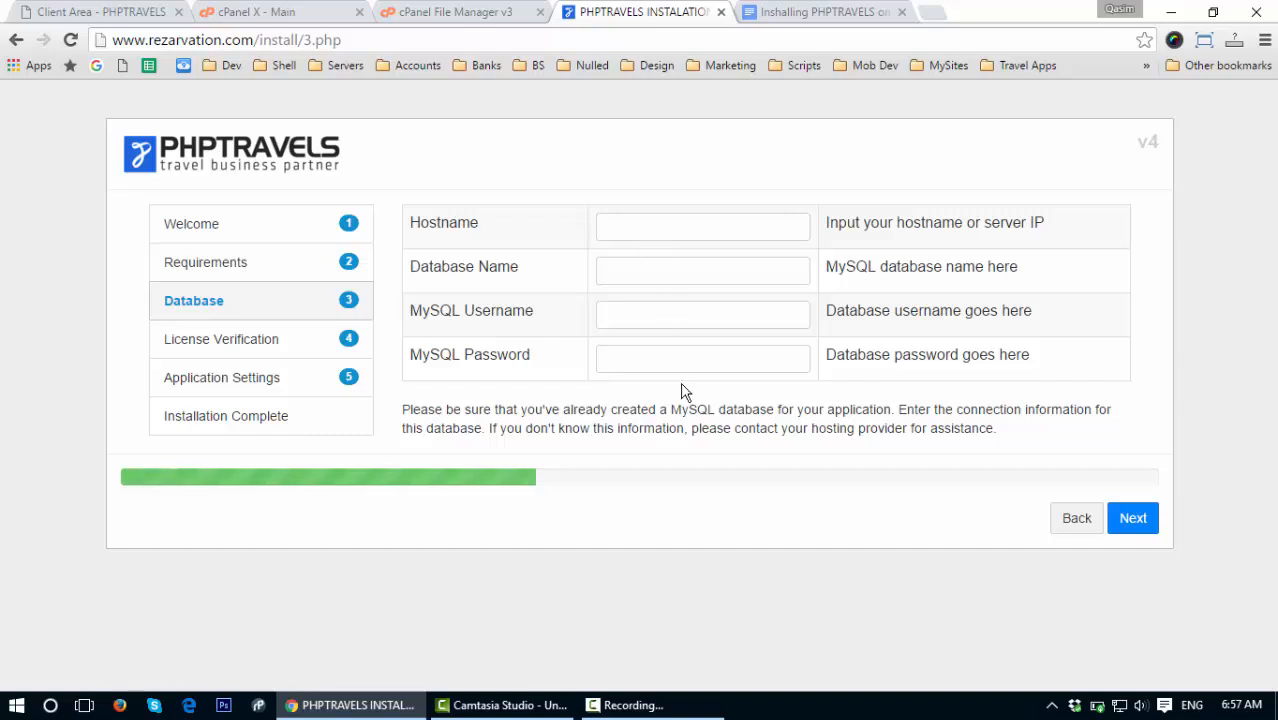
{"action": "left_click", "coordinate": [280, 9]}
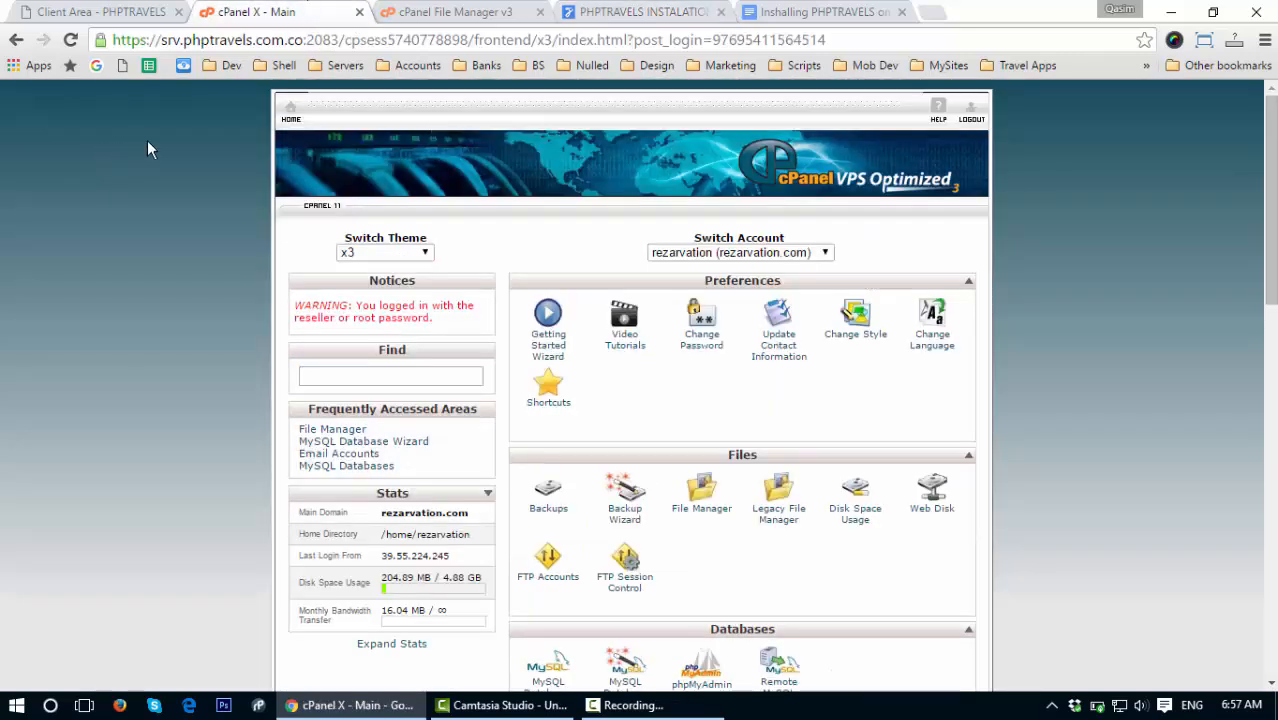
- Create the database rezarvat_phptravels with the MySQL Database Wizard
{"action": "scroll", "scroll_direction": "down", "scroll_amount": 3}
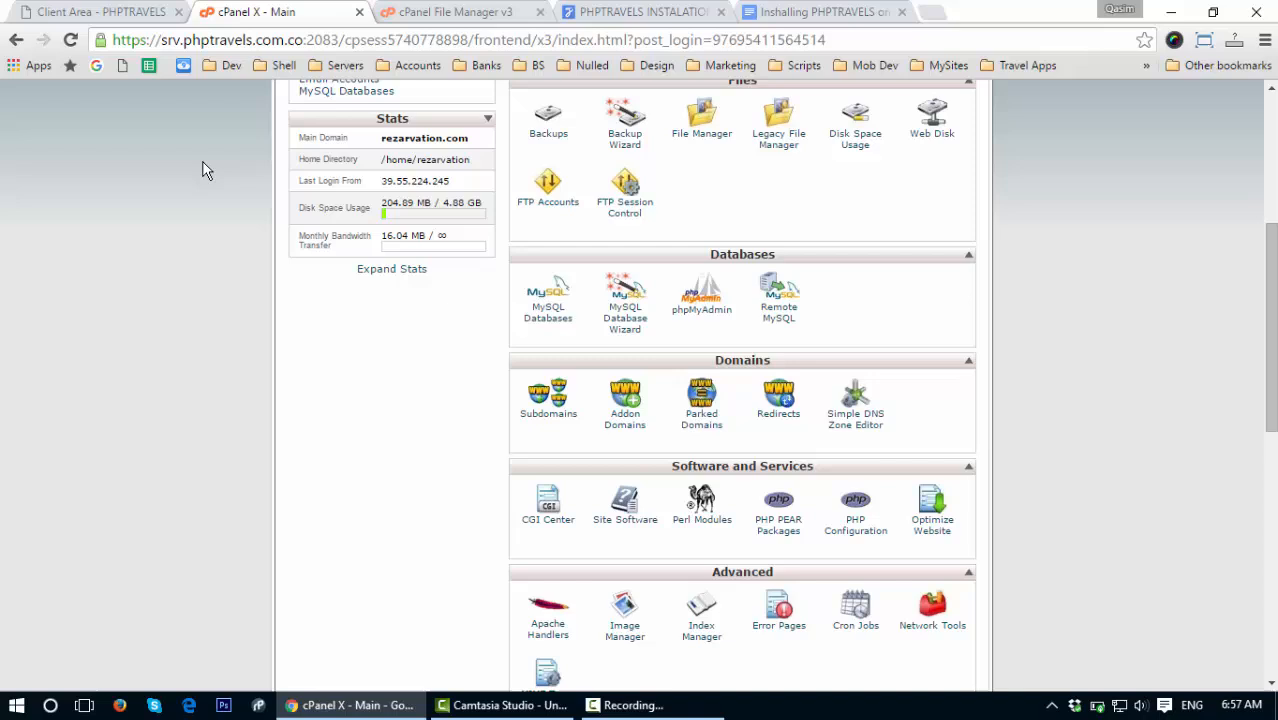
{"action": "mouse_move", "coordinate": [623, 325]}
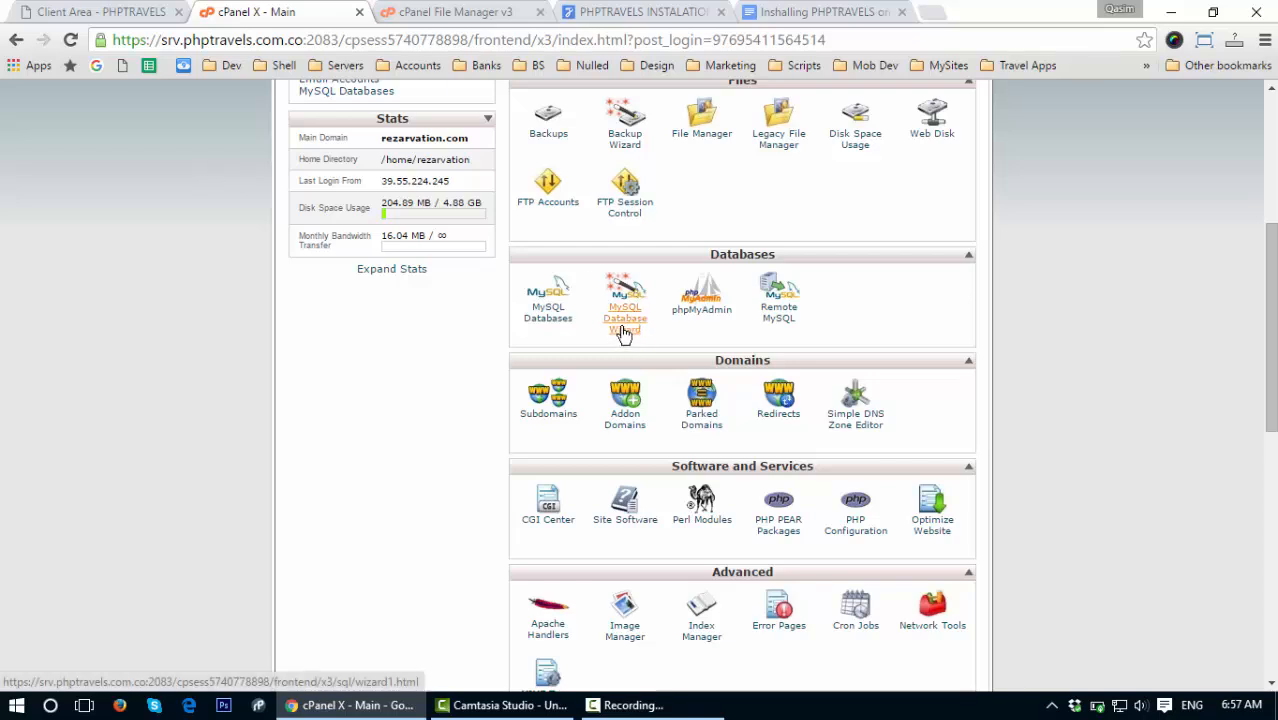
{"action": "left_click", "coordinate": [624, 300]}
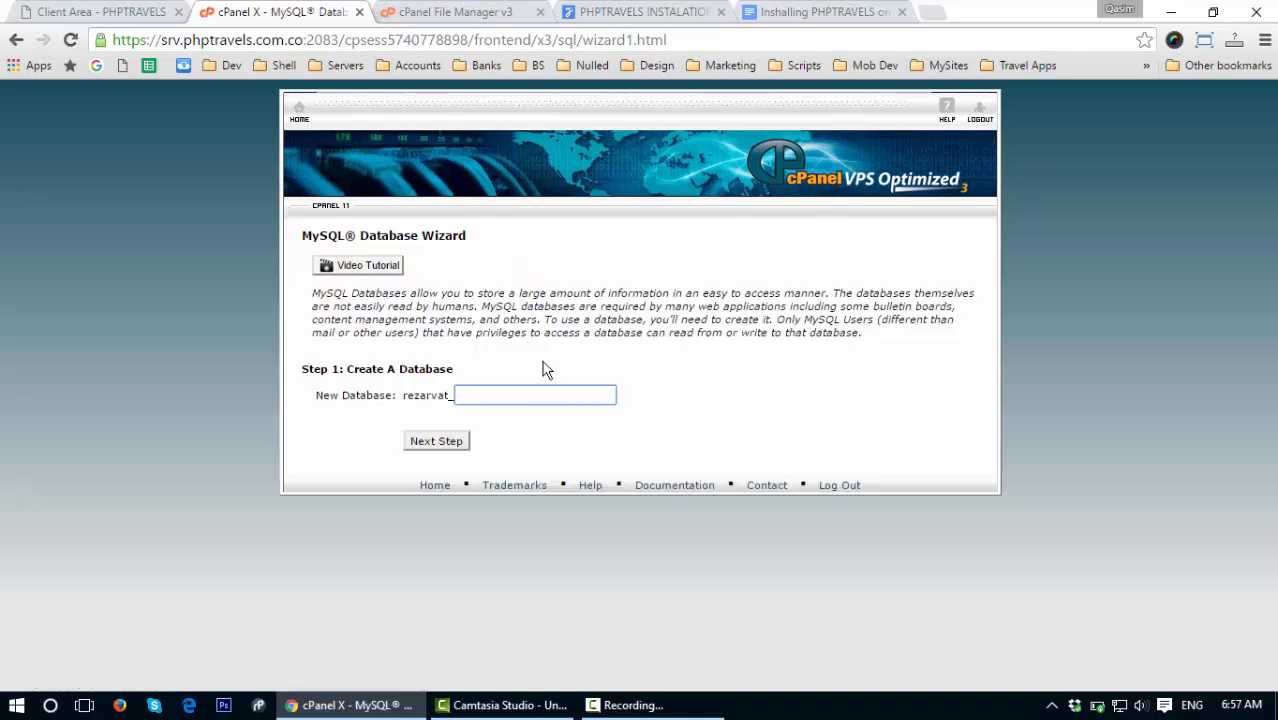
{"action": "type", "text": "php"}
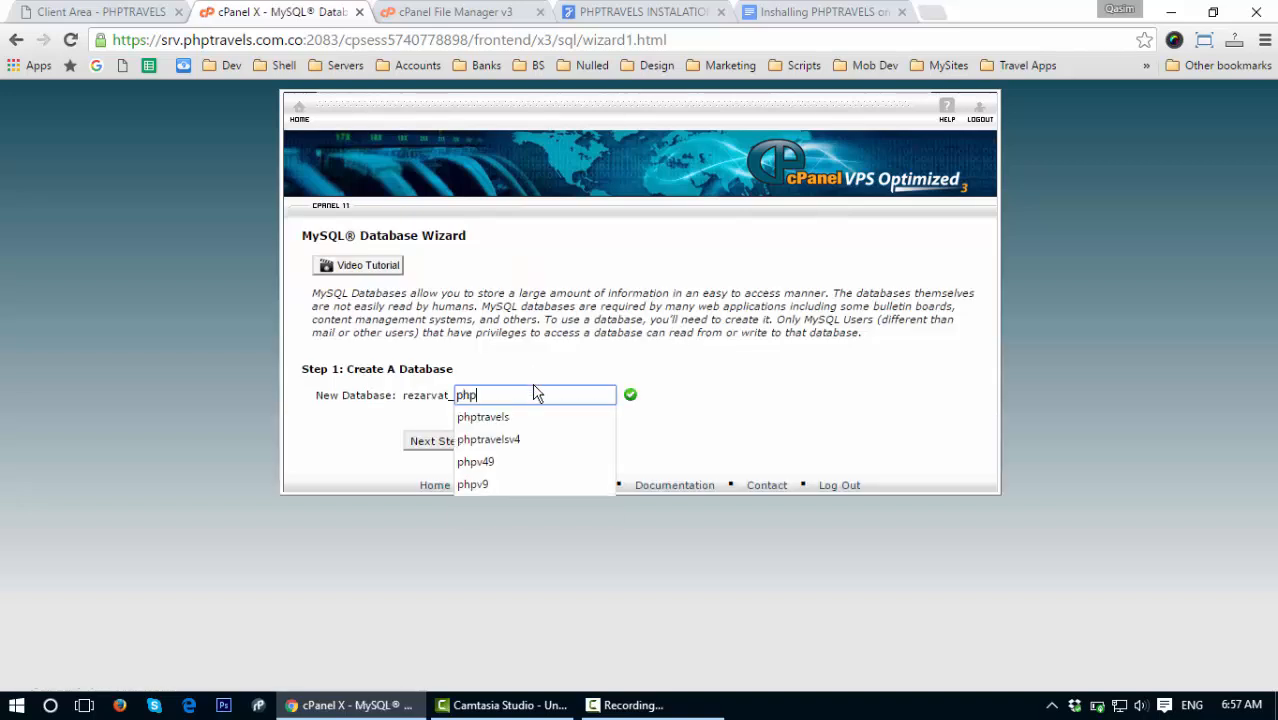
{"action": "left_click", "coordinate": [483, 417]}
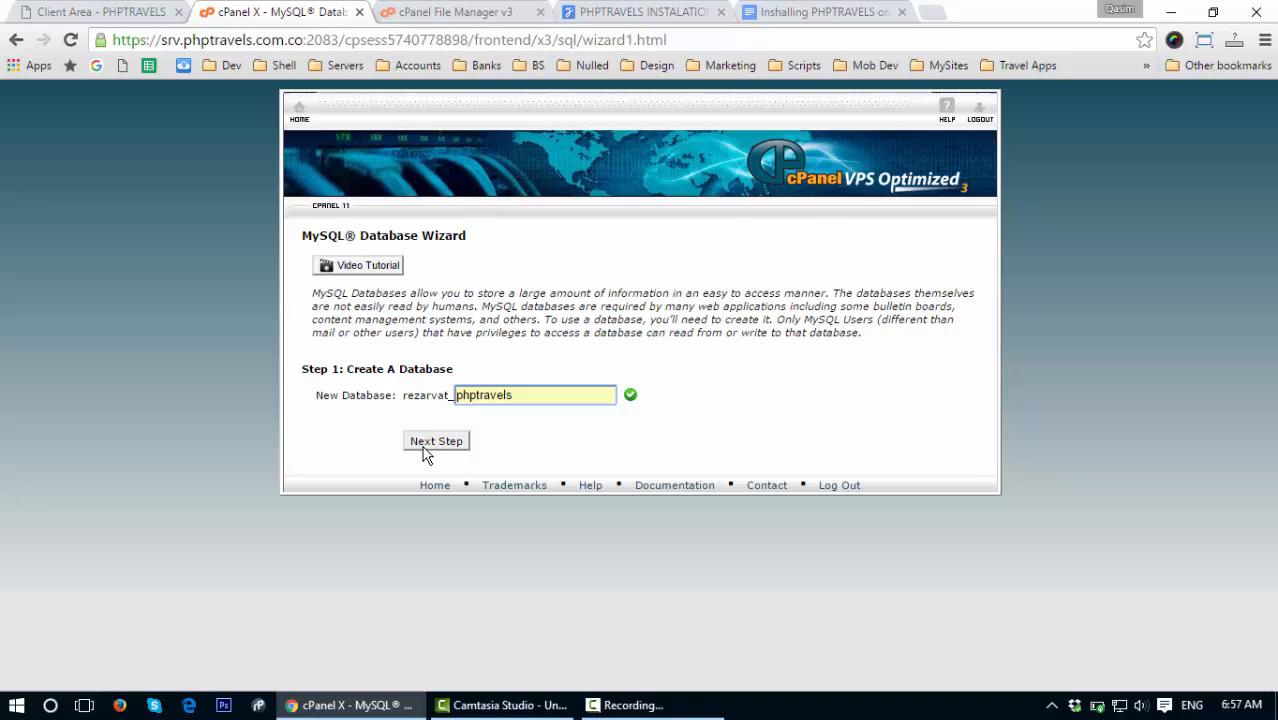
{"action": "left_click", "coordinate": [436, 440]}
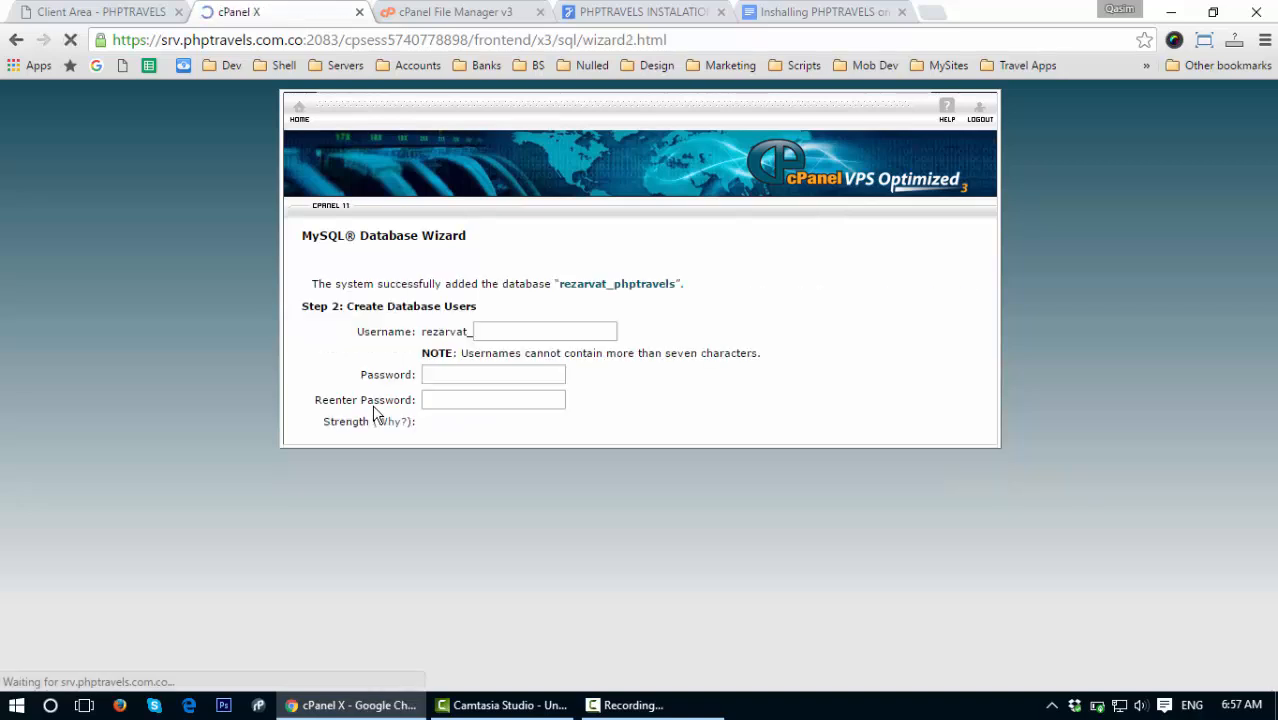
- Create MySQL user rezarvat_root with a password
{"action": "left_click", "coordinate": [545, 331]}
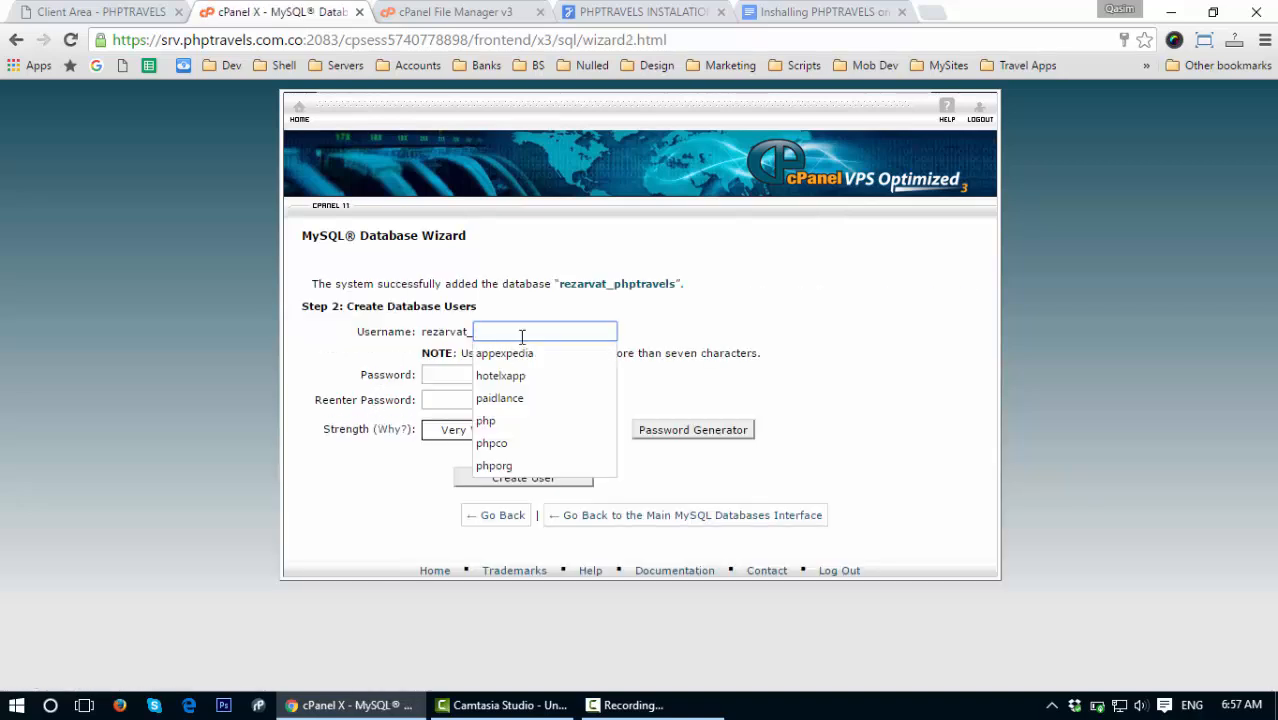
{"action": "type", "text": "root"}
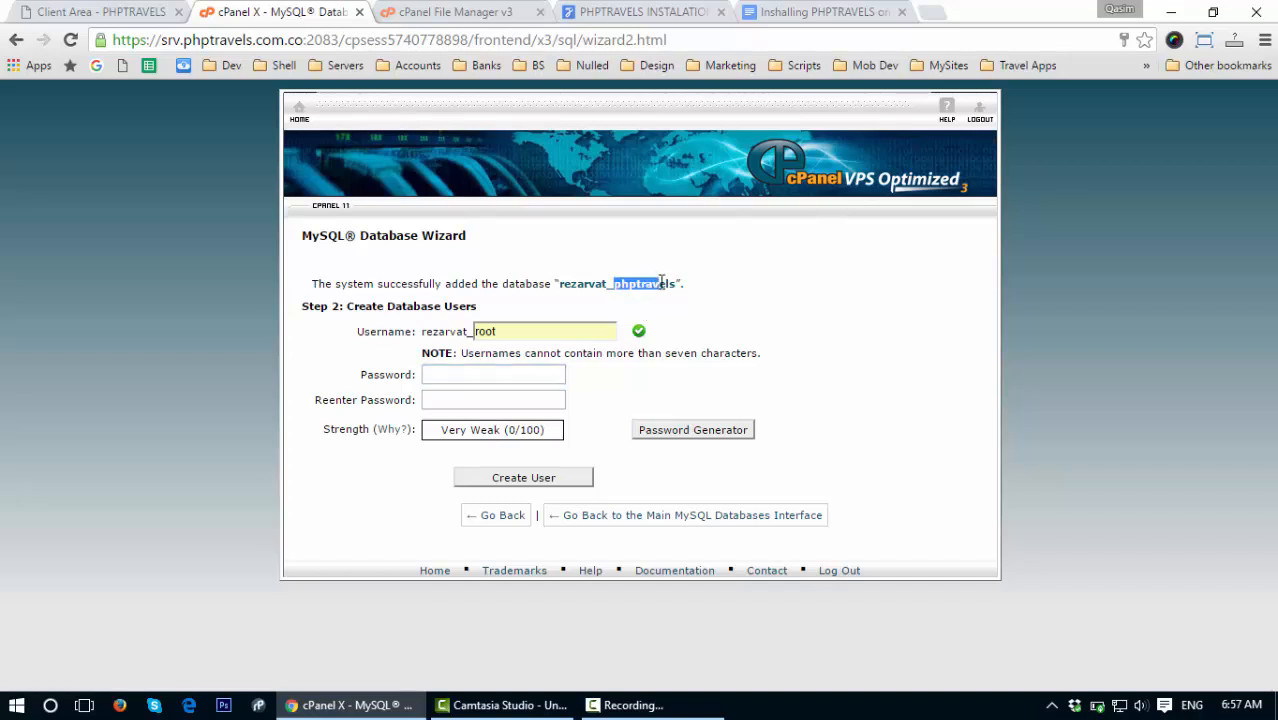
{"action": "left_click", "coordinate": [493, 374]}
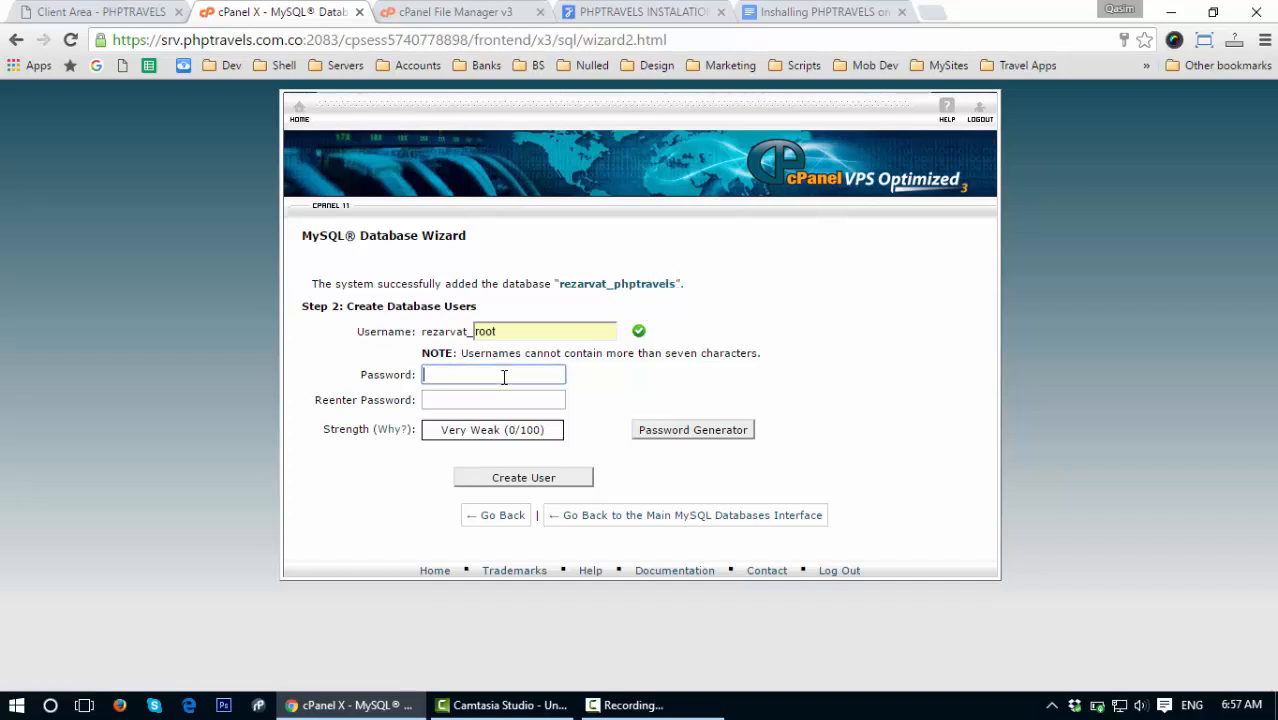
{"action": "type", "text": "••••••••••"}
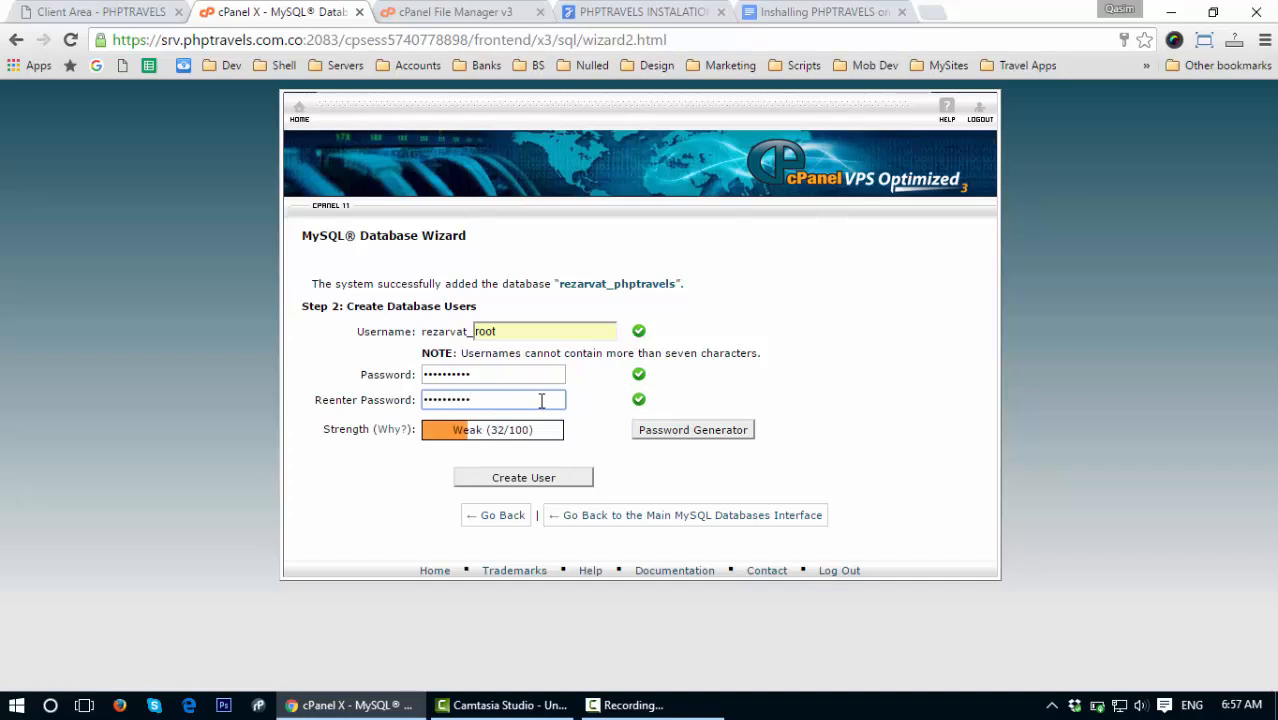
{"action": "mouse_move", "coordinate": [474, 450]}
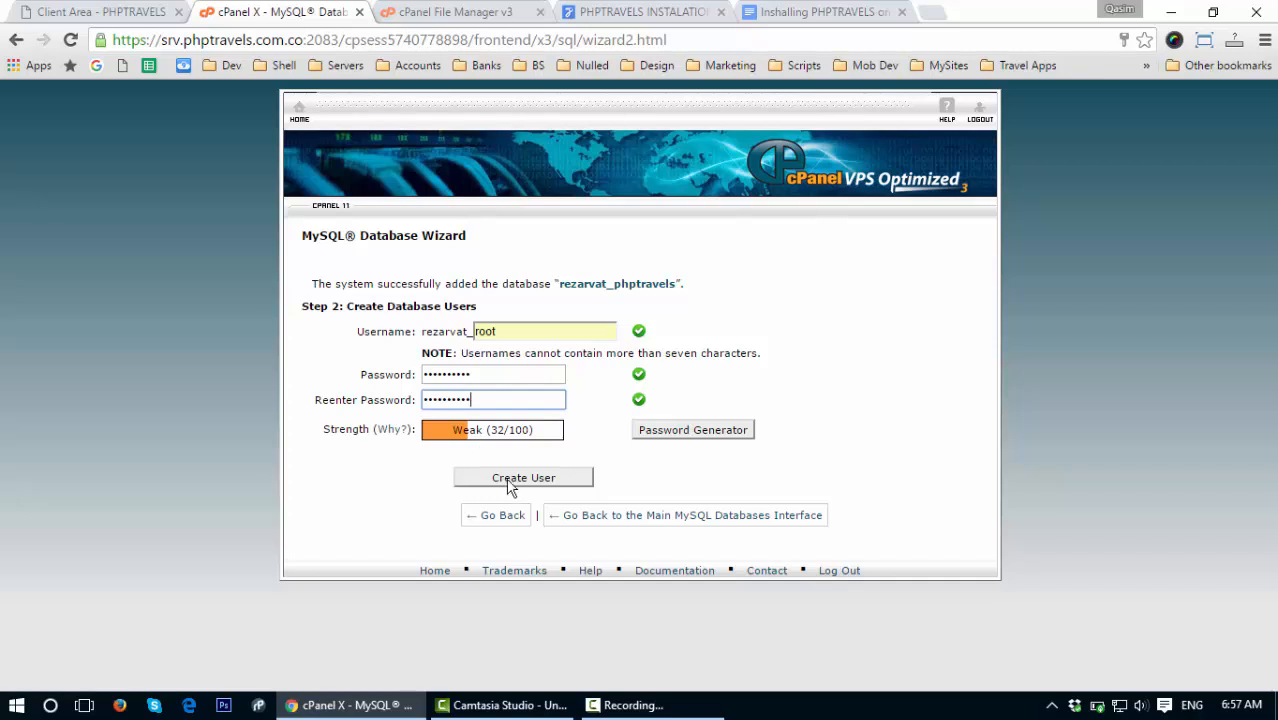
{"action": "left_click", "coordinate": [522, 477]}
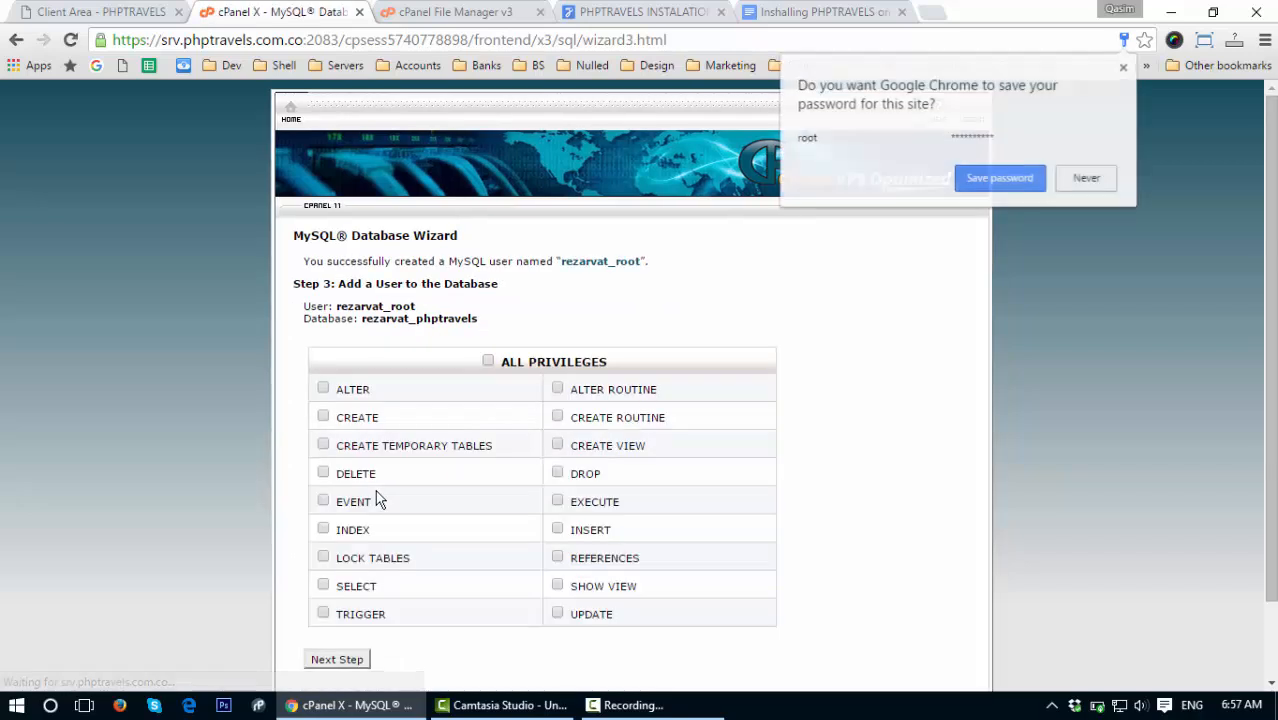
{"action": "mouse_move", "coordinate": [488, 364]}
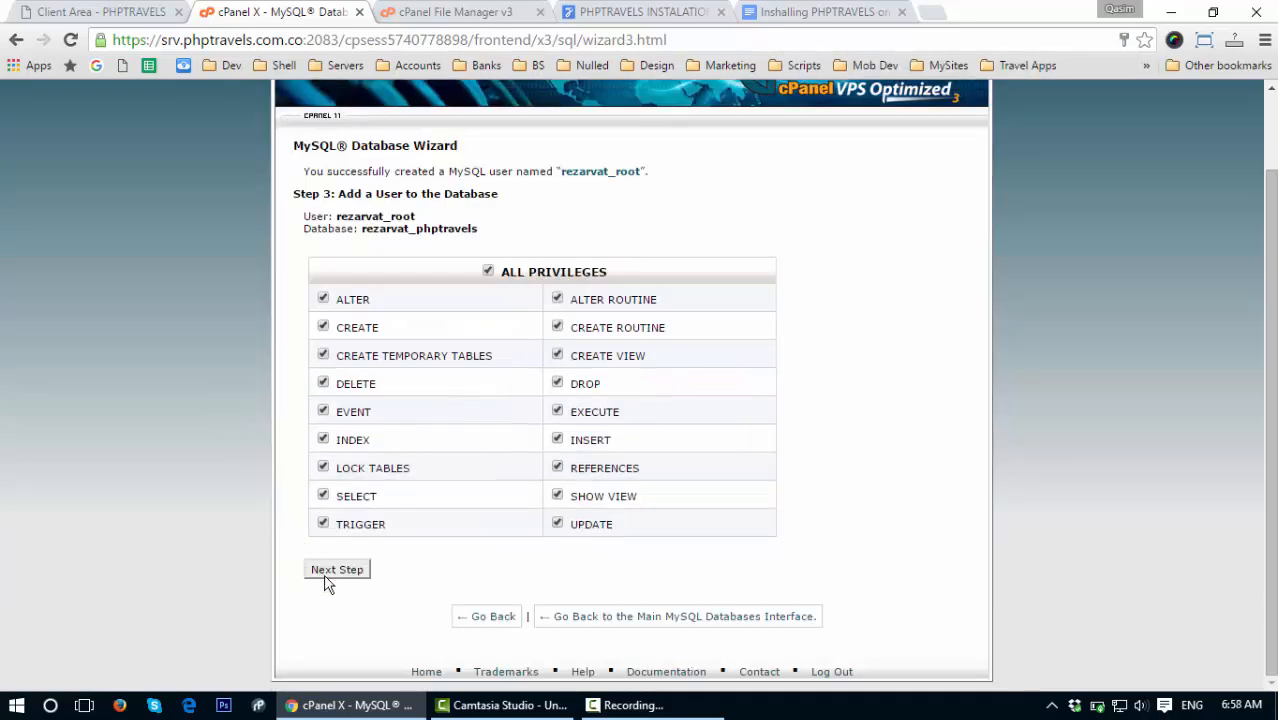
- Grant rezarvat_root all privileges on rezarvat_phptravels and return to the installer's Database step
{"action": "left_click", "coordinate": [337, 569]}
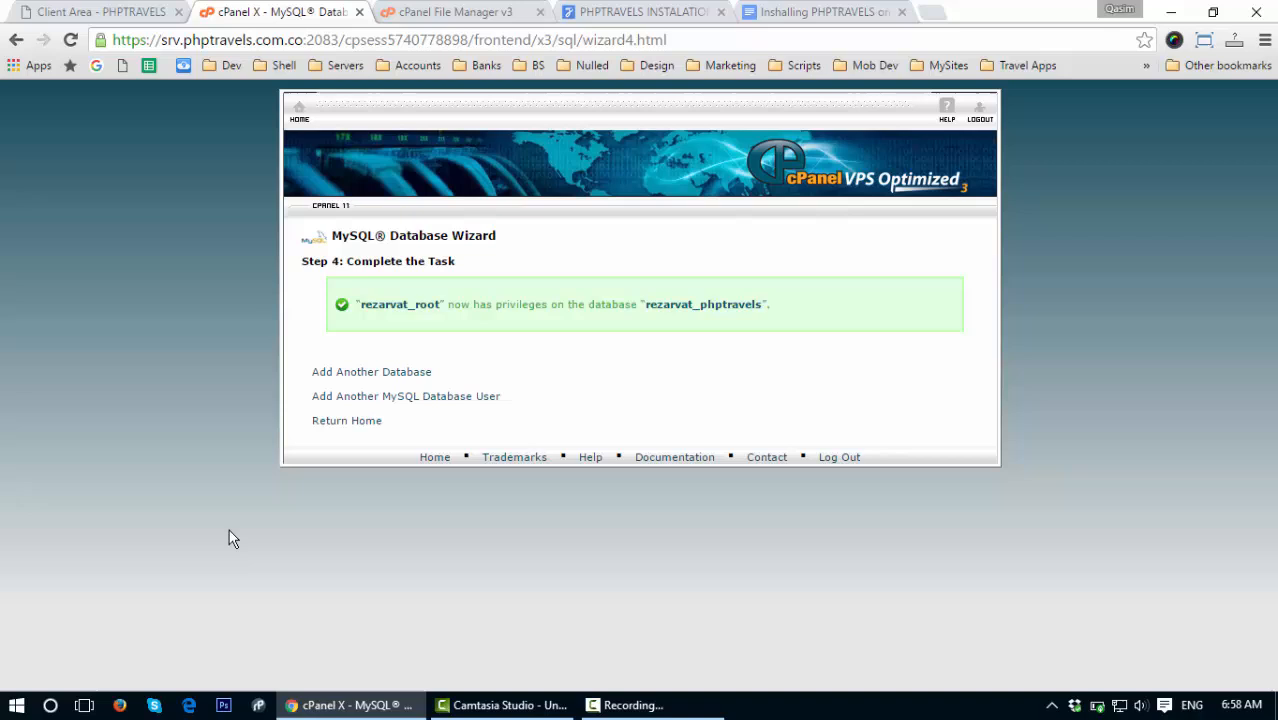
{"action": "mouse_move", "coordinate": [755, 308]}
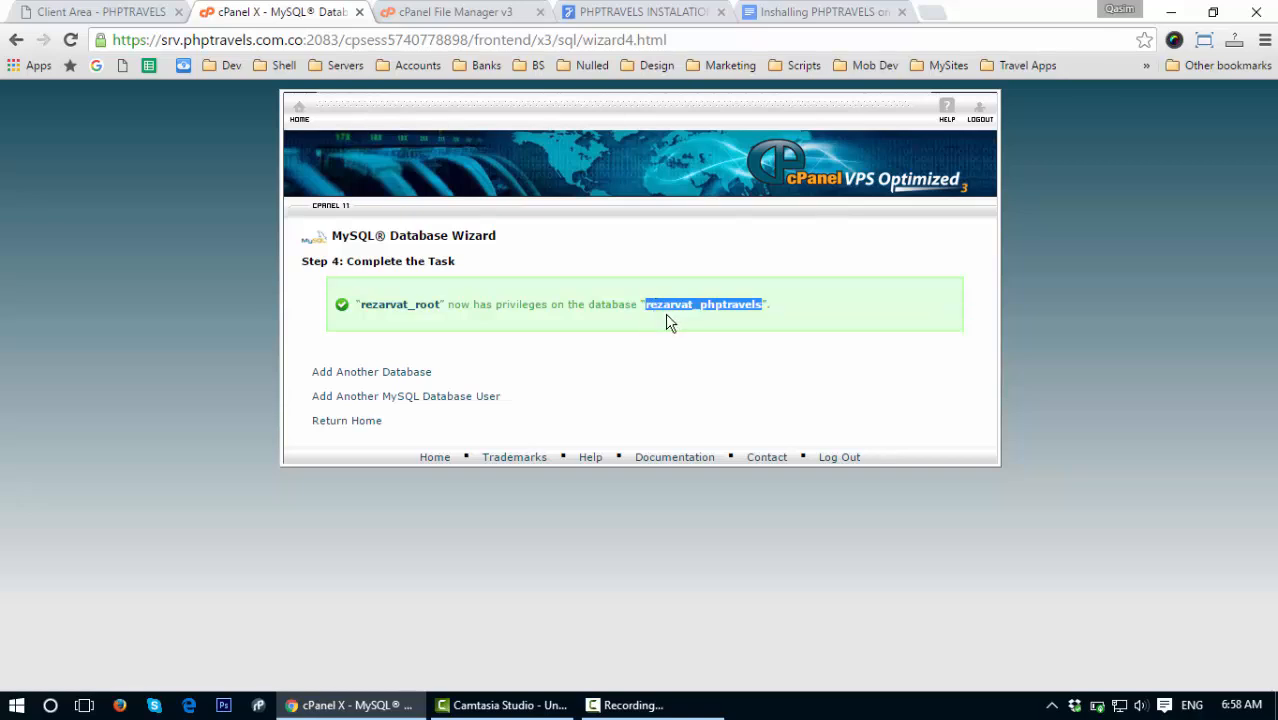
{"action": "left_click", "coordinate": [638, 12]}
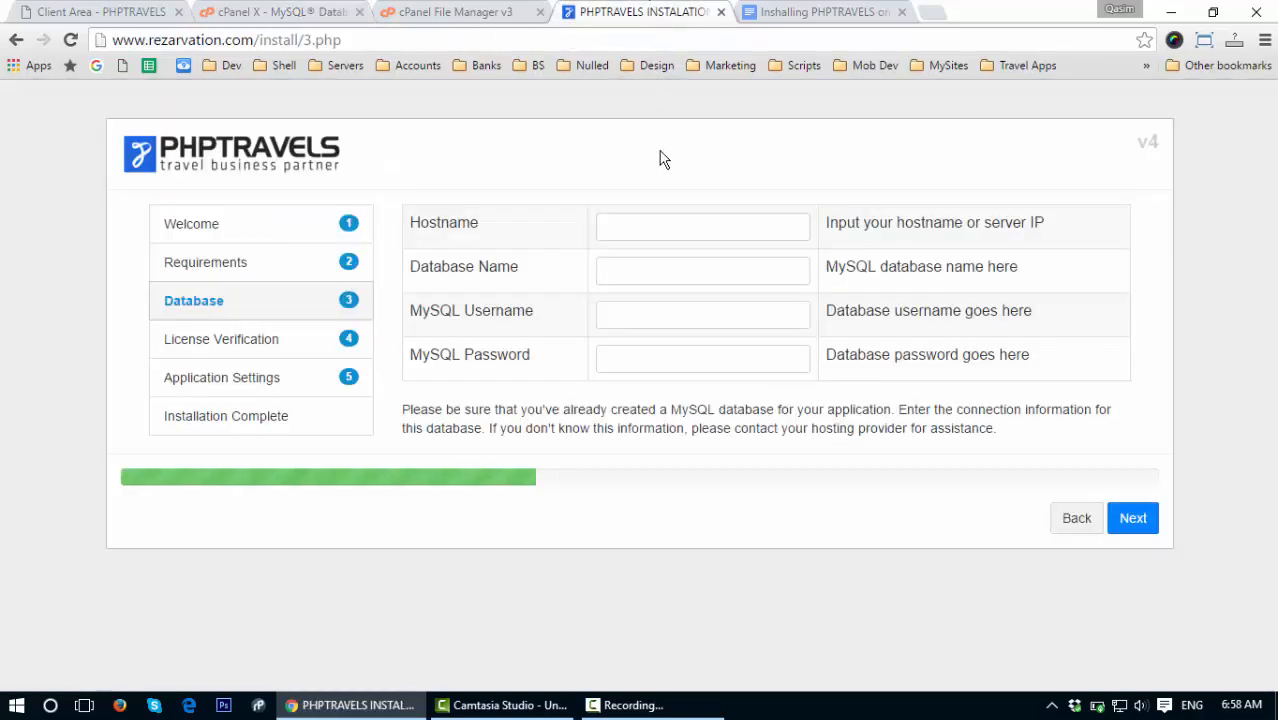
{"action": "left_click", "coordinate": [702, 226]}
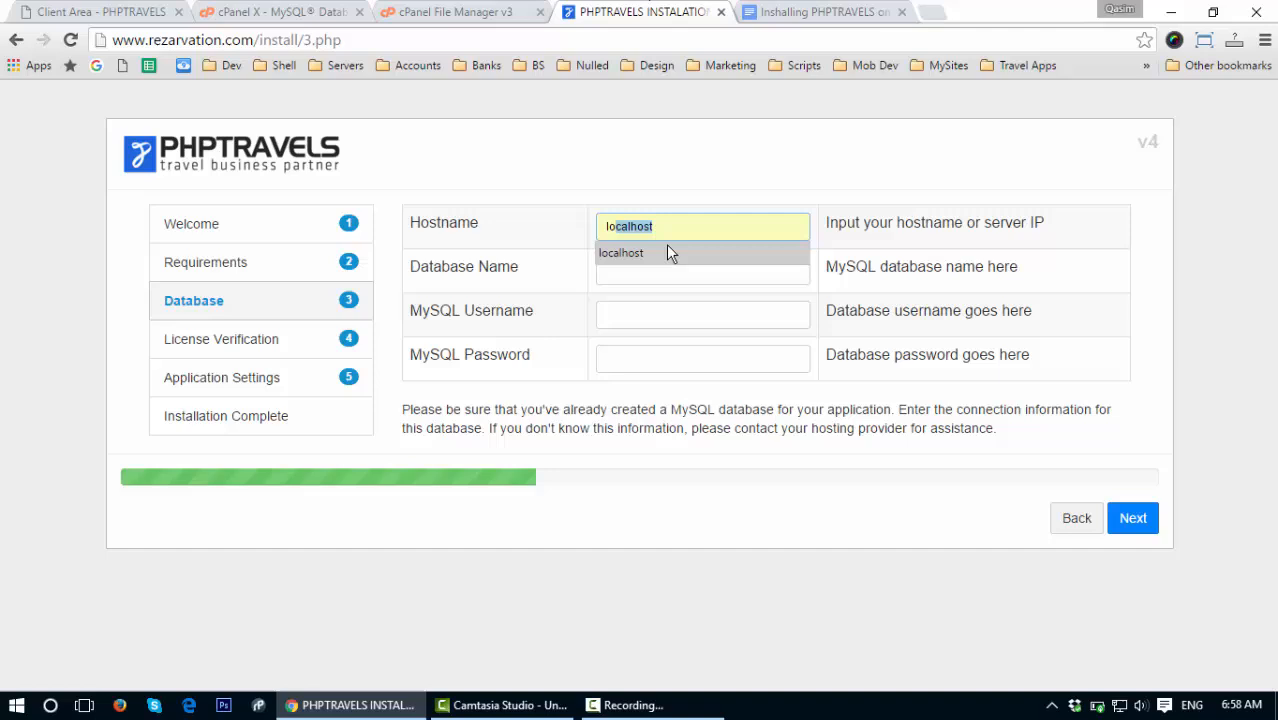
{"action": "left_click", "coordinate": [702, 270]}
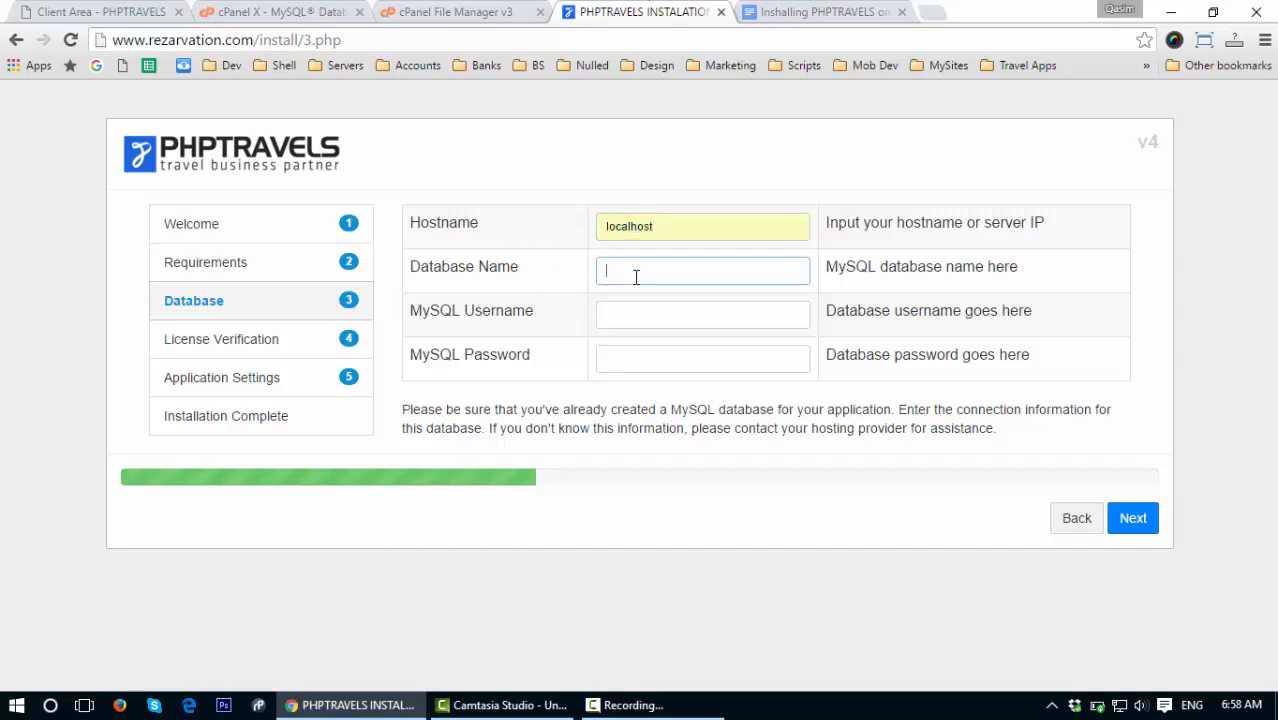
{"action": "type", "text": "rezarvat_phptravels"}
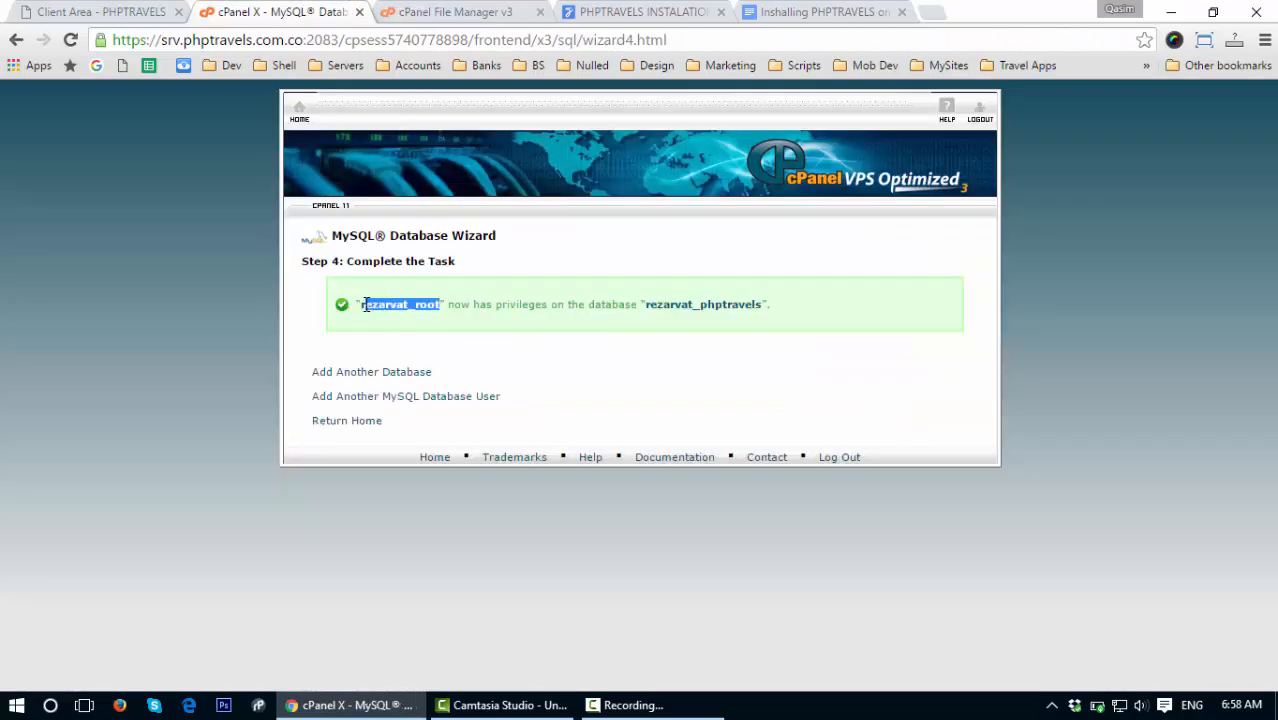
{"action": "left_click", "coordinate": [640, 12]}
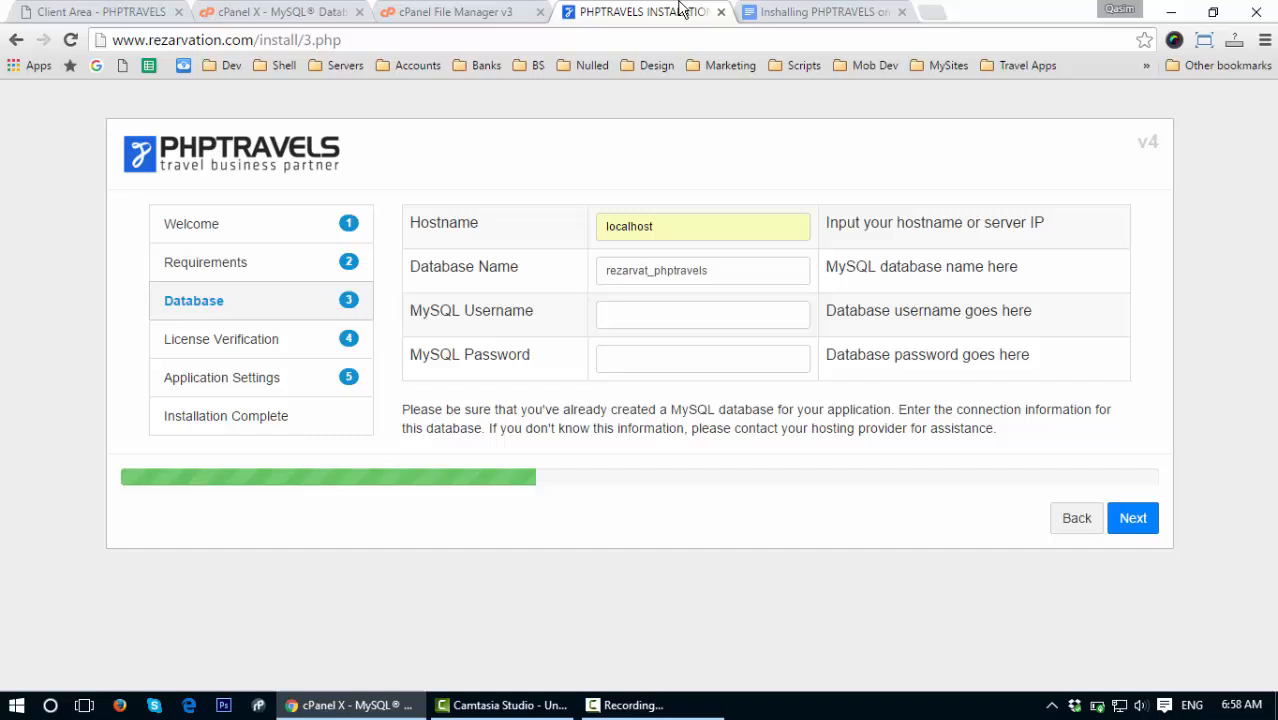
{"action": "type", "text": "rezarvat_root"}
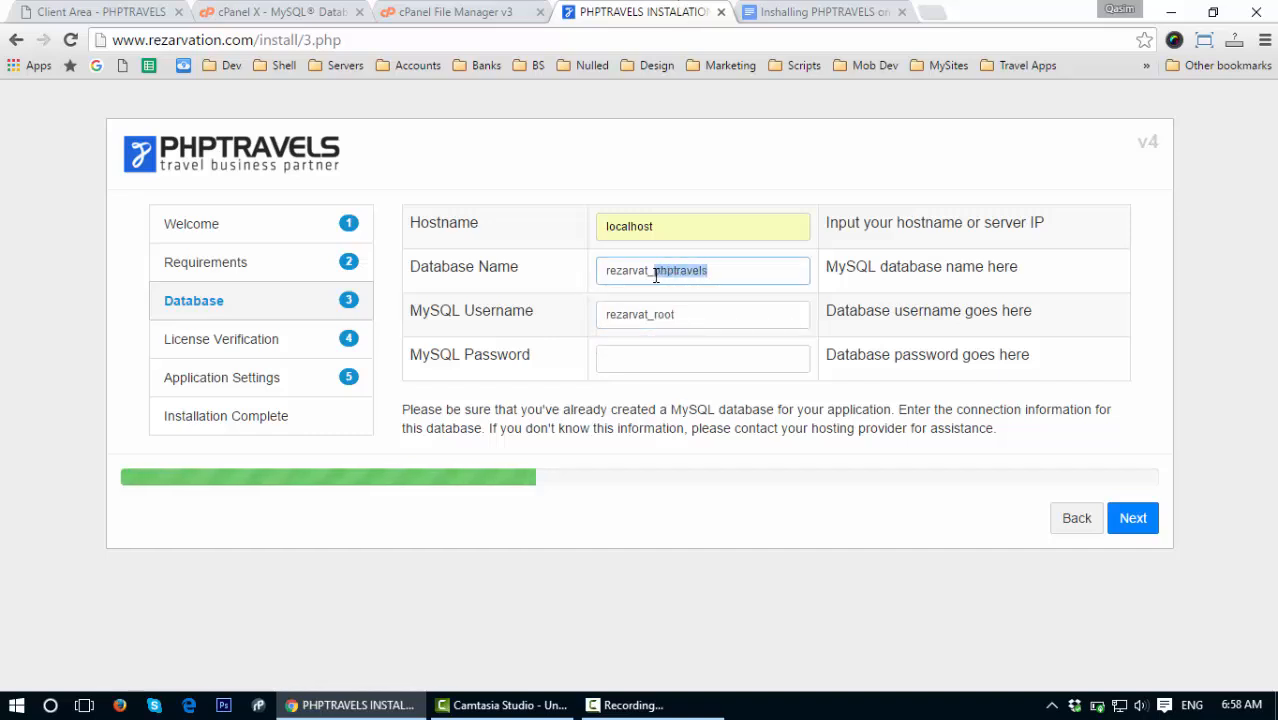
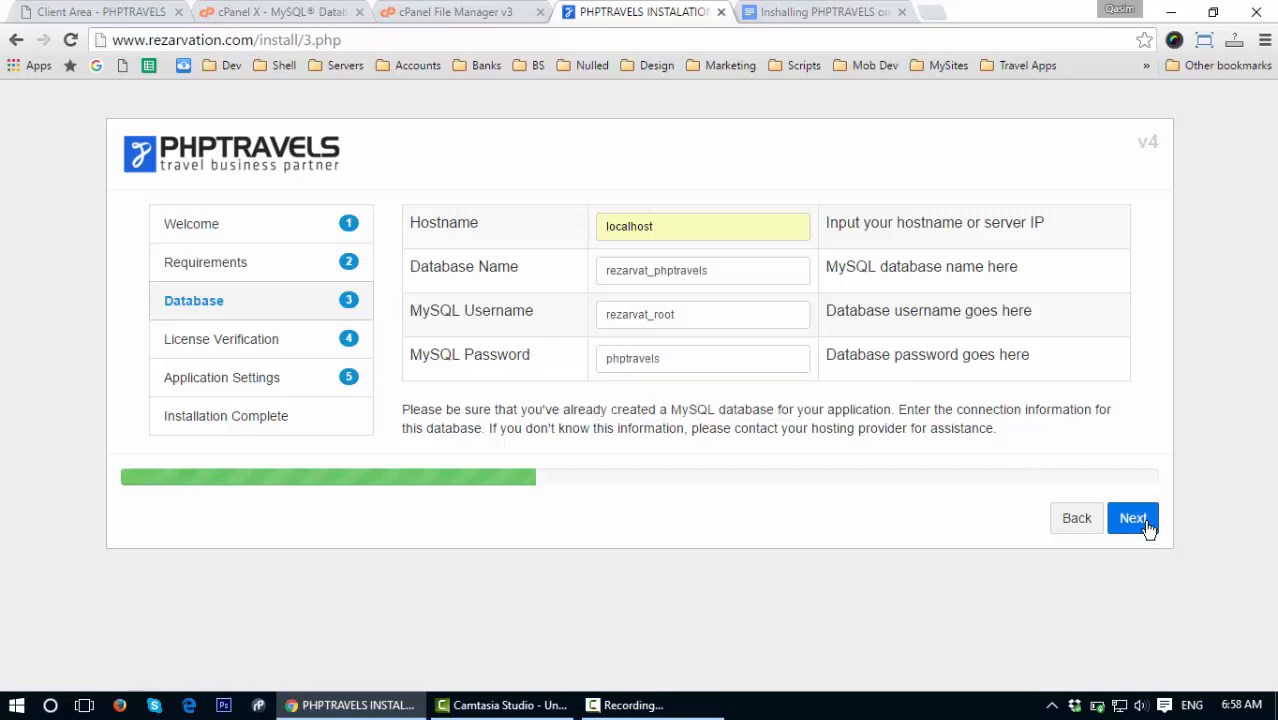
{"action": "left_click", "coordinate": [1132, 518]}
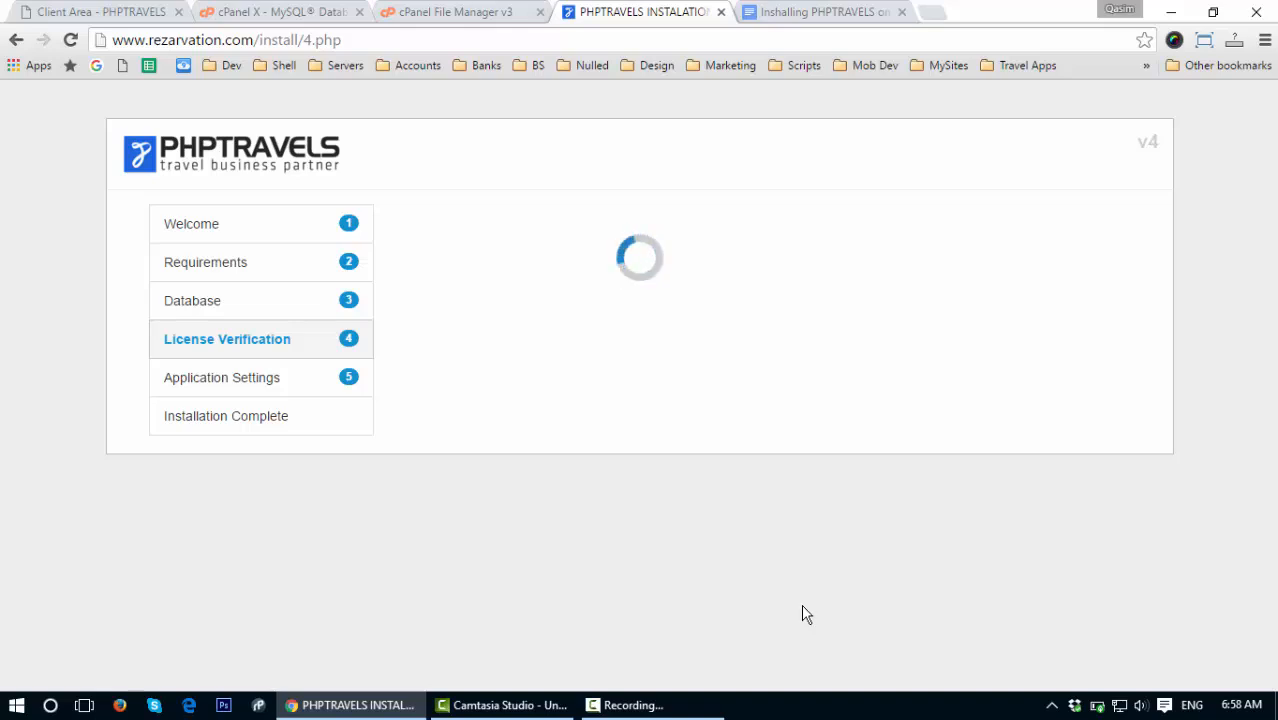
{"action": "mouse_move", "coordinate": [711, 349]}
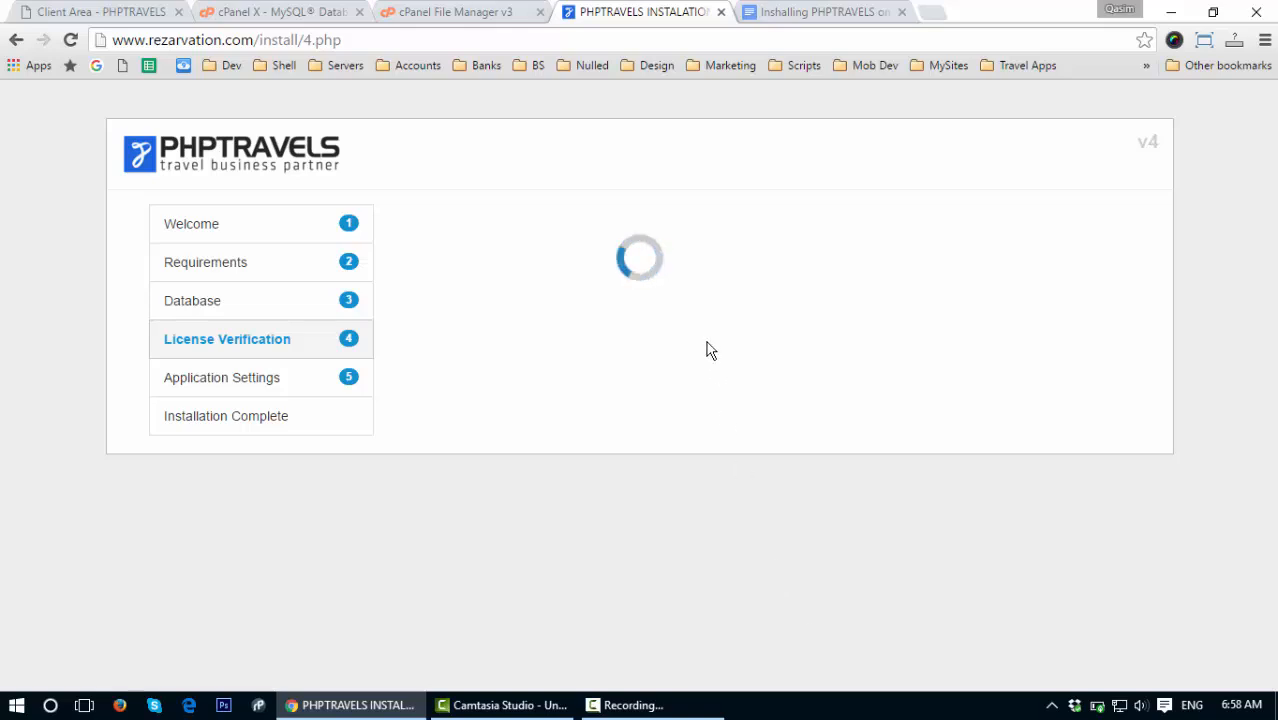
{"action": "mouse_move", "coordinate": [661, 358]}
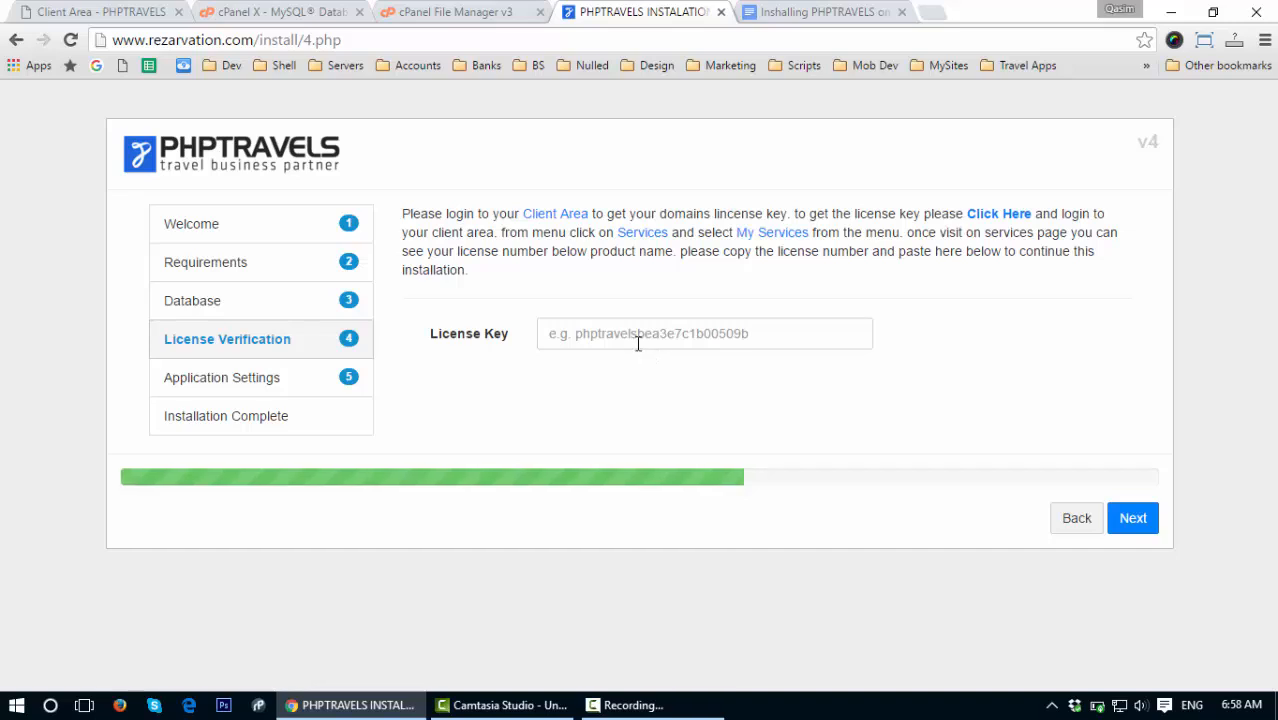
{"action": "mouse_move", "coordinate": [605, 342]}
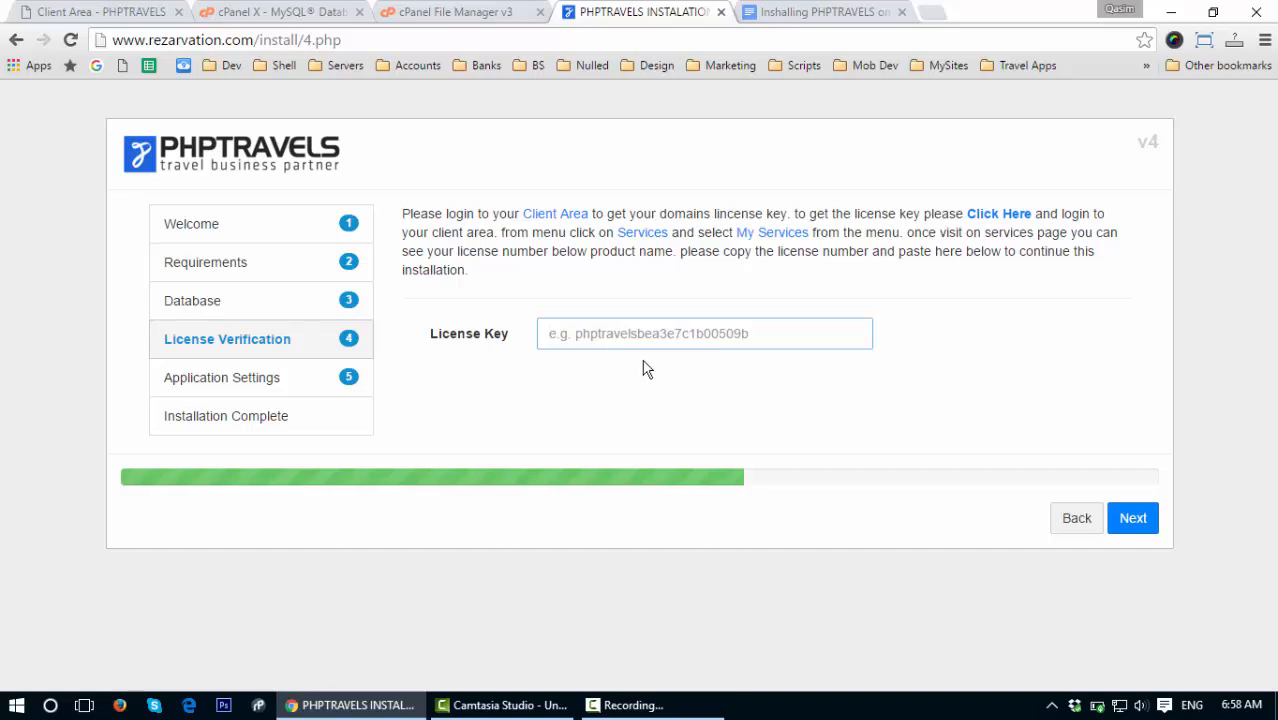
{"action": "left_click", "coordinate": [90, 11]}
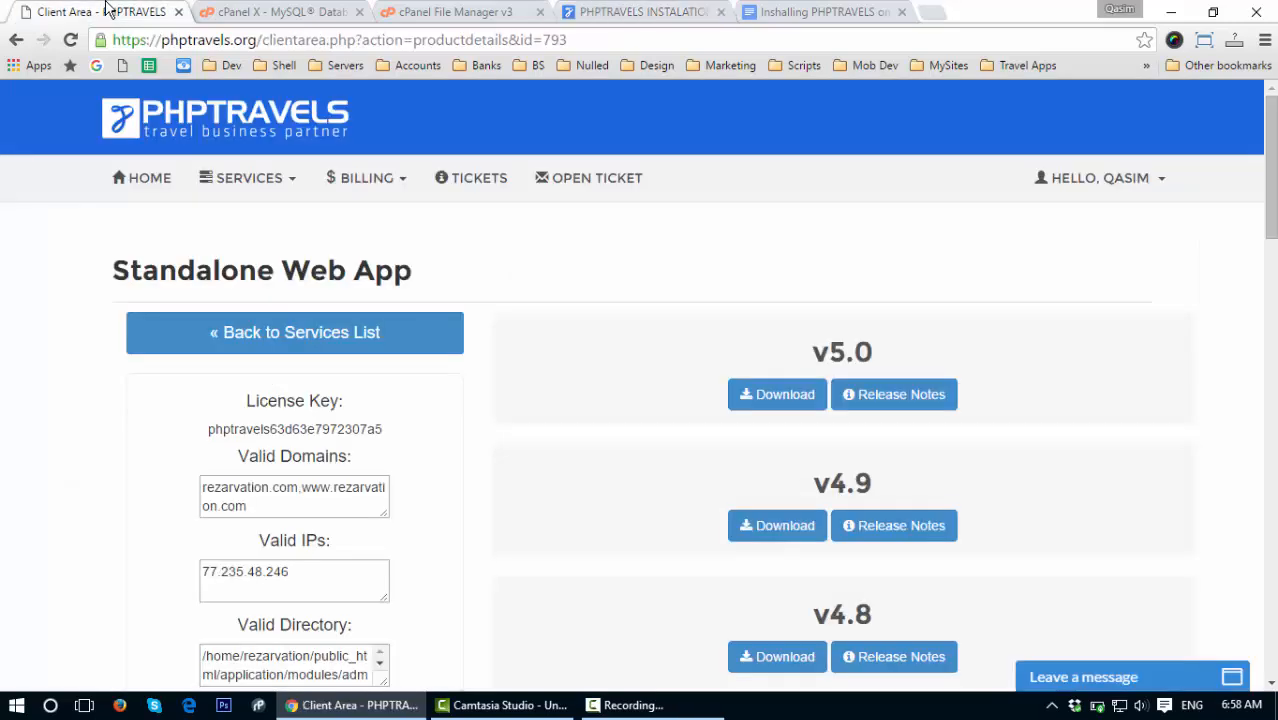
{"action": "scroll", "scroll_direction": "down", "scroll_amount": 3}
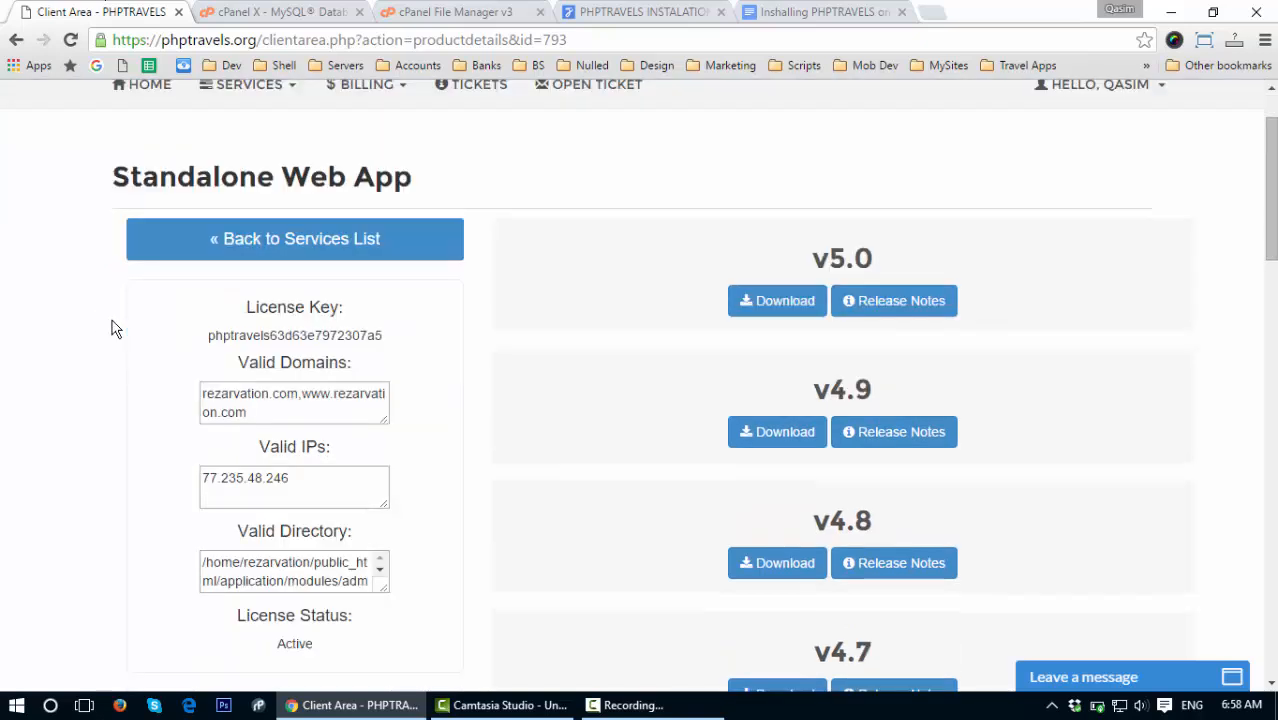
{"action": "scroll", "scroll_direction": "down", "scroll_amount": 3}
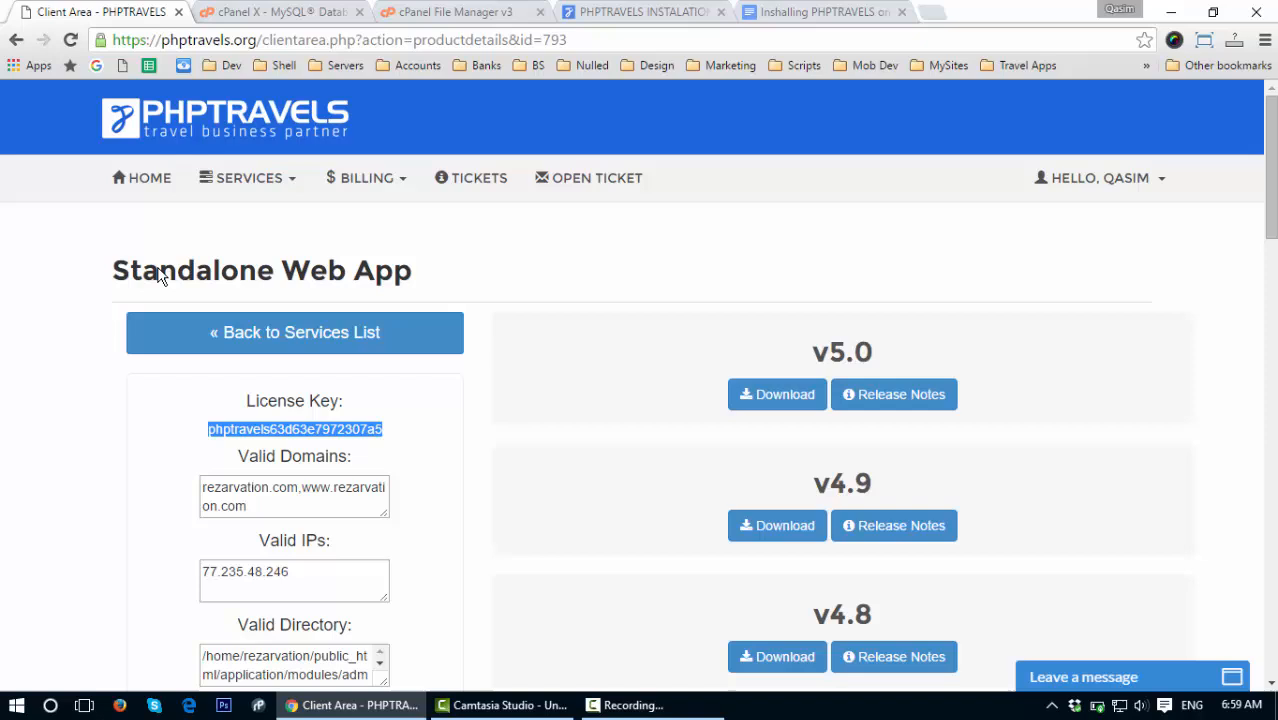
{"action": "mouse_move", "coordinate": [149, 187]}
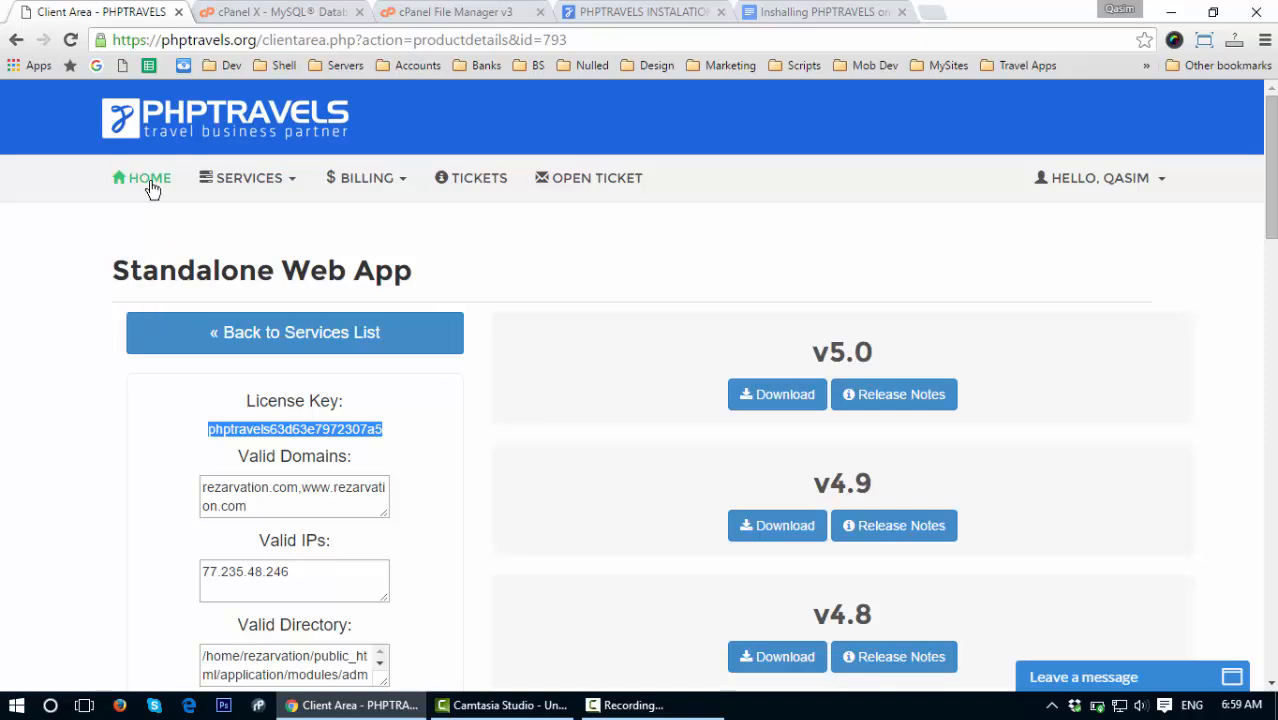
{"action": "left_click", "coordinate": [148, 178]}
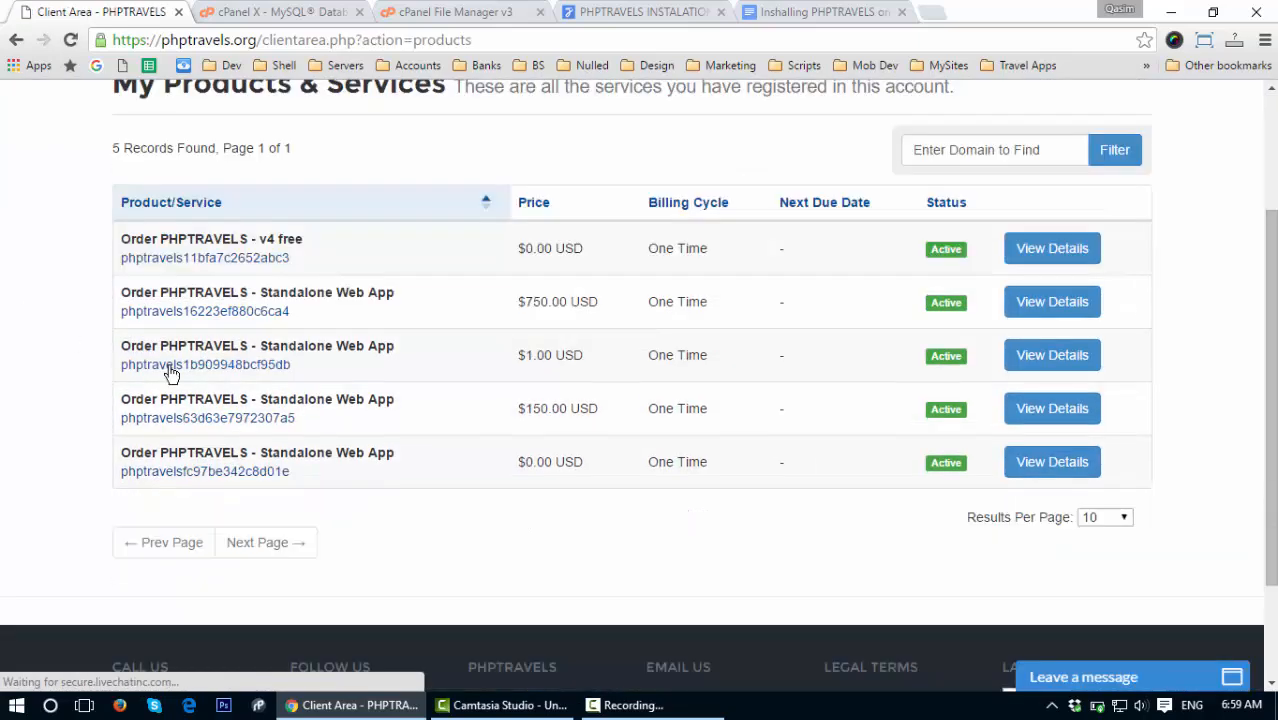
{"action": "double_click", "coordinate": [207, 418]}
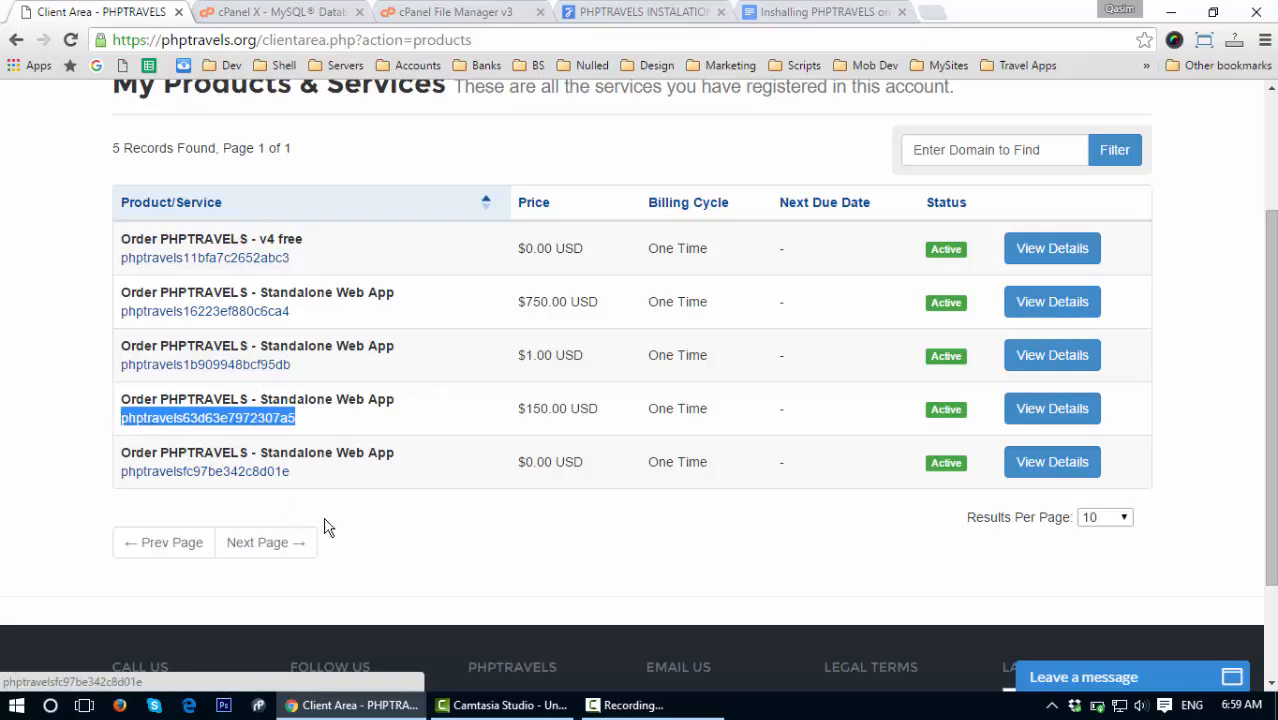
{"action": "right_click", "coordinate": [207, 417]}
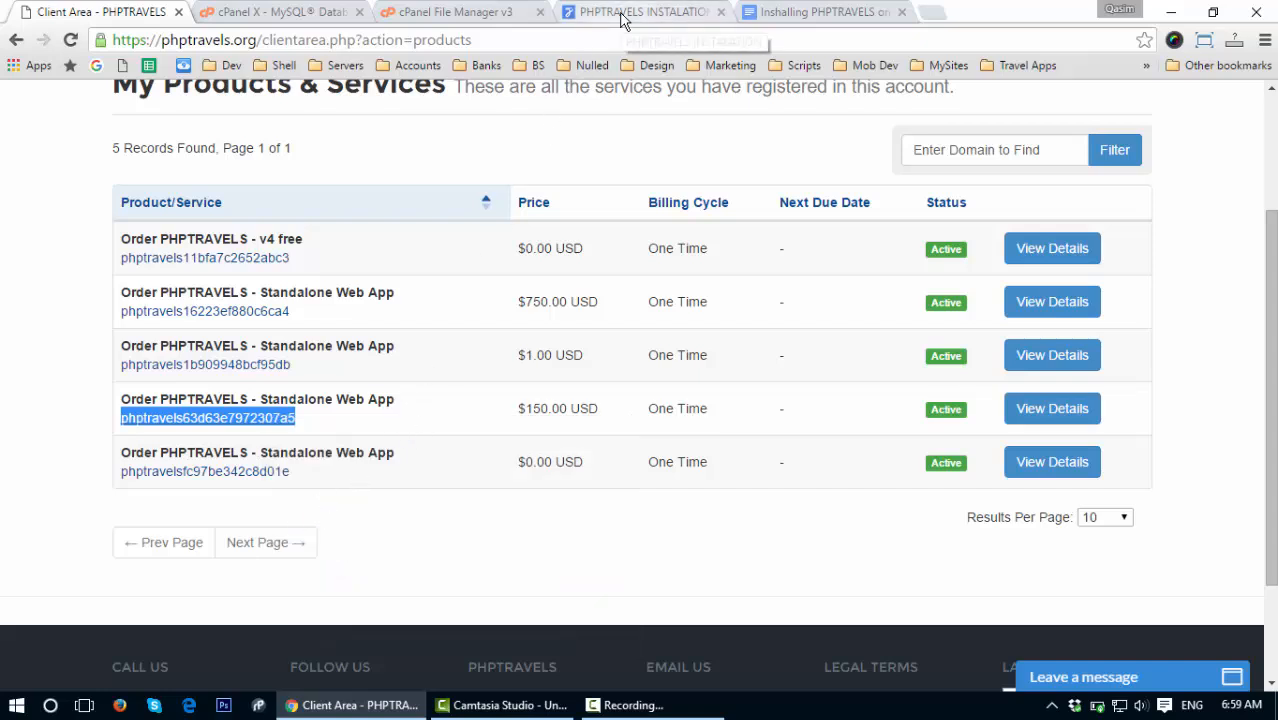
{"action": "left_click", "coordinate": [640, 13]}
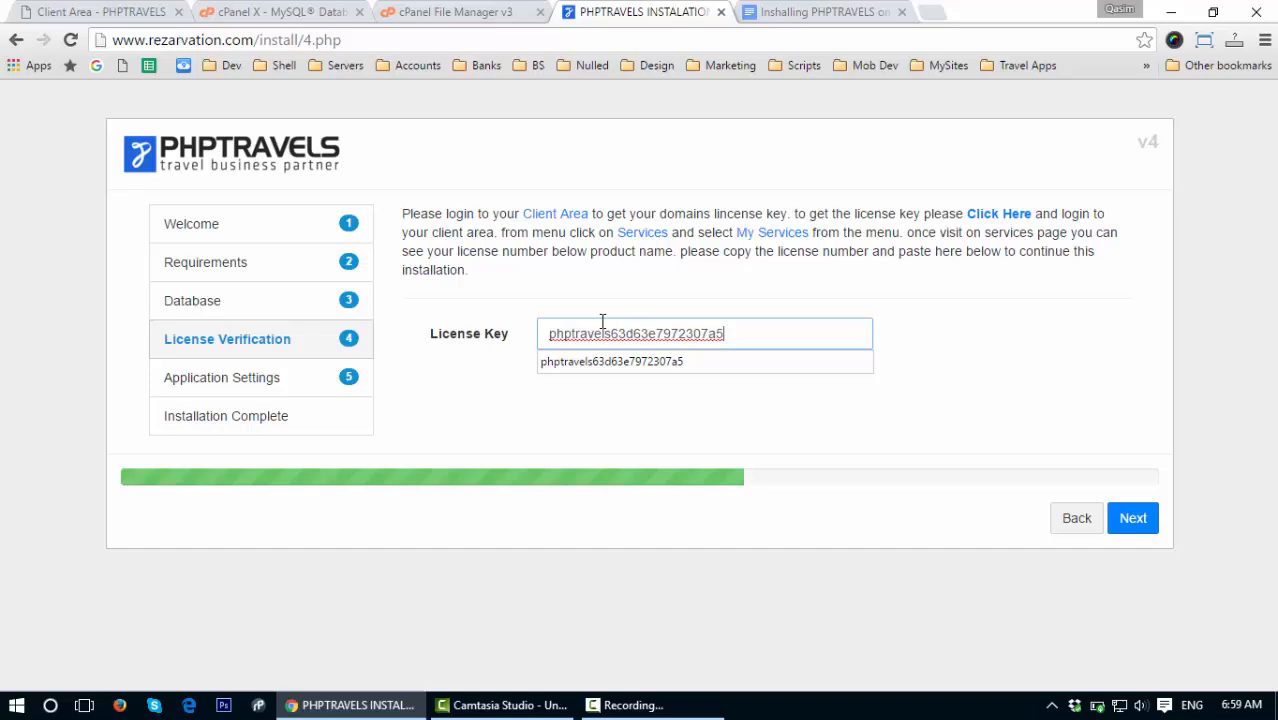
{"action": "left_click", "coordinate": [1062, 460]}
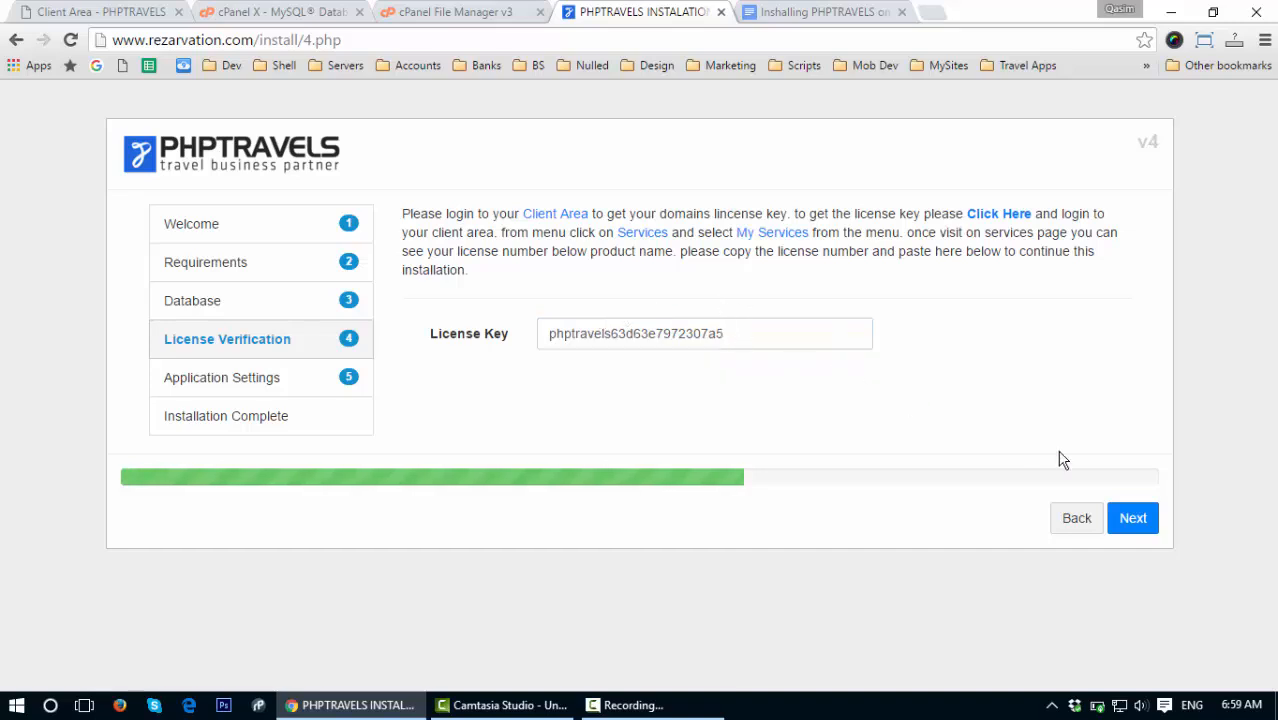
{"action": "mouse_move", "coordinate": [1147, 538]}
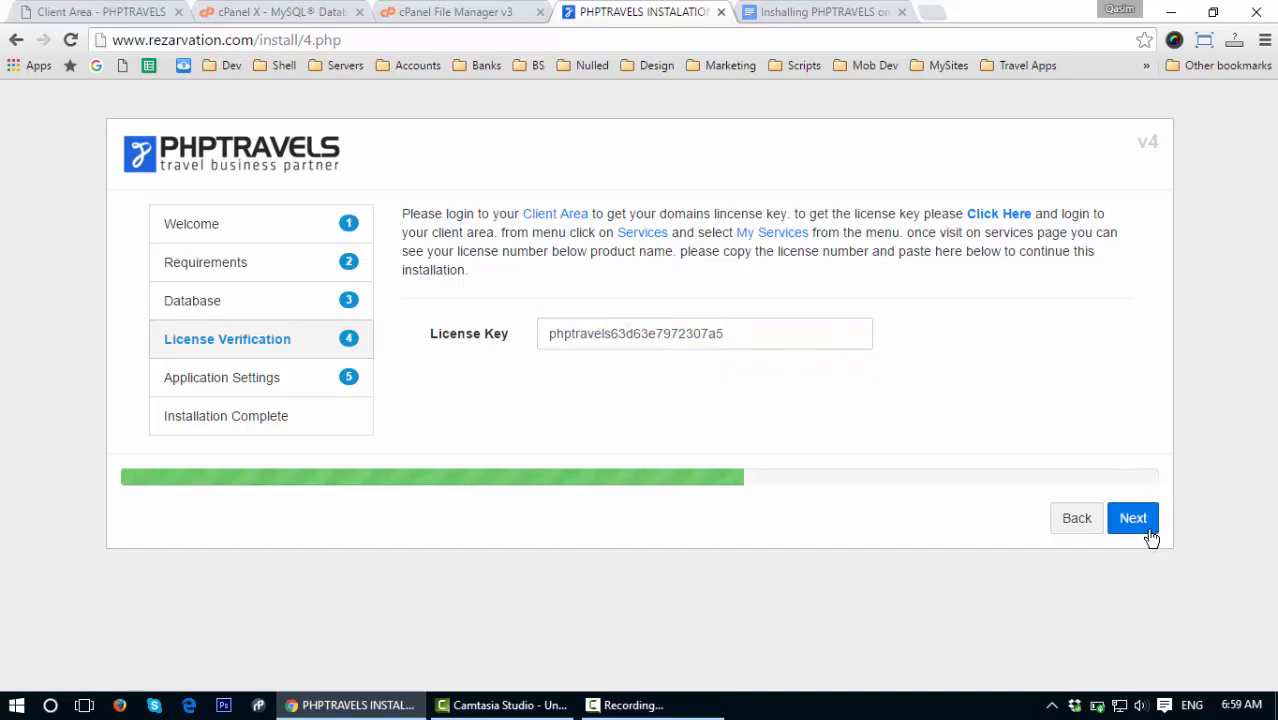
{"action": "left_click", "coordinate": [1133, 517]}
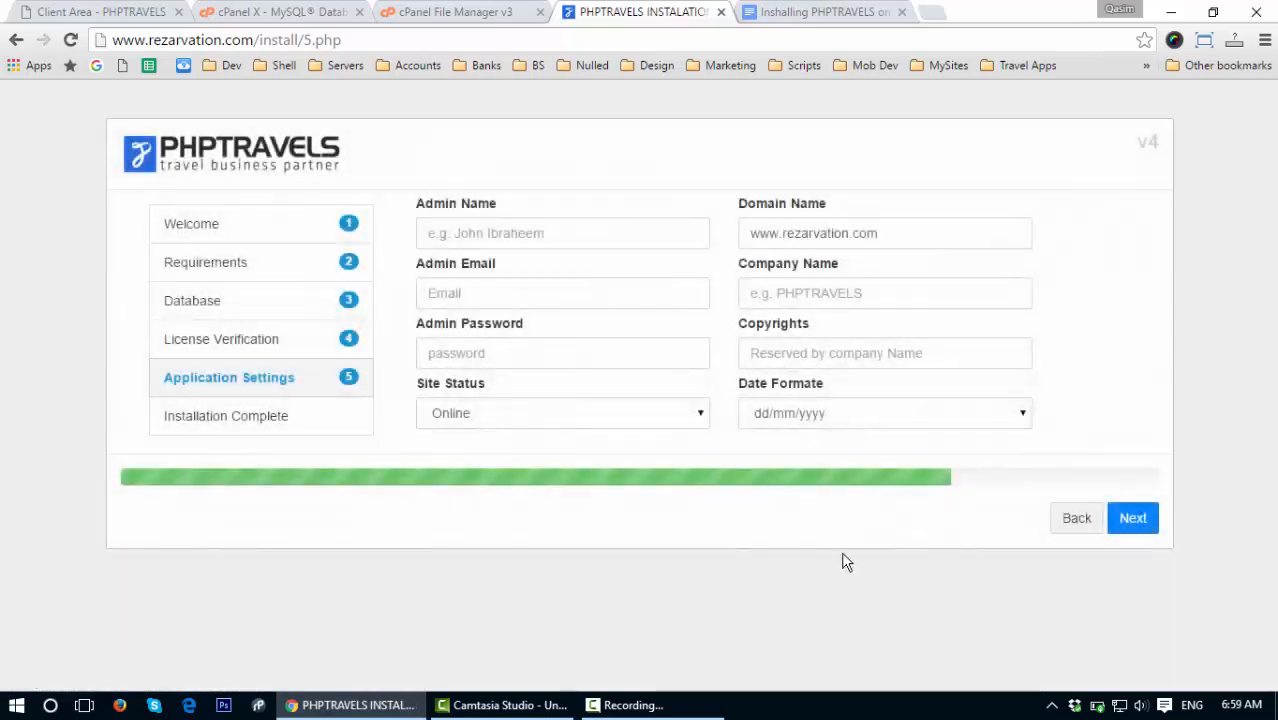
{"action": "mouse_move", "coordinate": [809, 544]}
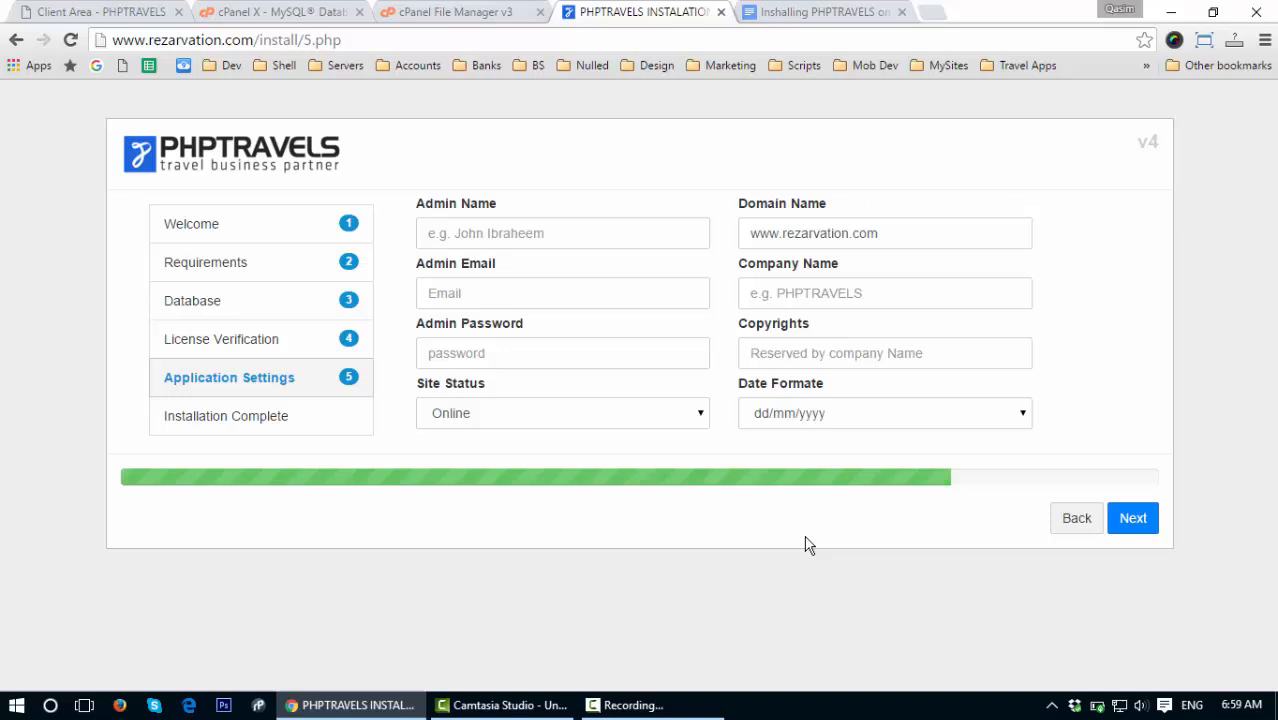
{"action": "left_click", "coordinate": [562, 233]}
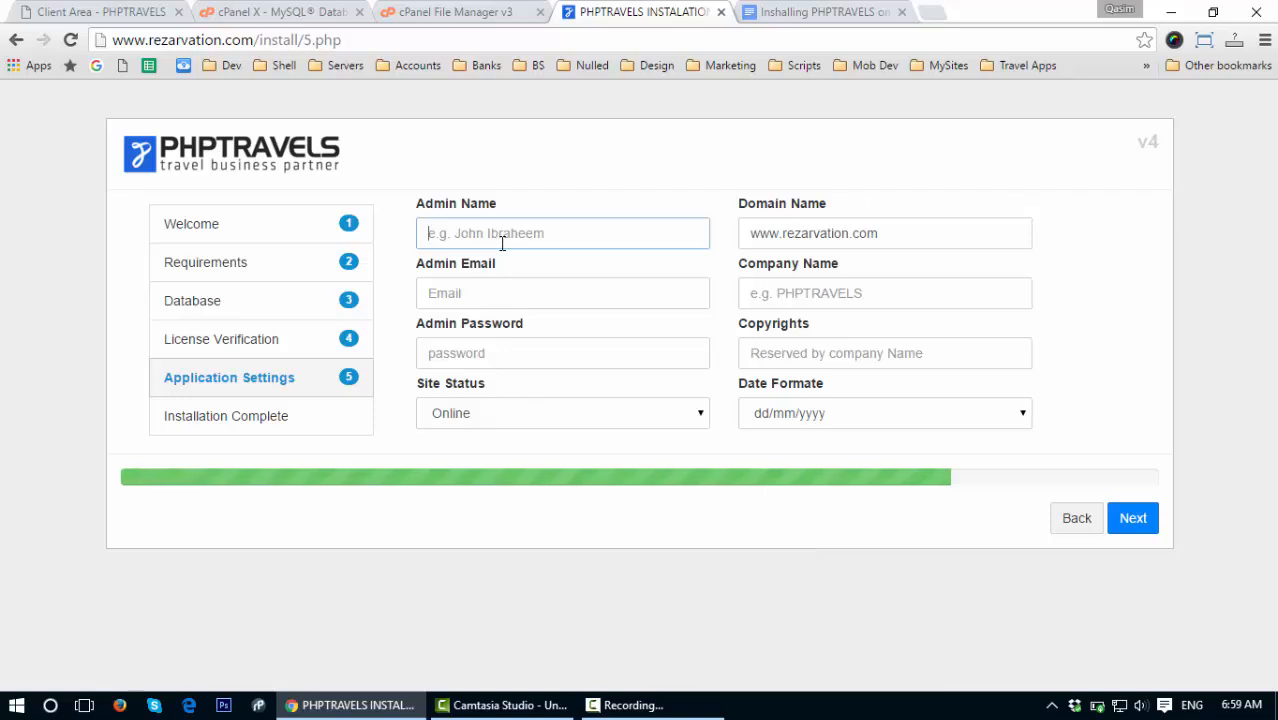
{"action": "type", "text": "Admin"}
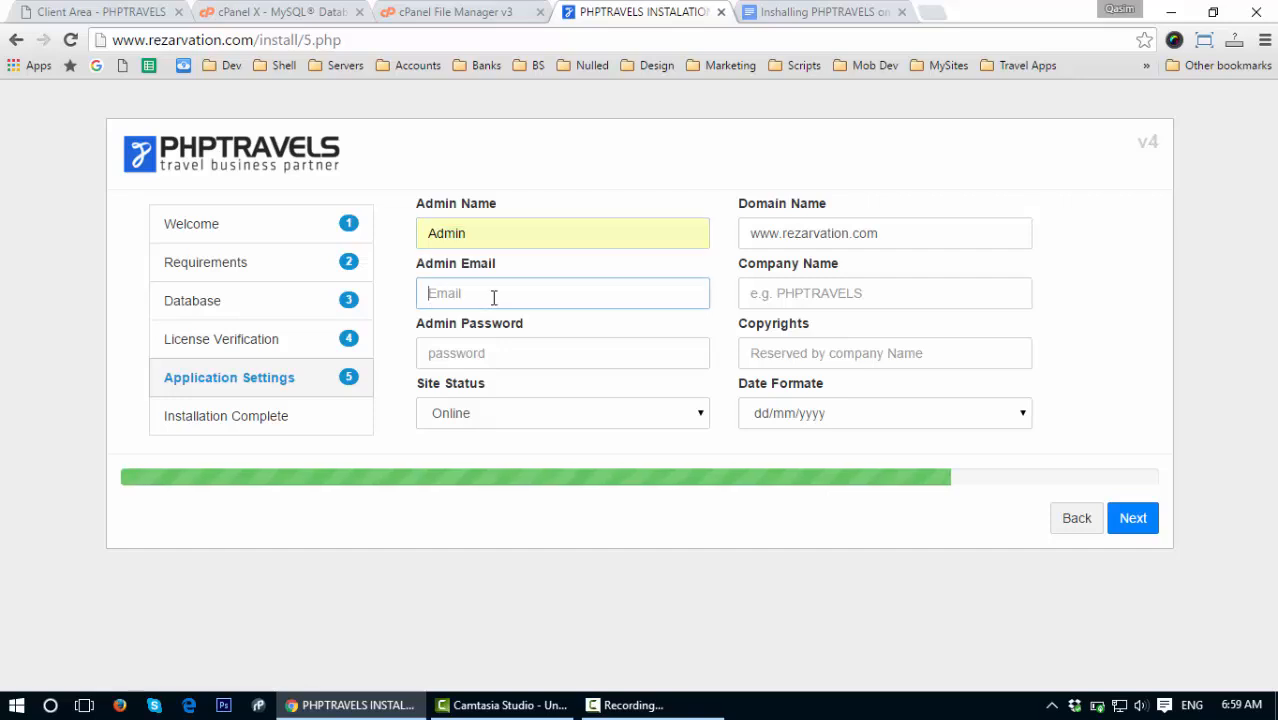
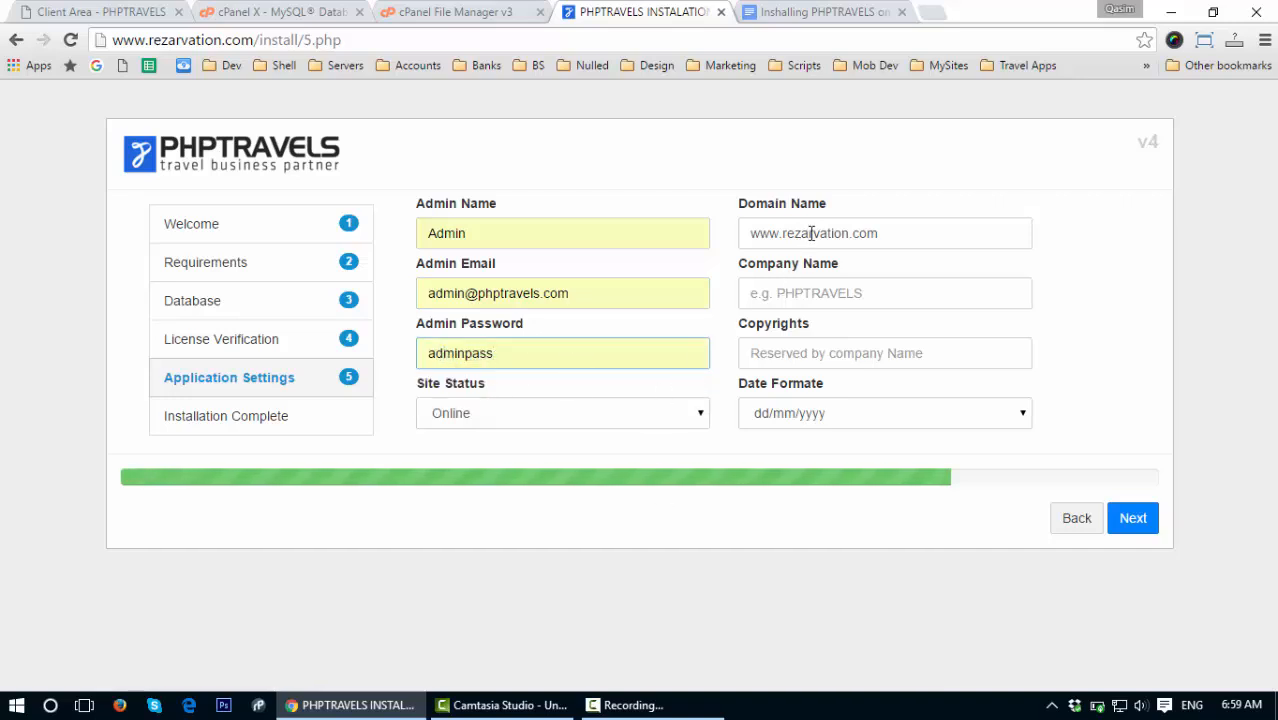
- Set company name Rezarvation and choose the 'All Rights Reserved by Rezarvation' copyright
{"action": "left_click", "coordinate": [884, 233]}
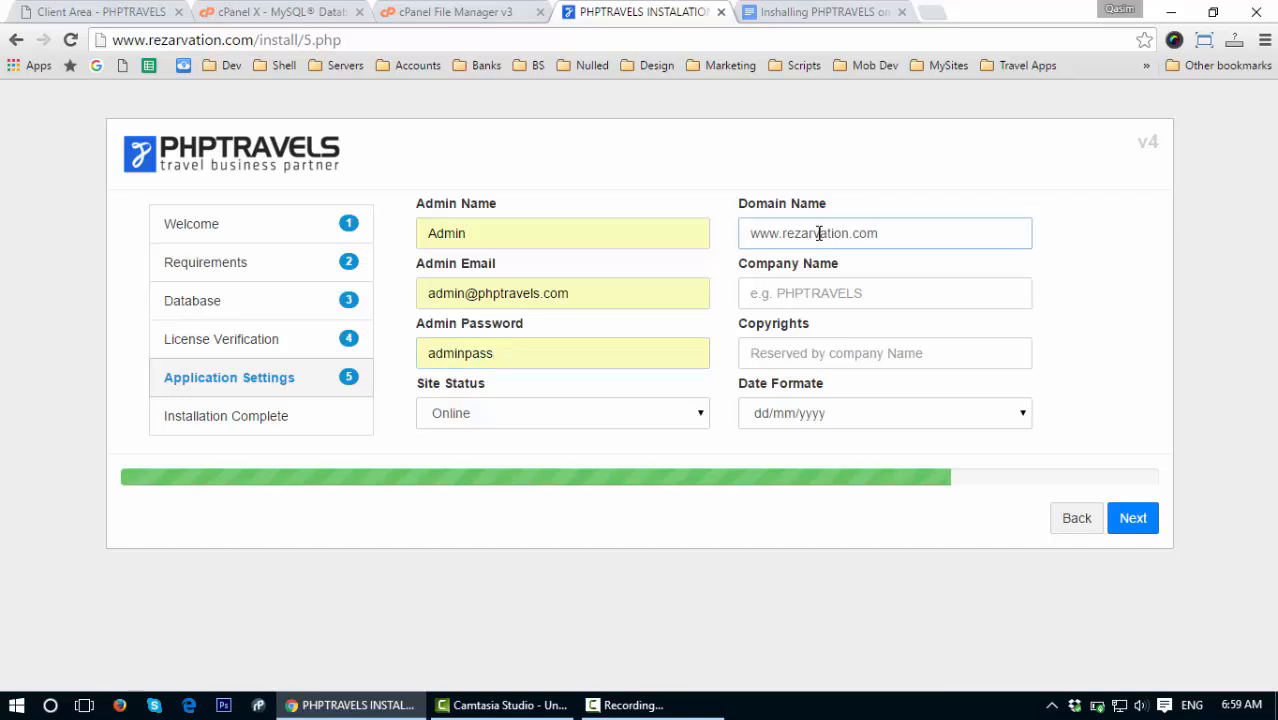
{"action": "left_click", "coordinate": [884, 293]}
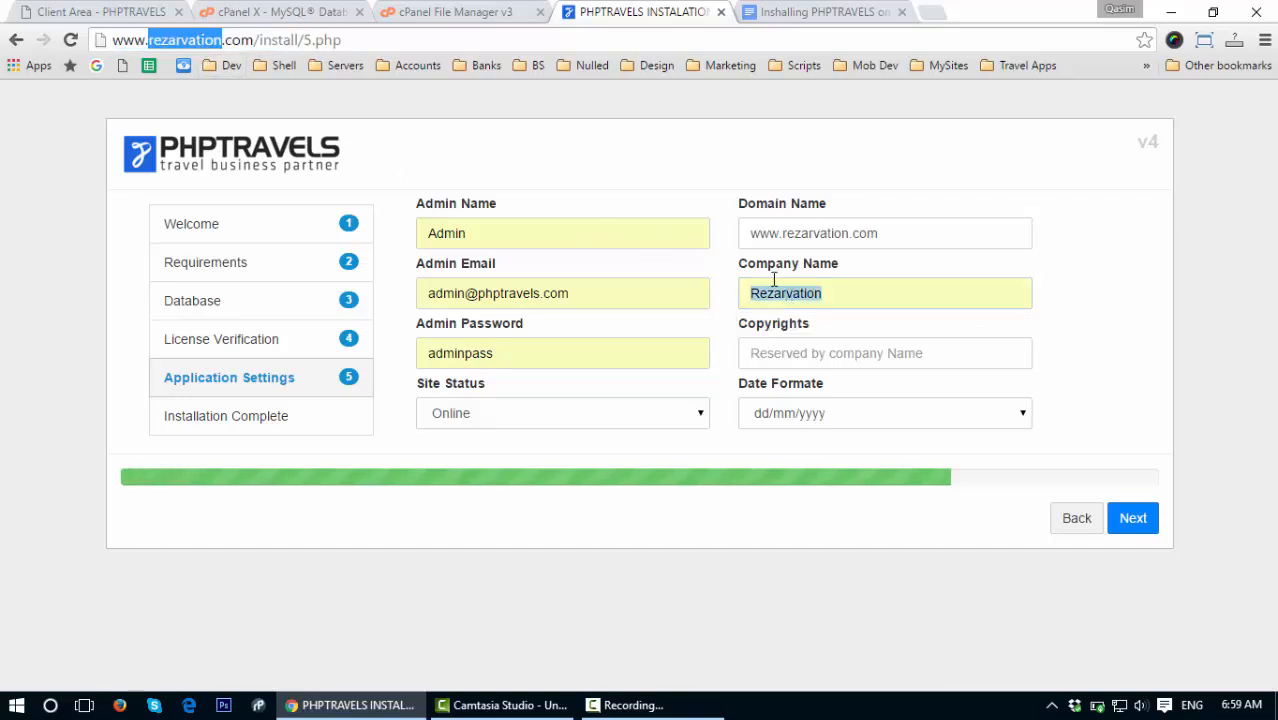
{"action": "left_click", "coordinate": [884, 353]}
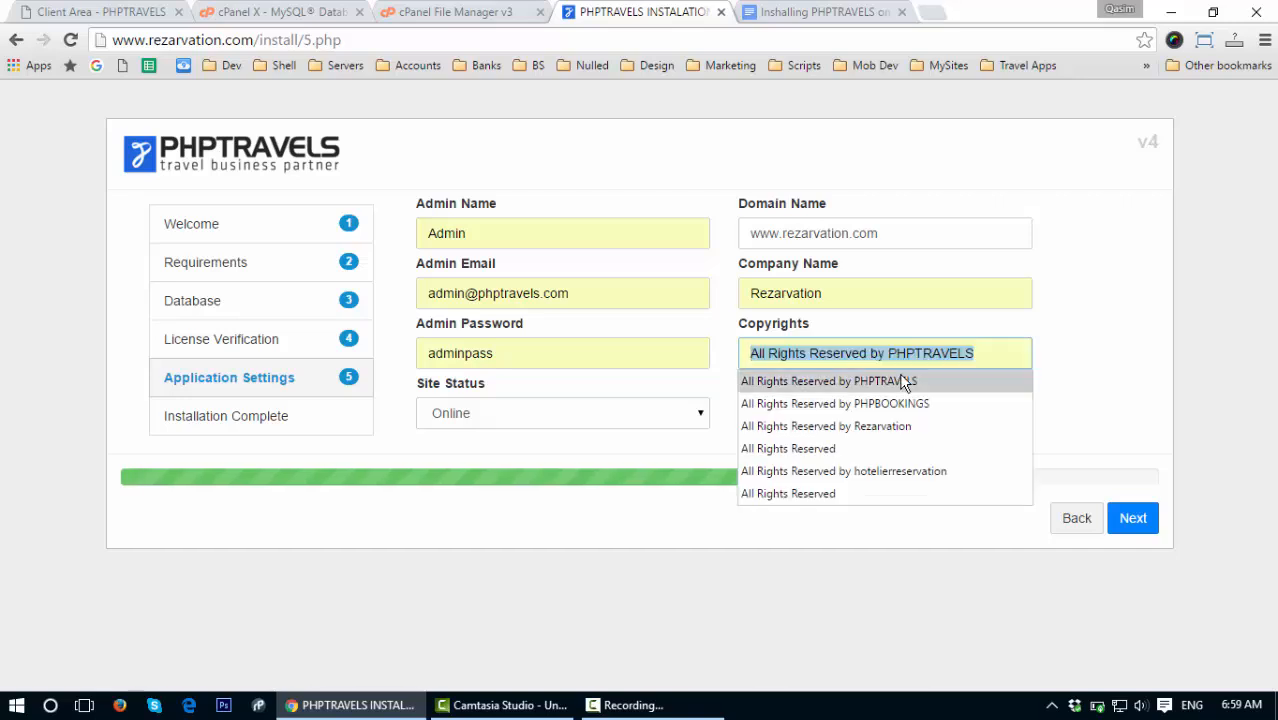
{"action": "left_click", "coordinate": [825, 426]}
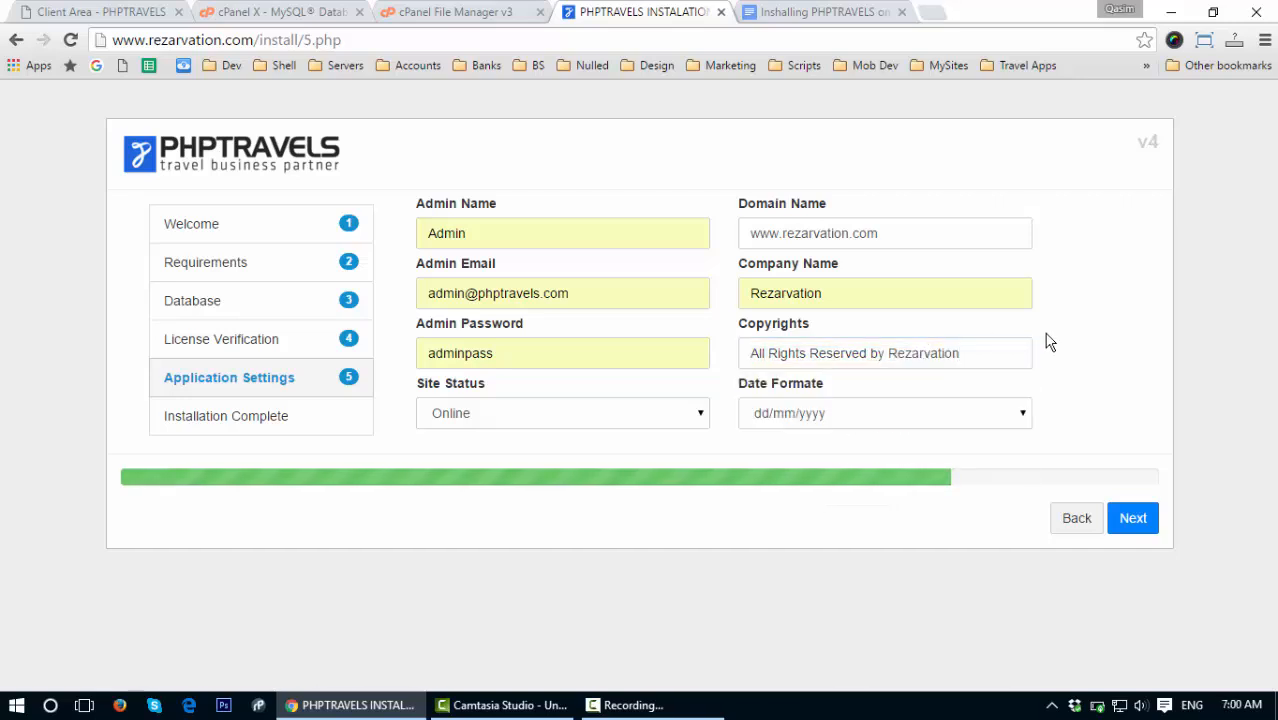
{"action": "mouse_move", "coordinate": [1106, 348]}
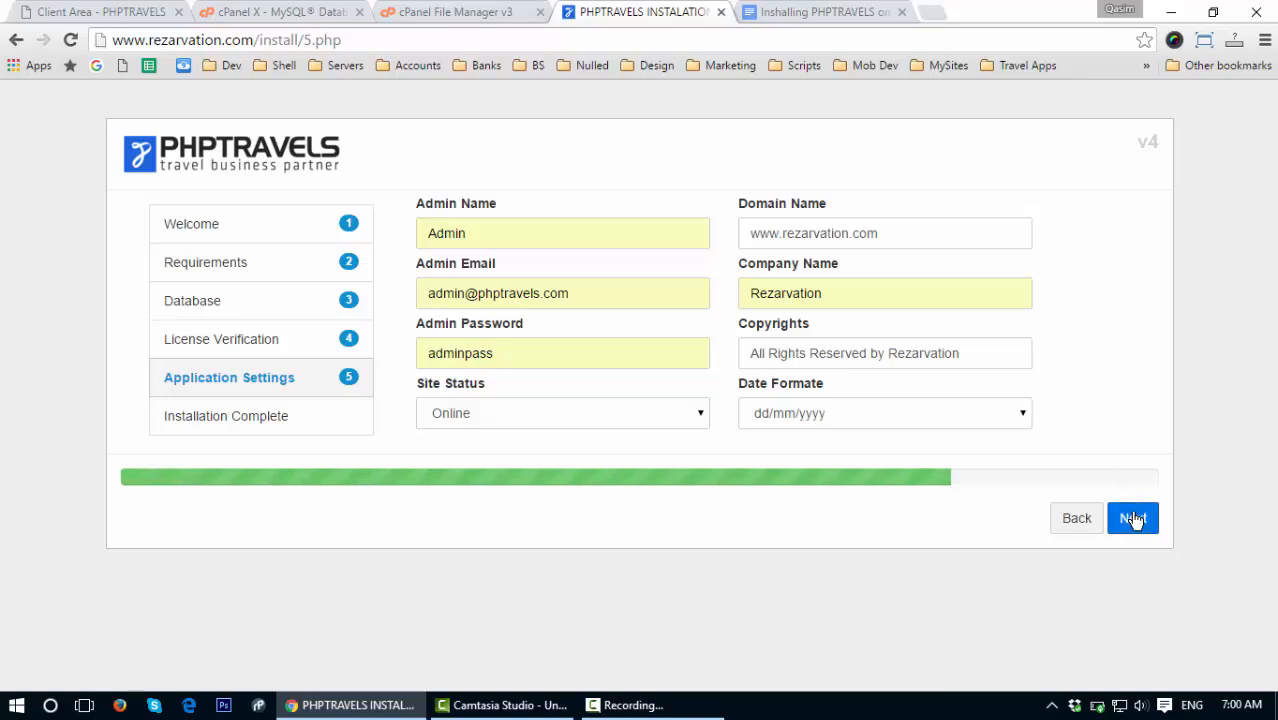
- Submit the application settings, review the completion page, and launch the rezarvation.com homepage
{"action": "left_click", "coordinate": [1132, 518]}
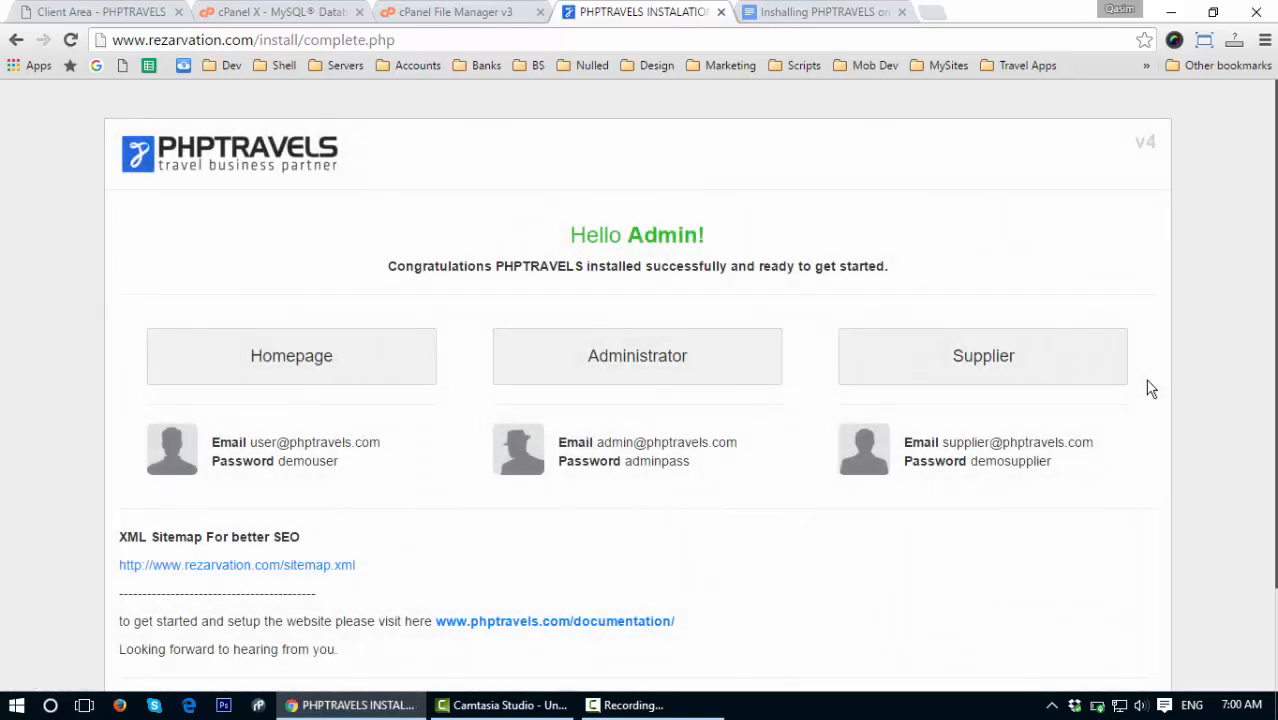
{"action": "scroll", "scroll_direction": "down", "scroll_amount": 3}
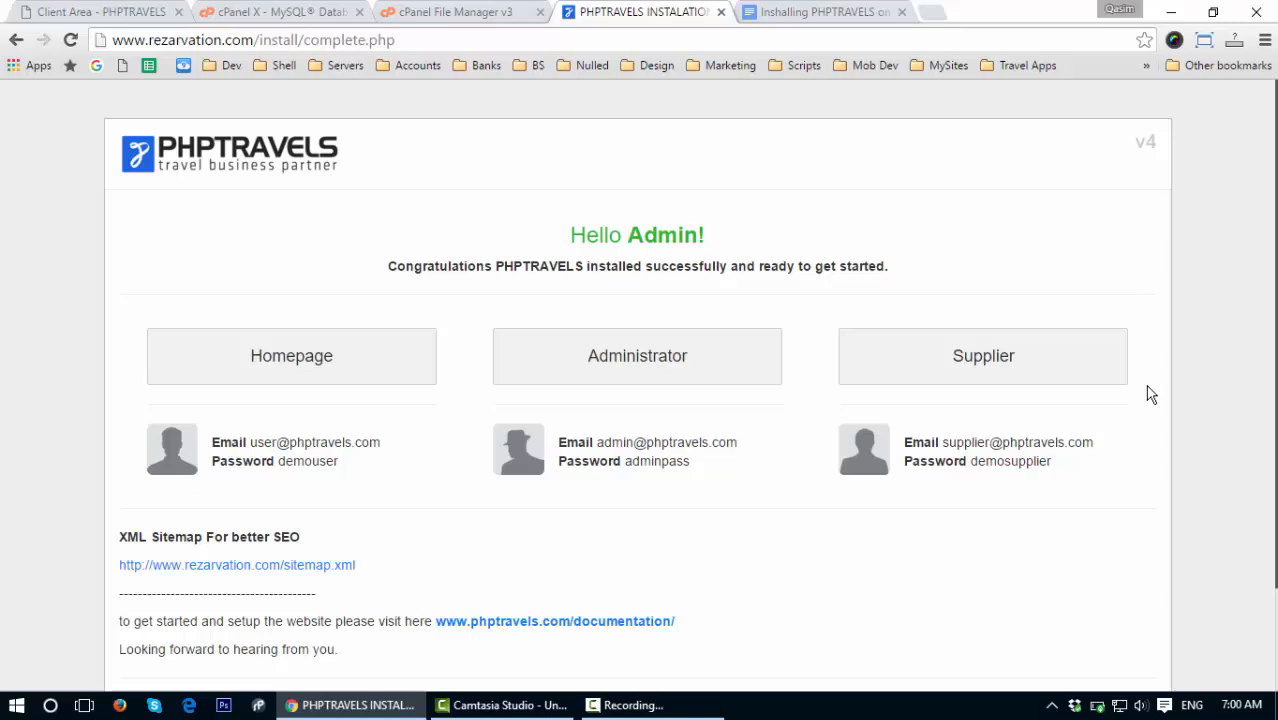
{"action": "scroll", "scroll_direction": "down", "scroll_amount": 3}
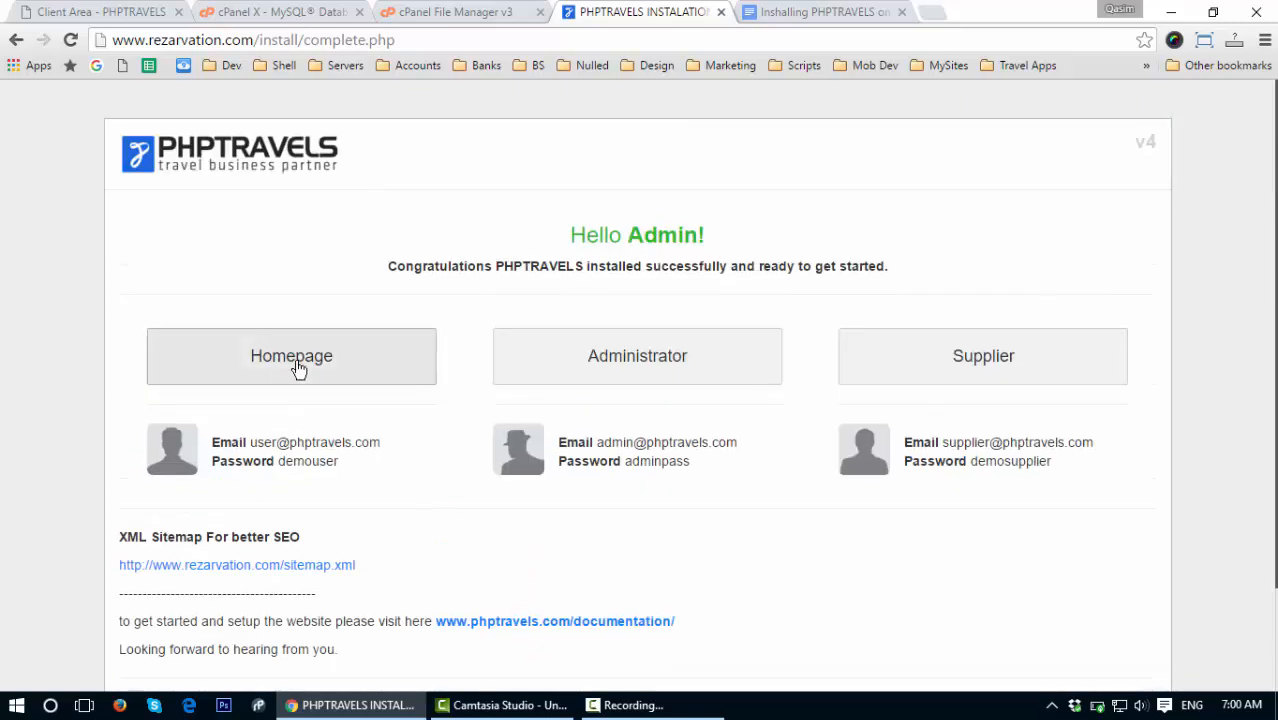
{"action": "left_click", "coordinate": [291, 356]}
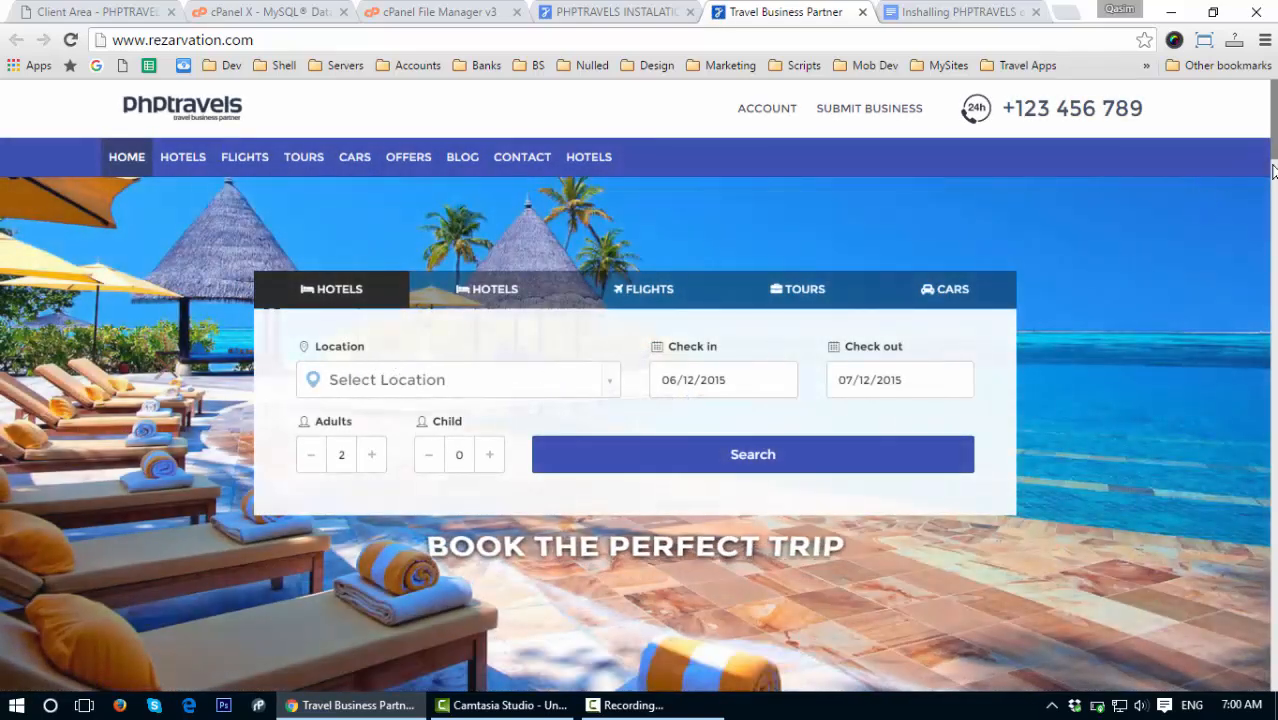
- Scroll through the rezarvation.com homepage down to the Rezarvation footer
{"action": "scroll", "scroll_direction": "down", "scroll_amount": 3}
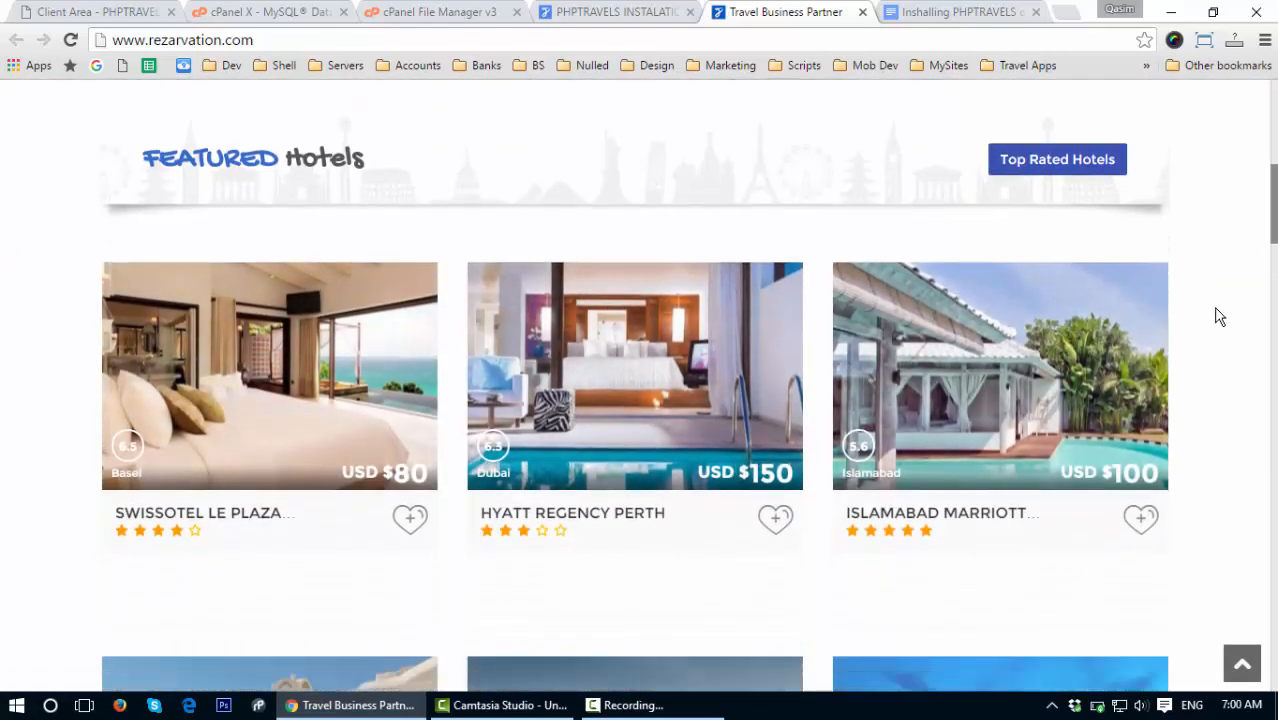
{"action": "scroll", "scroll_direction": "down", "scroll_amount": 3}
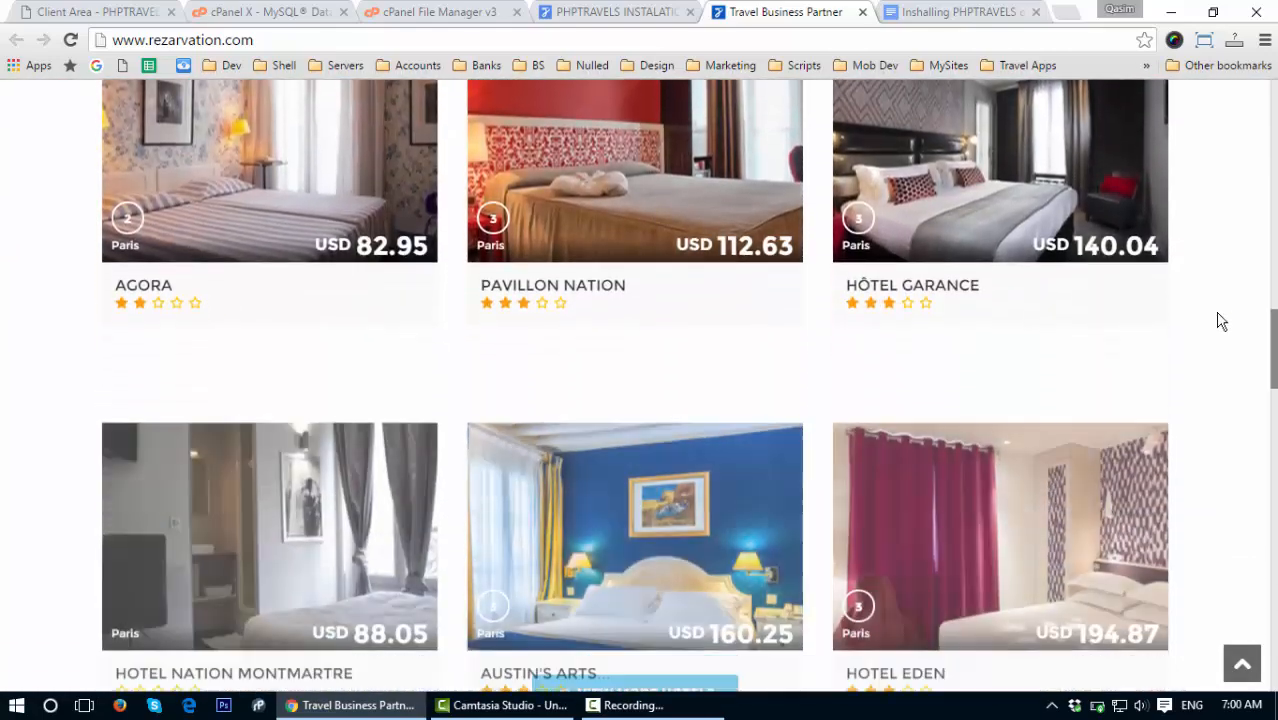
{"action": "scroll", "scroll_direction": "down", "scroll_amount": 3}
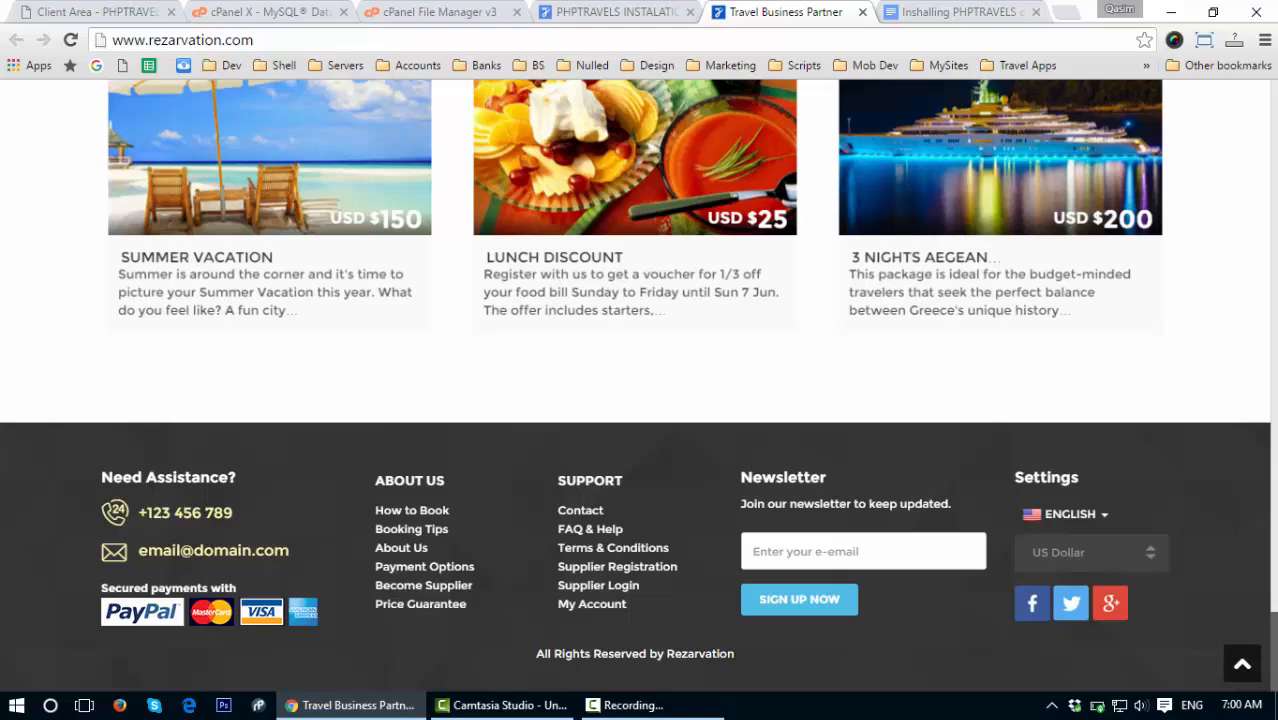
{"action": "scroll", "scroll_direction": "up", "scroll_amount": 3}
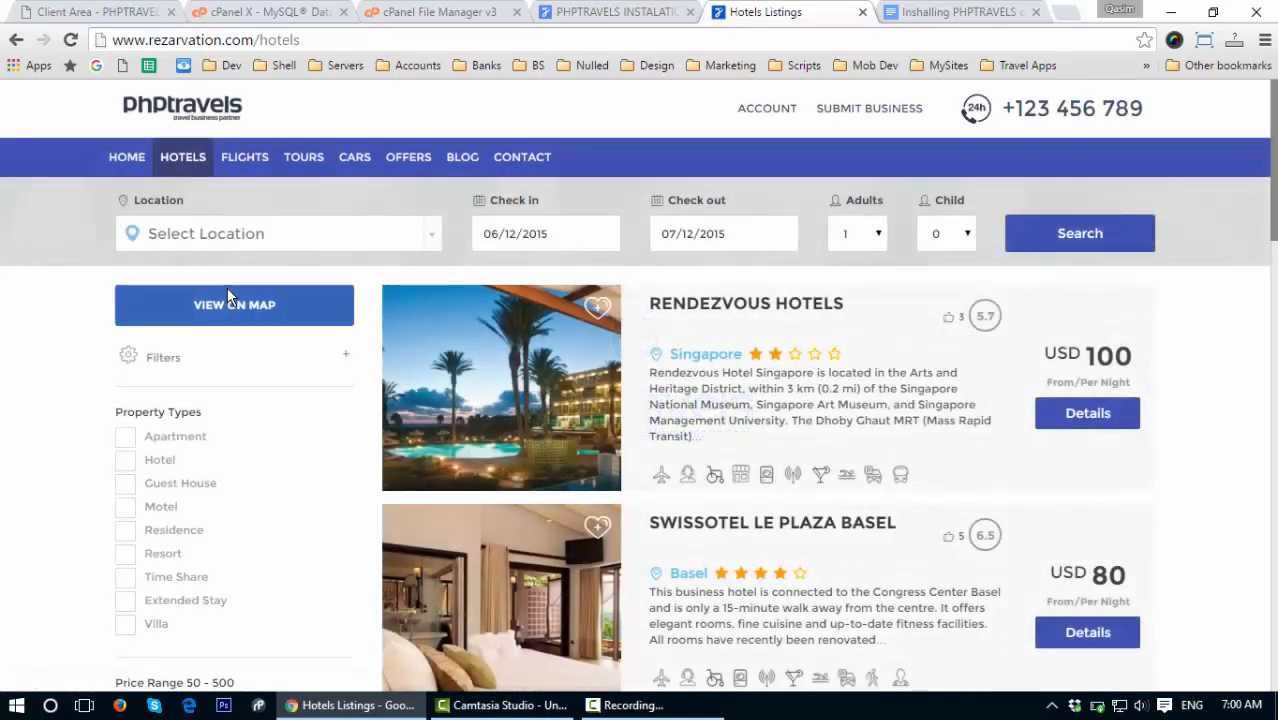
{"action": "scroll", "scroll_direction": "down", "scroll_amount": 3}
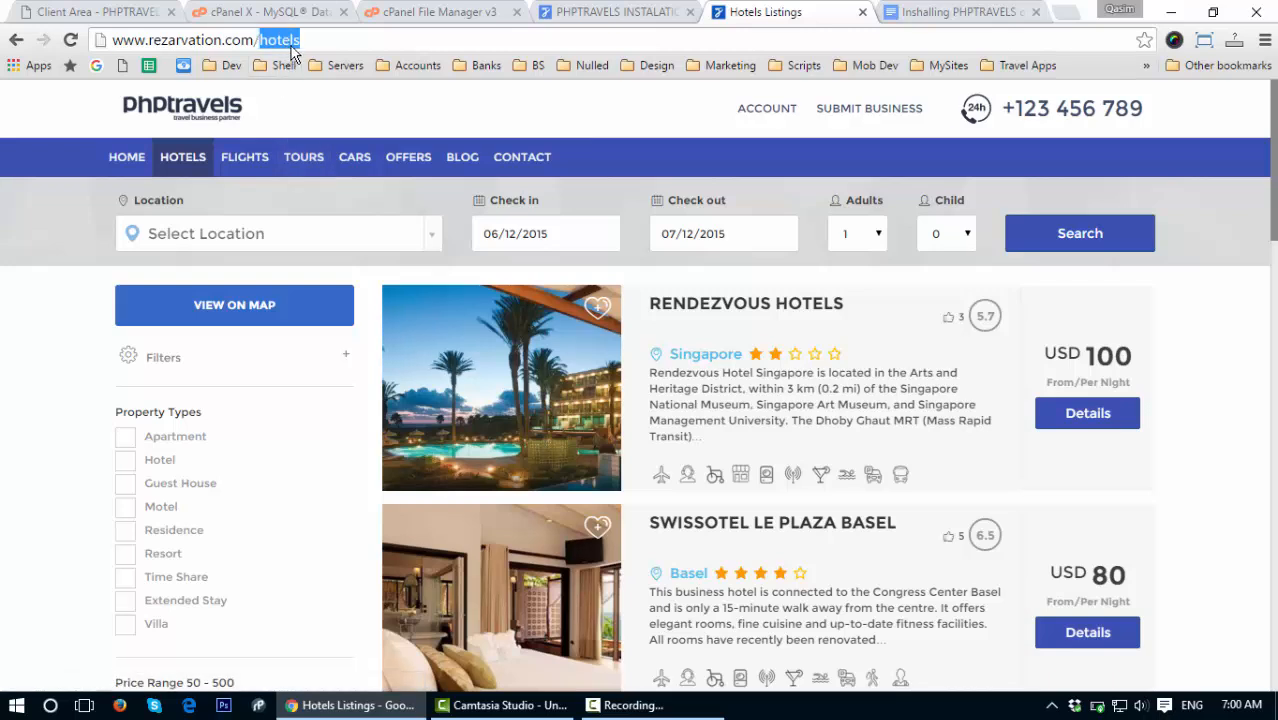
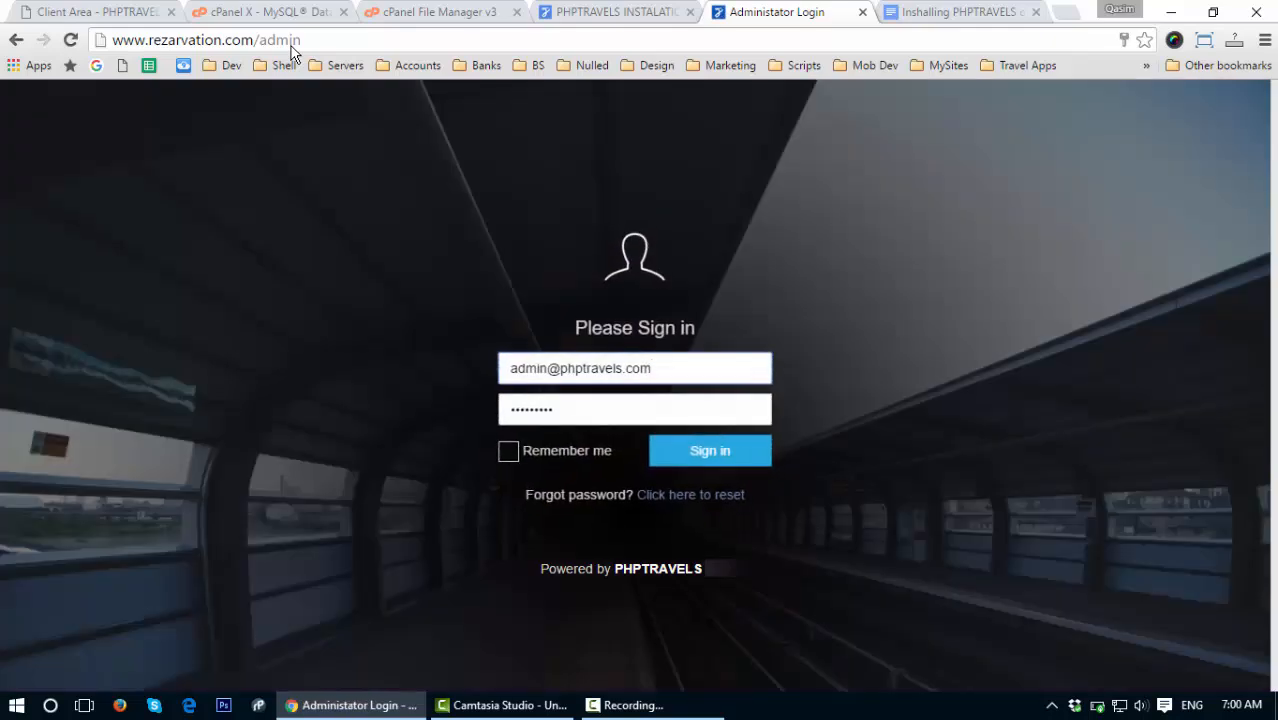
- Sign in at rezarvation.com/admin using the password copied from the installation summary
{"action": "left_click", "coordinate": [615, 12]}
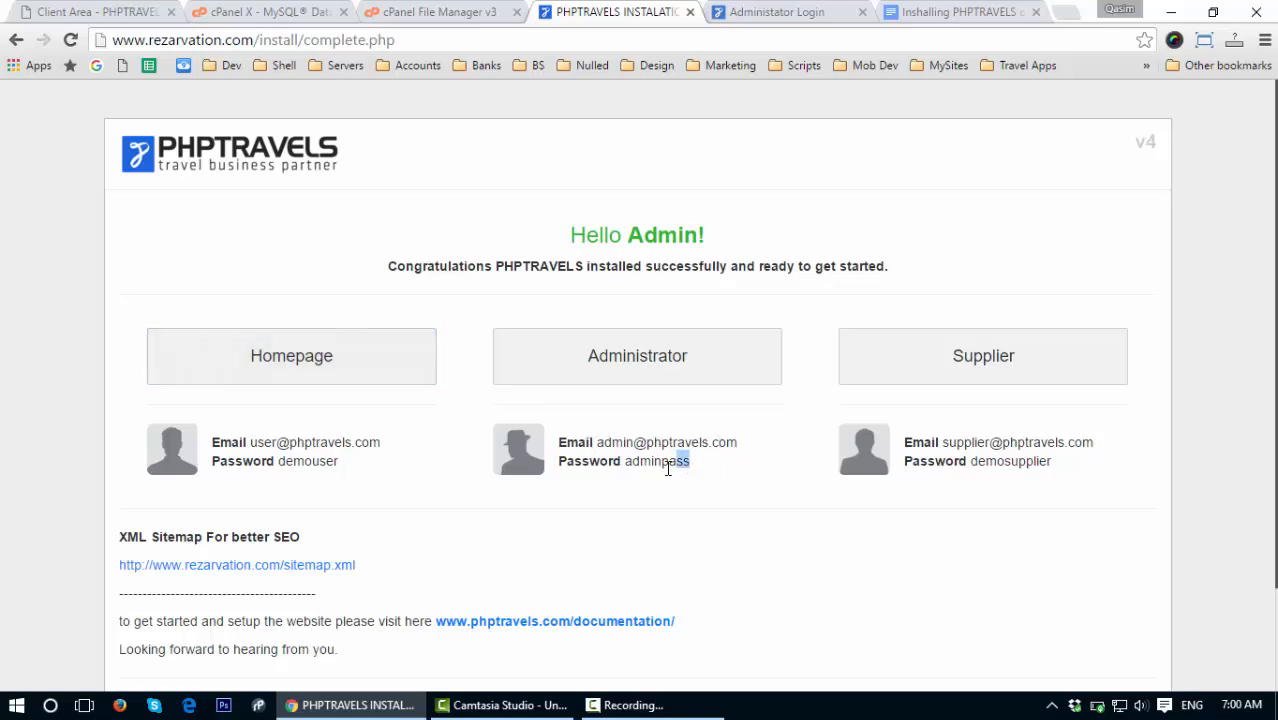
{"action": "right_click", "coordinate": [650, 461]}
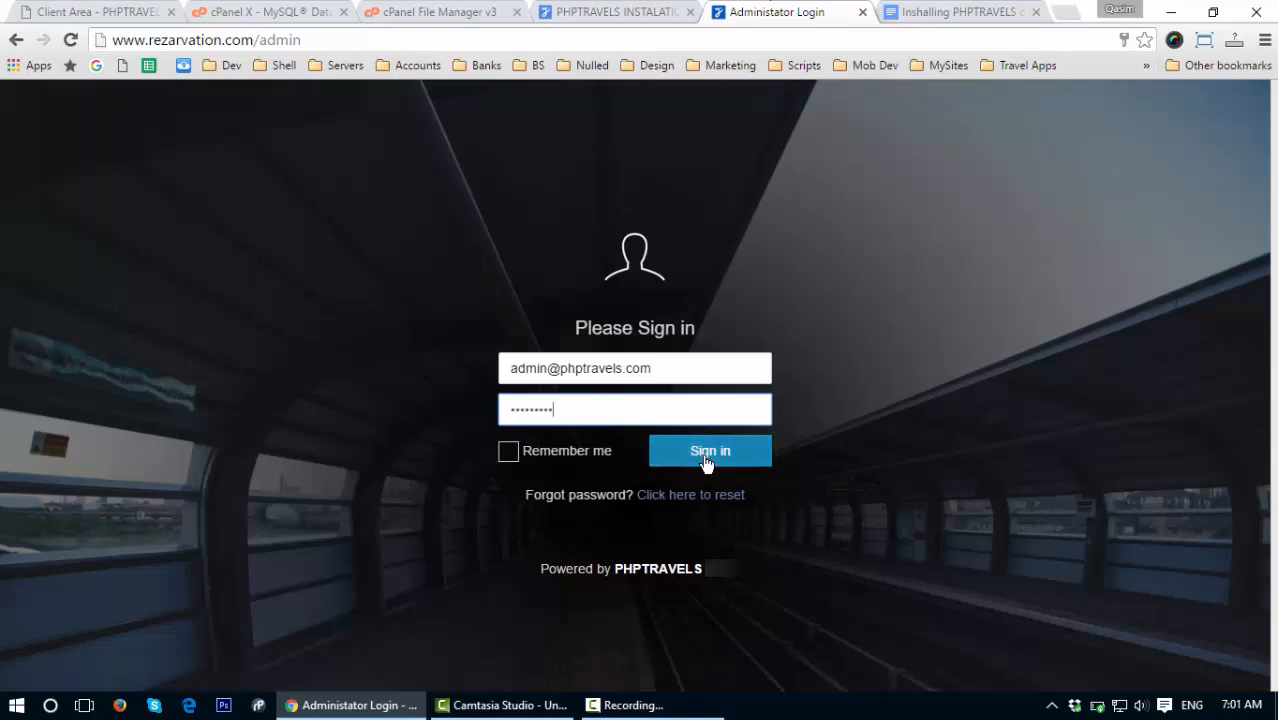
{"action": "left_click", "coordinate": [710, 450]}
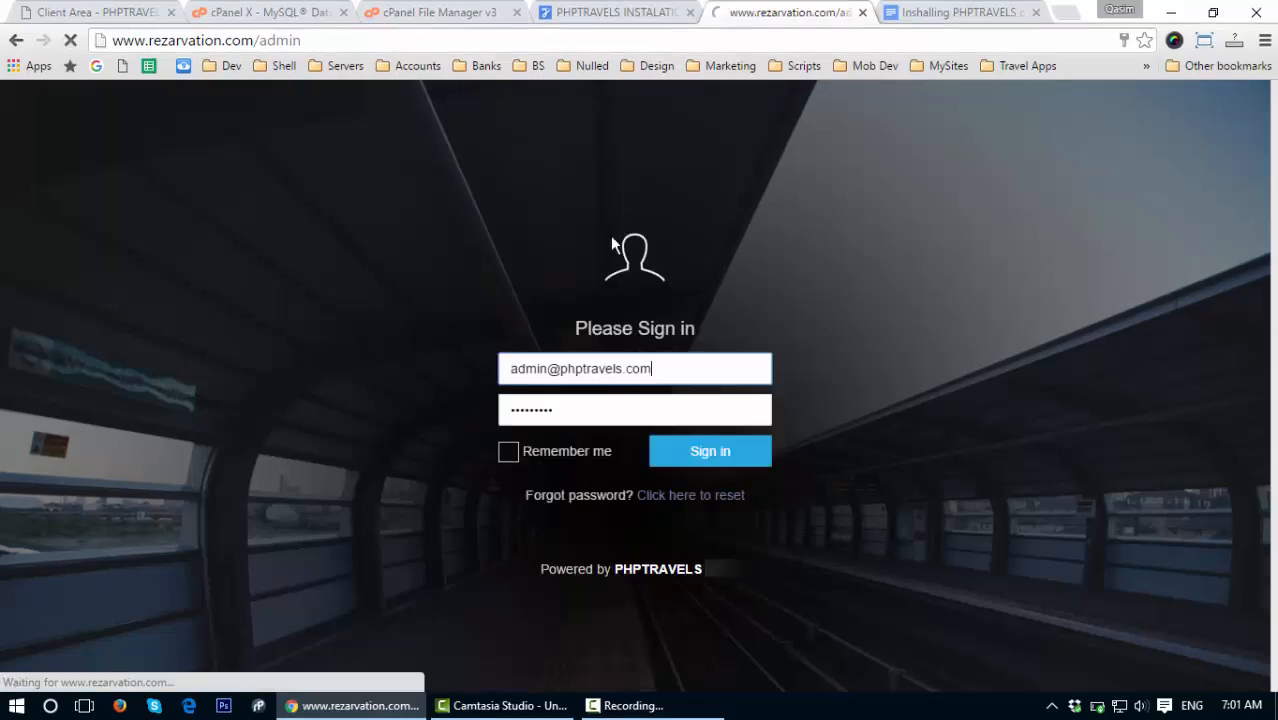
{"action": "left_click", "coordinate": [710, 451]}
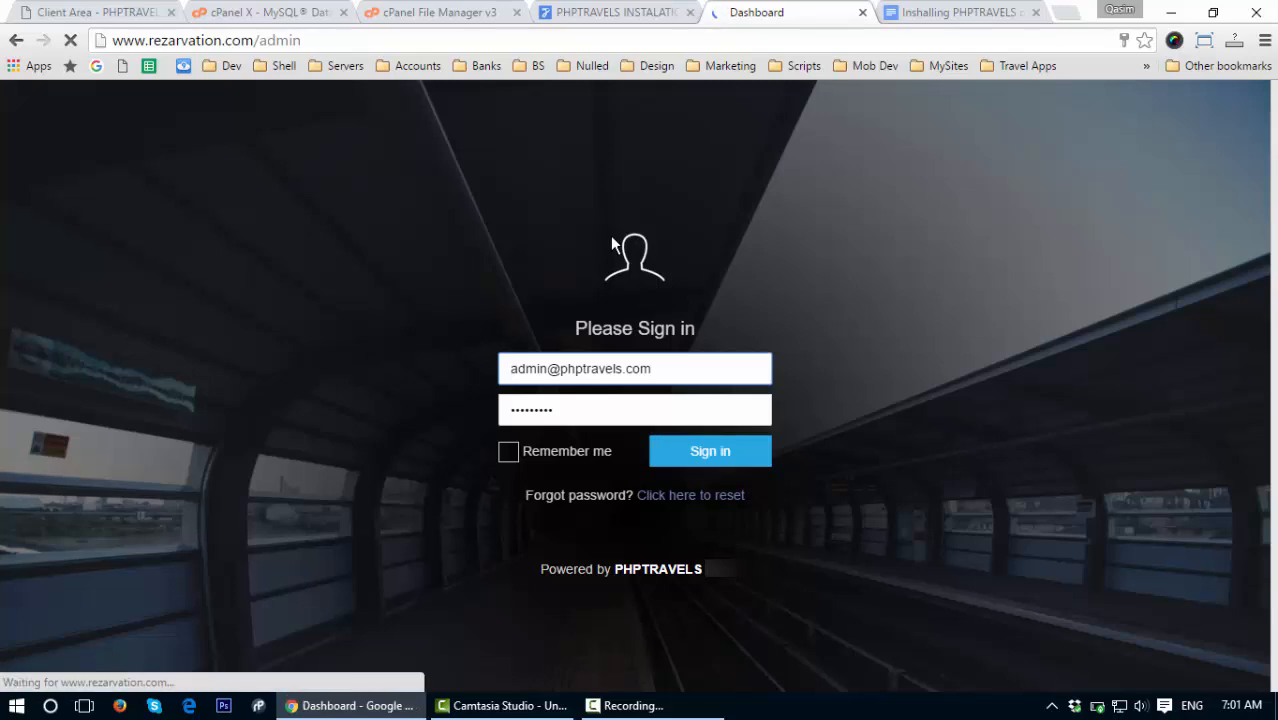
{"action": "left_click", "coordinate": [710, 451]}
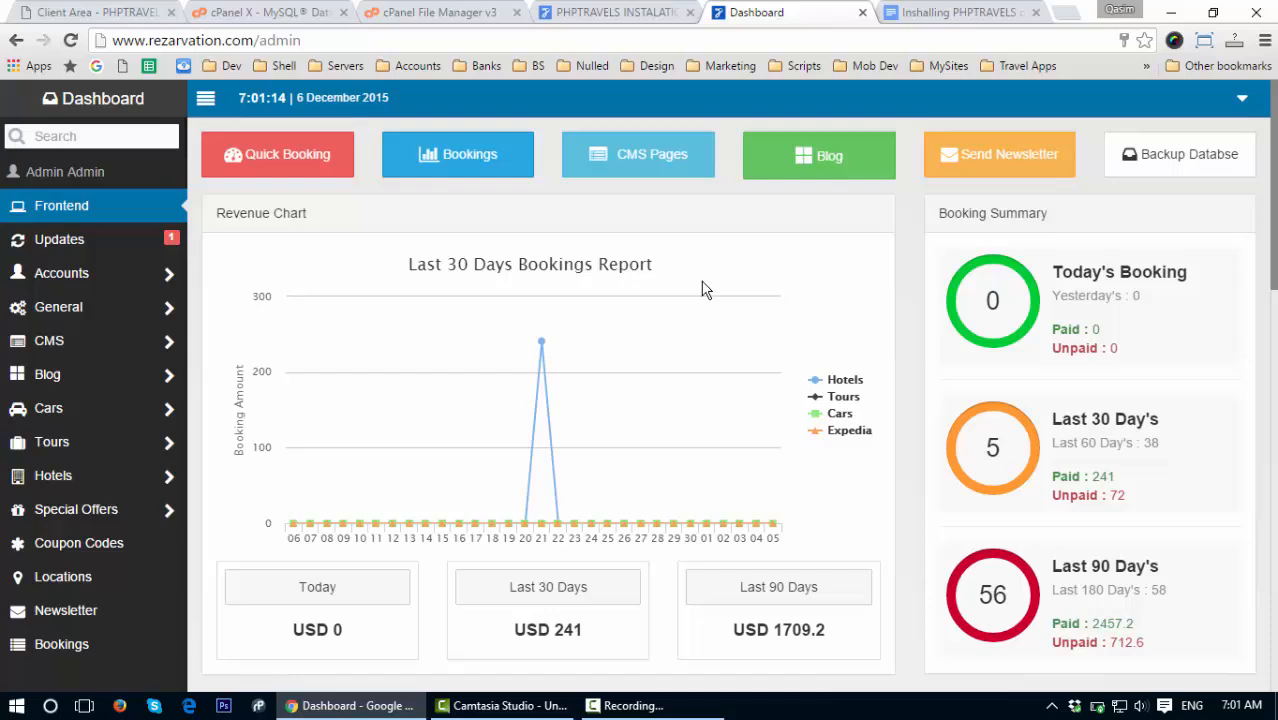
- Scroll the dashboard reports, then open My Profile from the top-right account menu
{"action": "scroll", "scroll_direction": "down", "scroll_amount": 3}
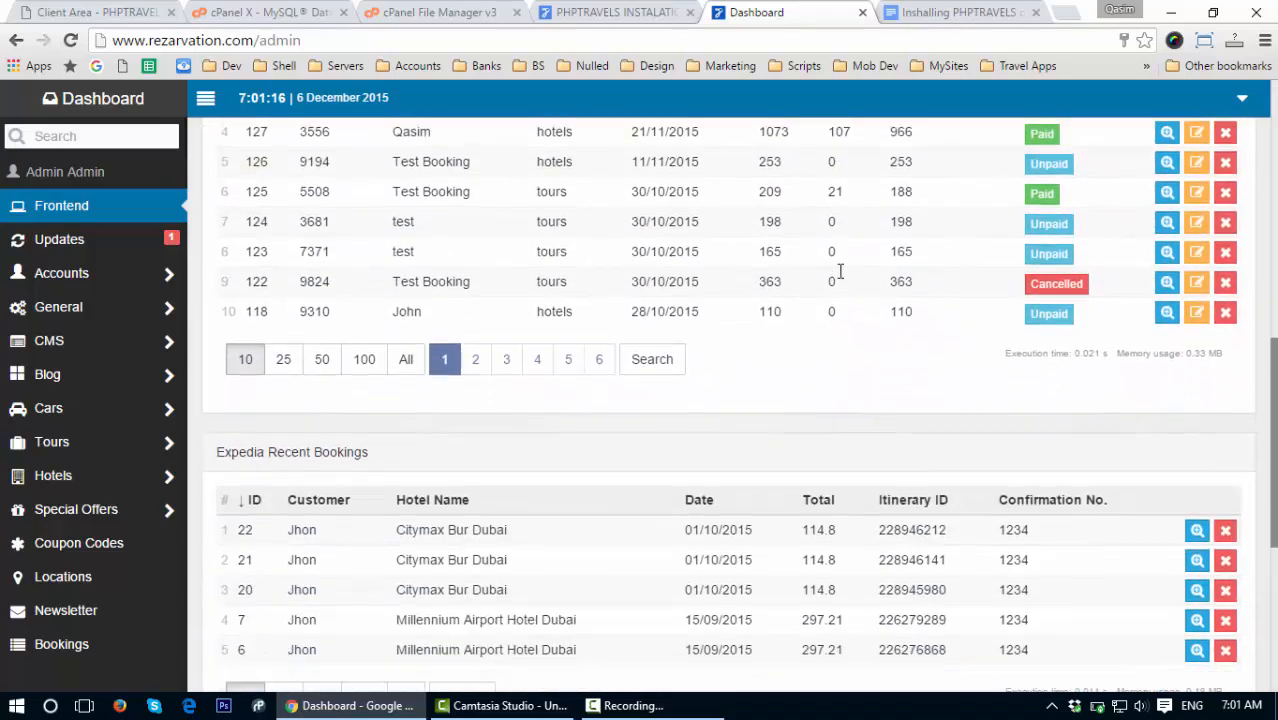
{"action": "scroll", "scroll_direction": "down", "scroll_amount": 3}
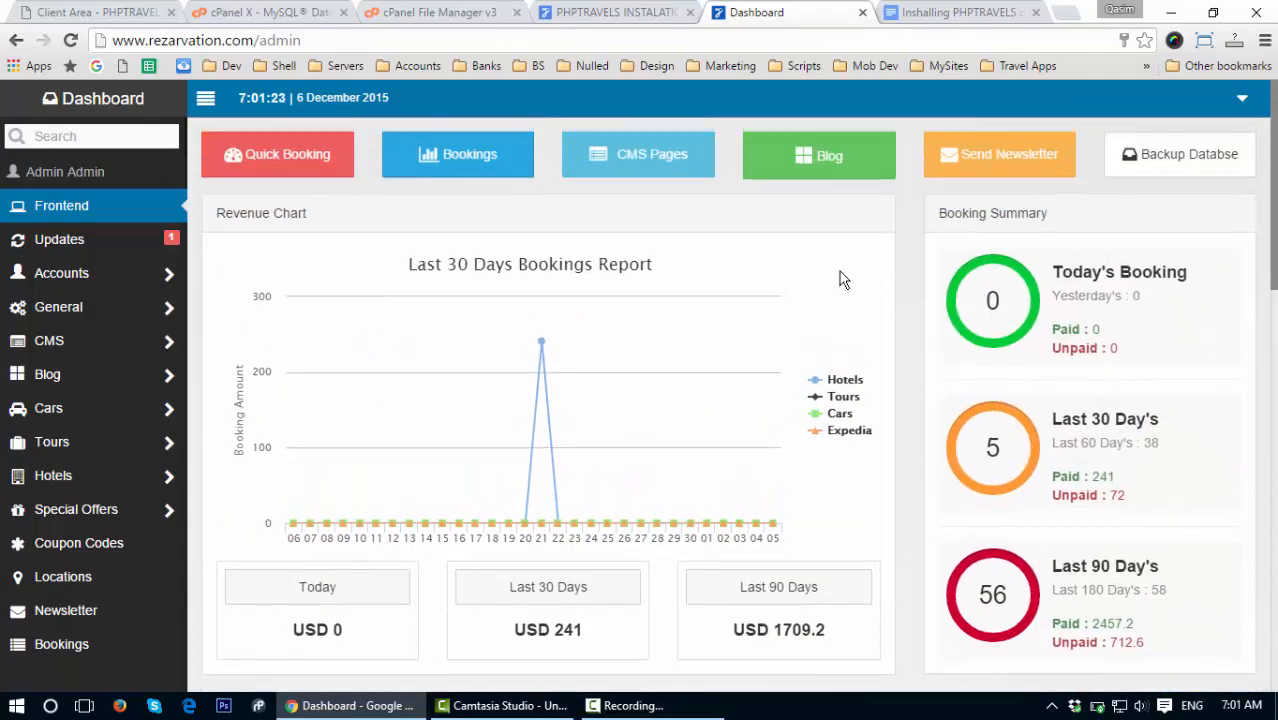
{"action": "left_click", "coordinate": [1237, 99]}
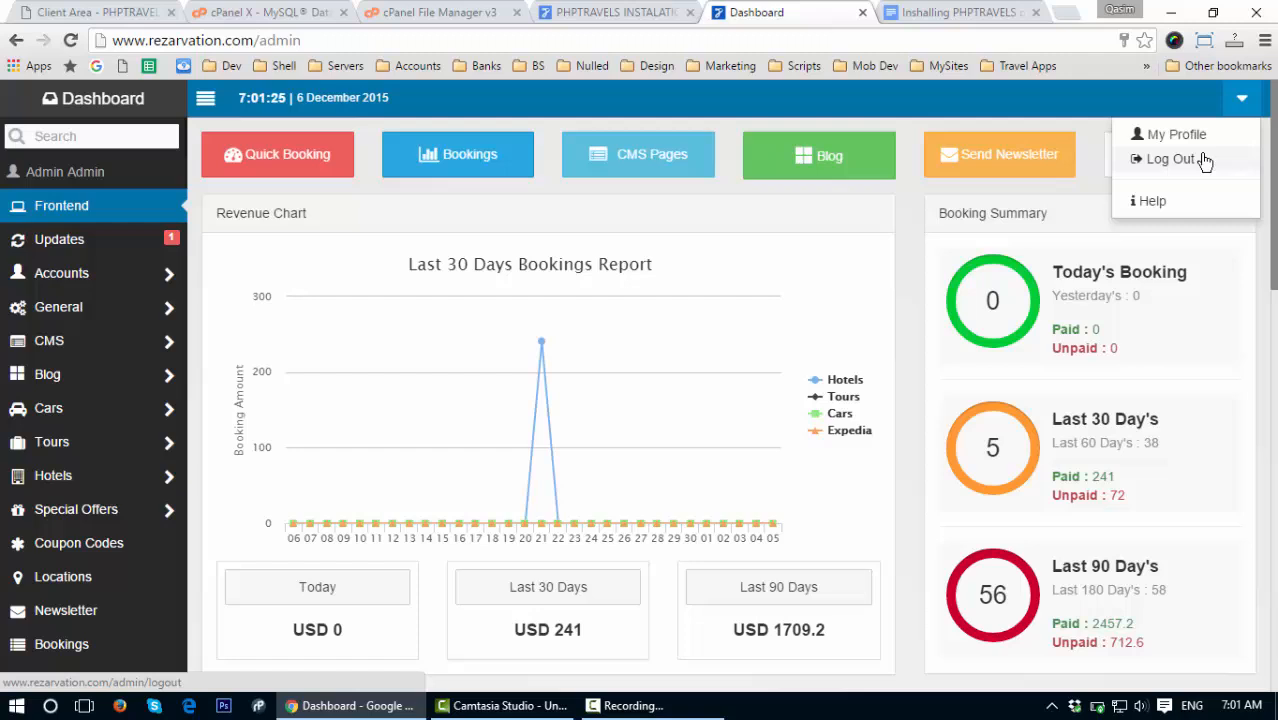
{"action": "left_click", "coordinate": [1175, 133]}
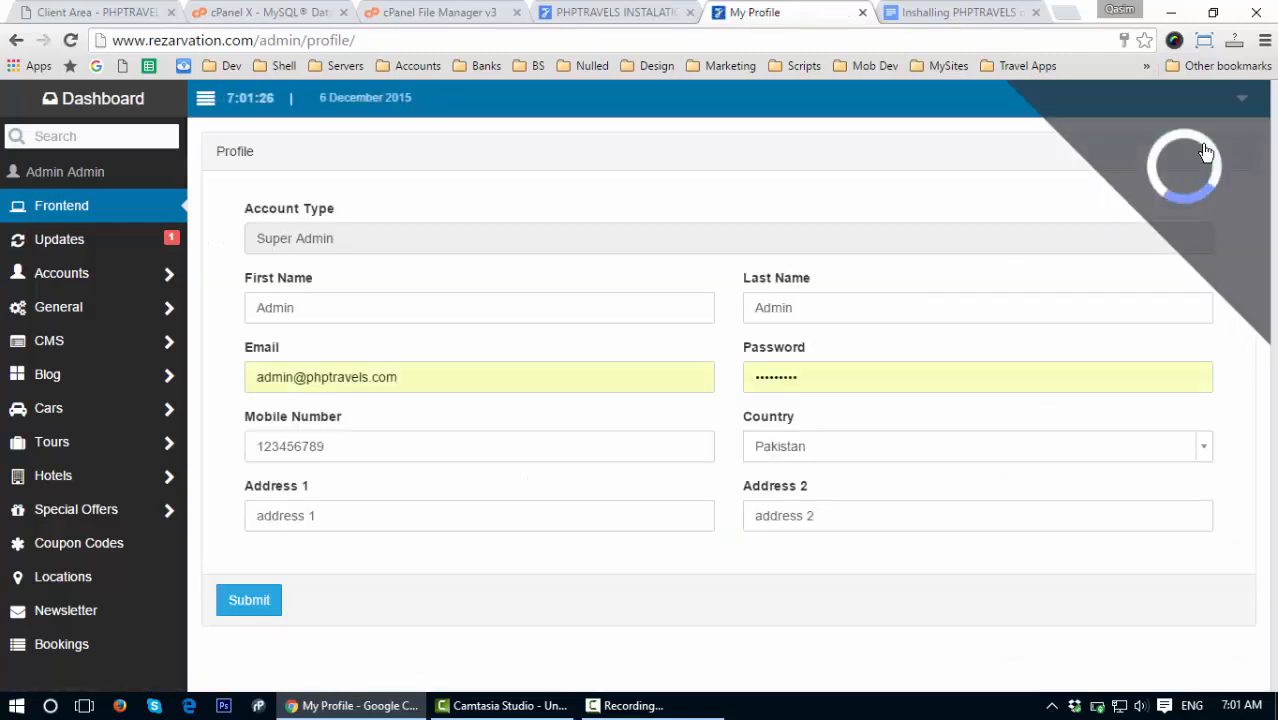